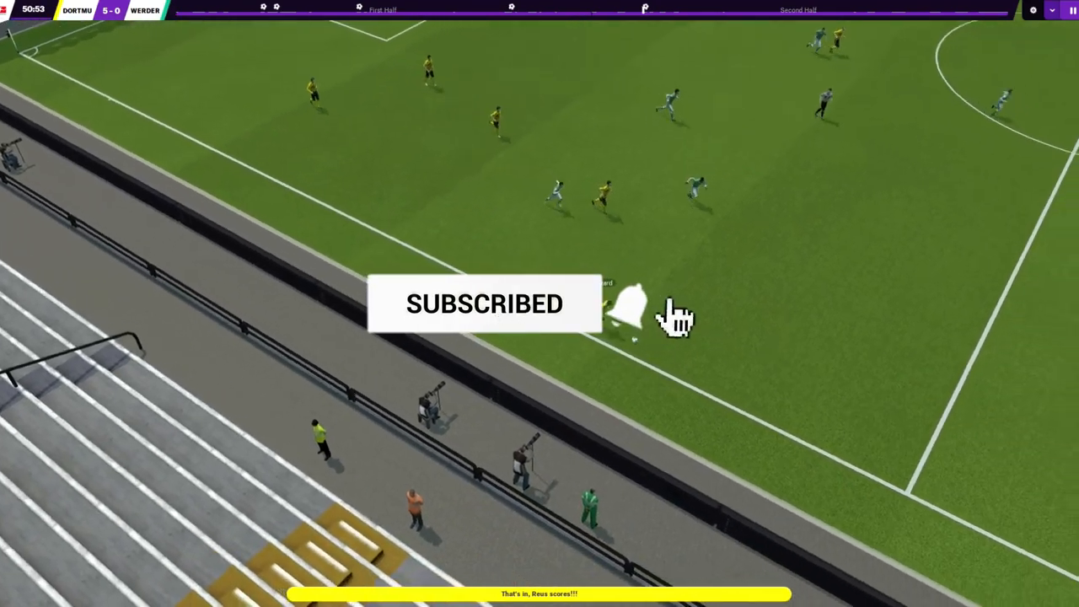
# - Browse the Following feed, player season stats, videos and Premier League teams in OneFootball
pyautogui.click(627, 307)
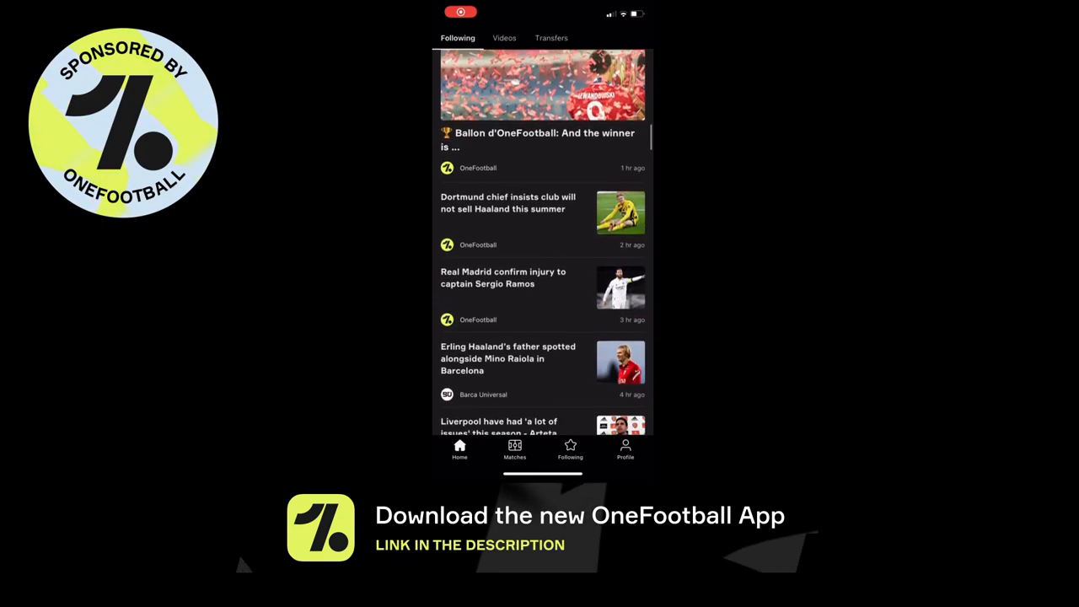
pyautogui.scroll(-3)
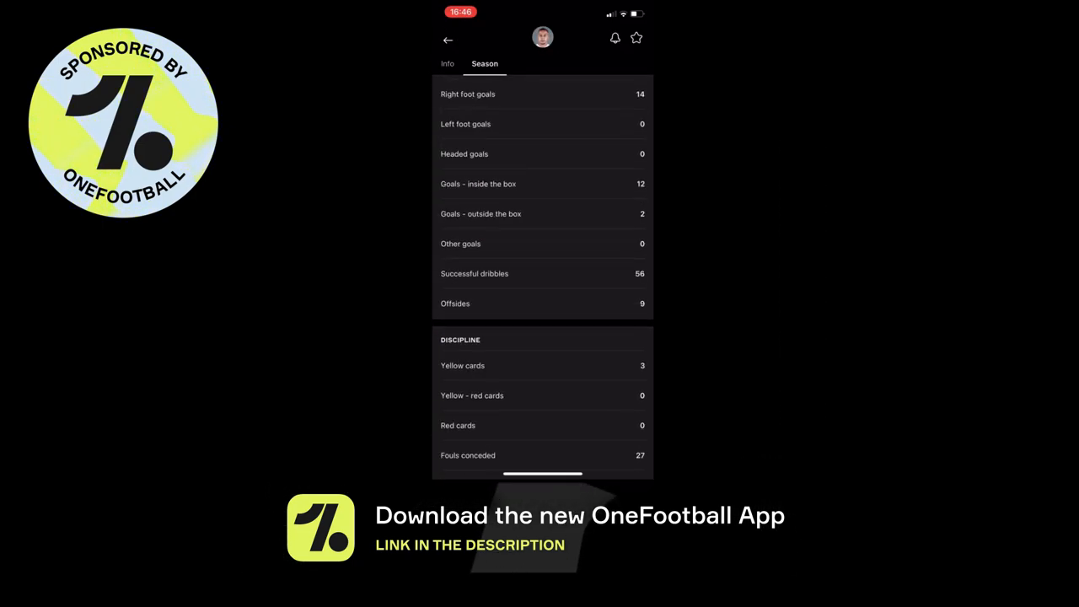
pyautogui.scroll(-3)
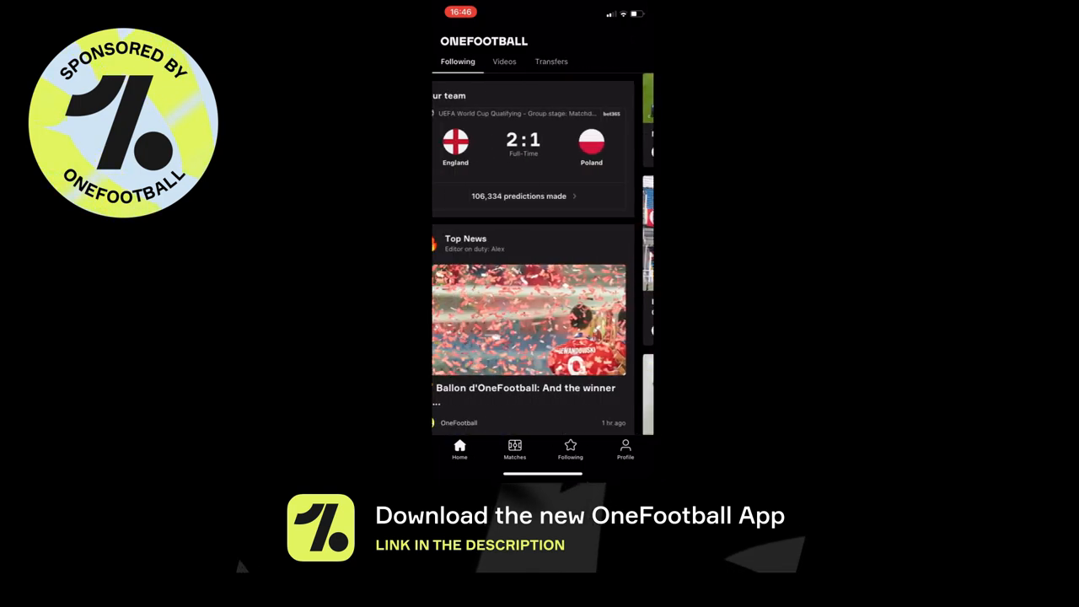
pyautogui.scroll(-3)
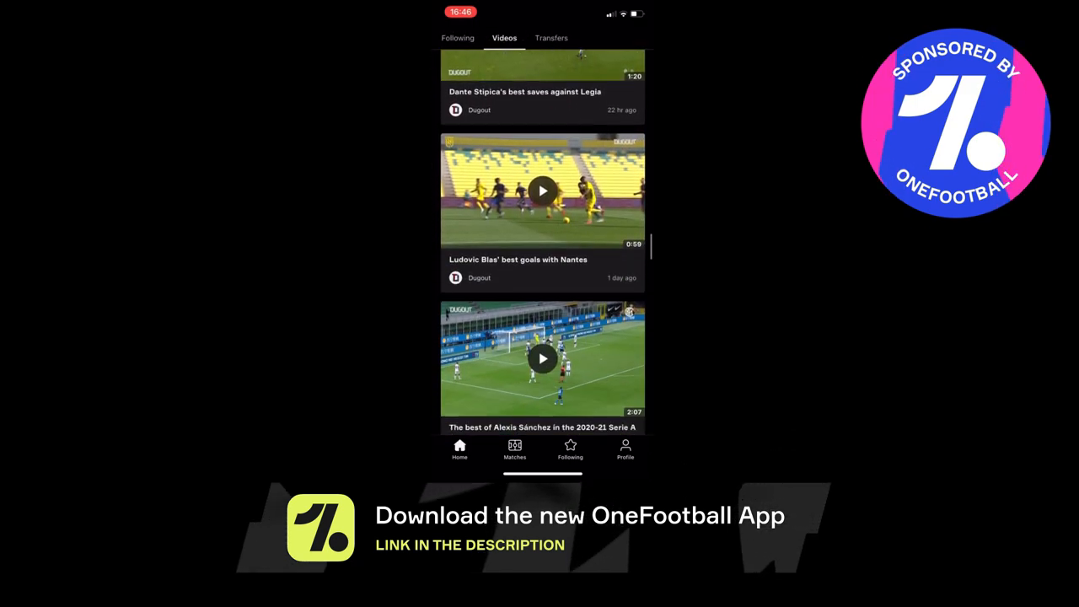
pyautogui.scroll(-3)
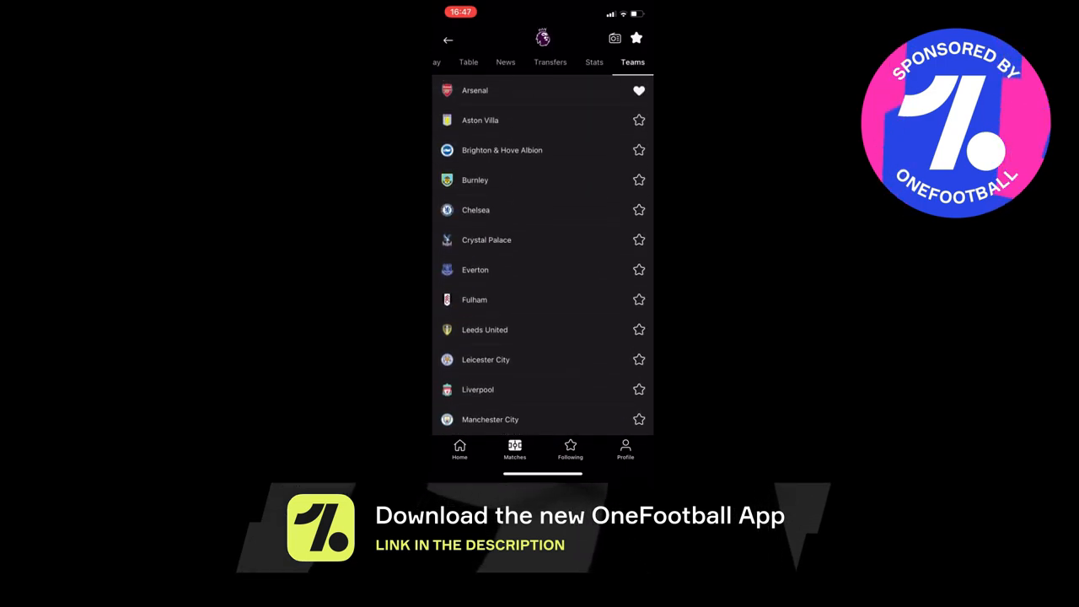
# - View Arsenal's team page and its transfer rumours list
pyautogui.click(475, 91)
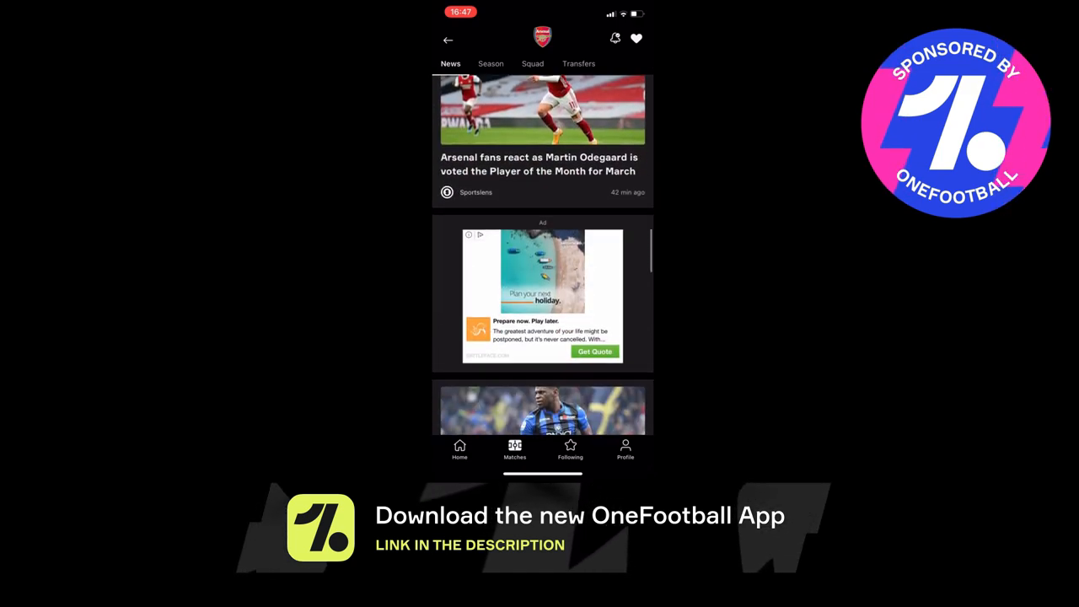
pyautogui.click(490, 108)
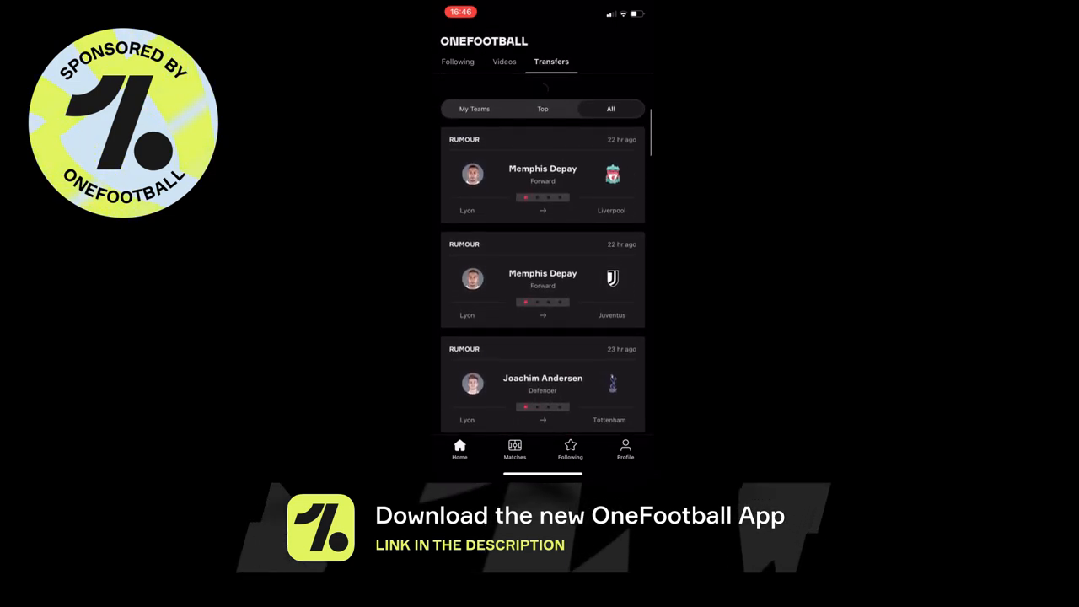
pyautogui.click(542, 173)
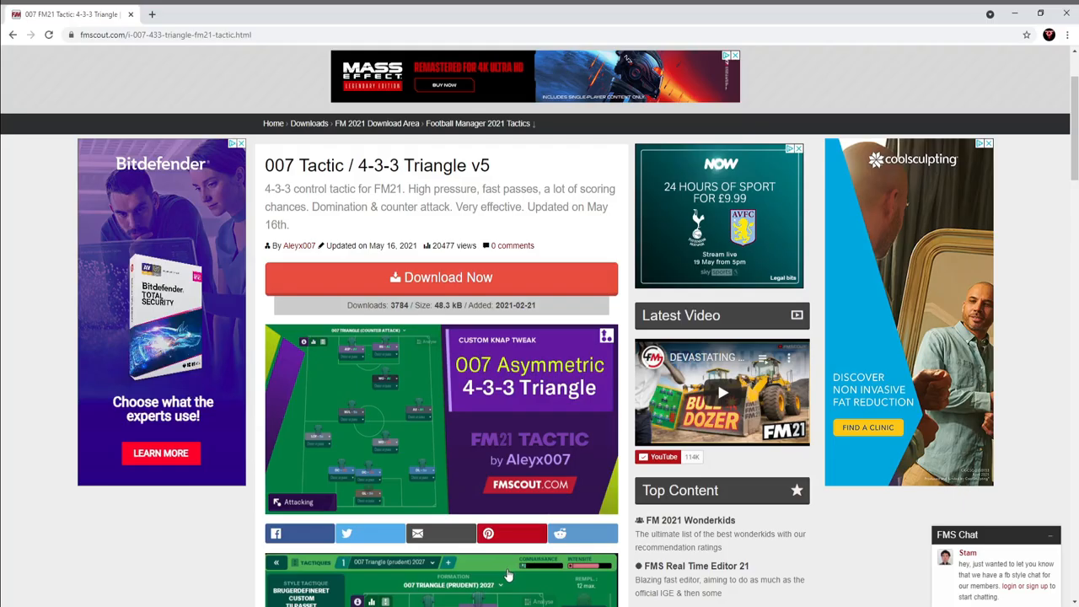
pyautogui.moveTo(505, 576)
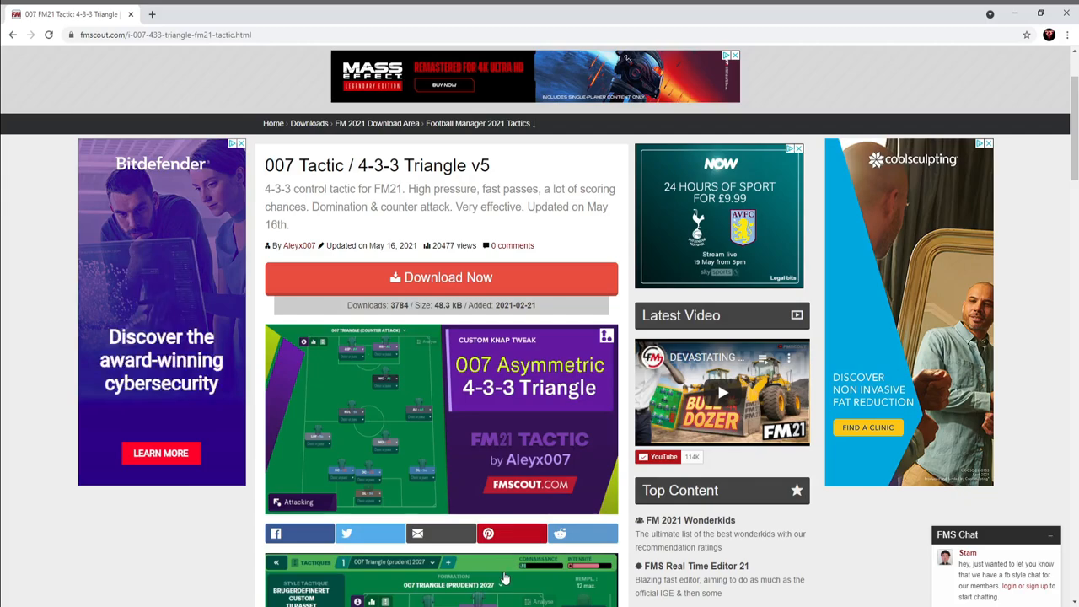
pyautogui.scroll(-3)
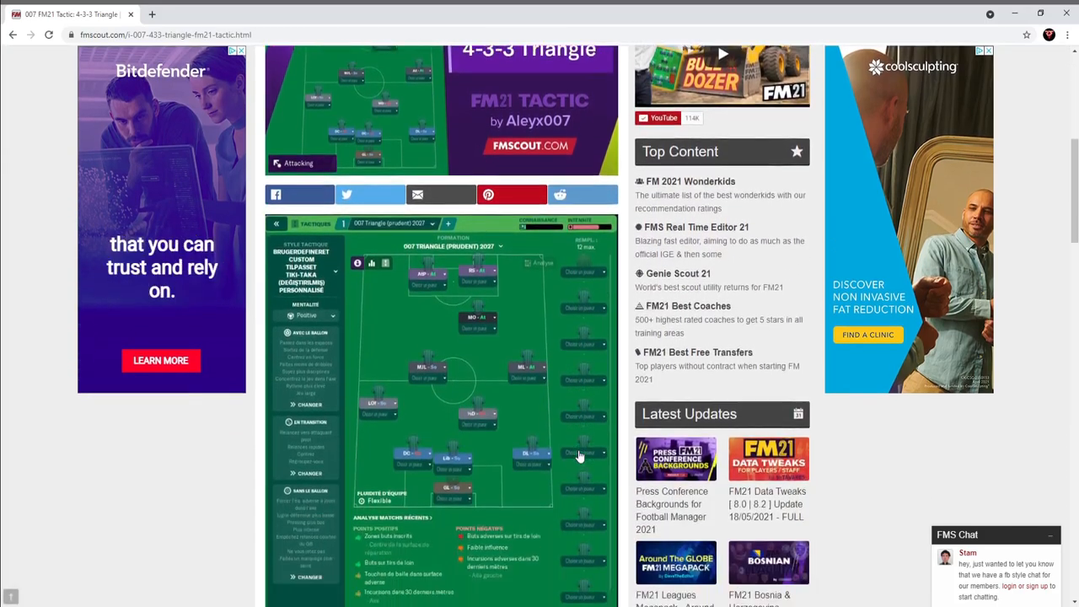
pyautogui.scroll(-3)
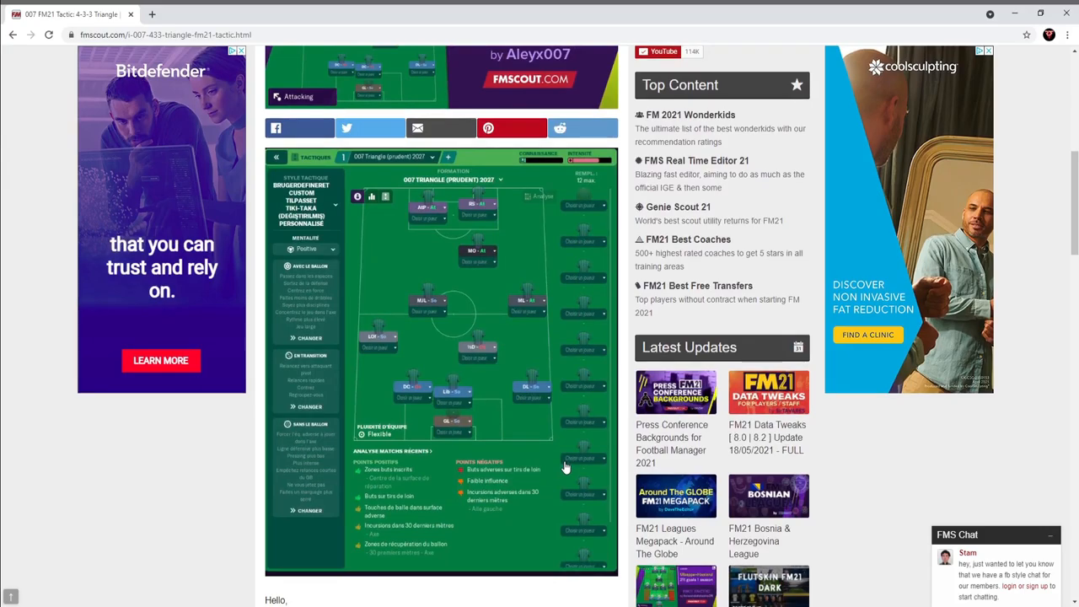
pyautogui.scroll(-3)
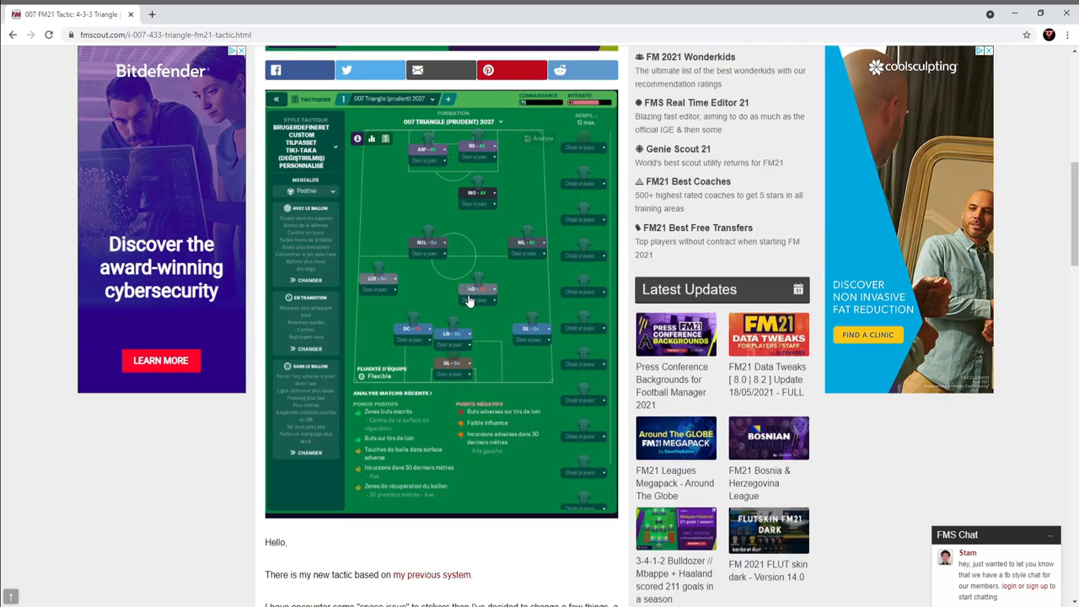
pyautogui.scroll(-3)
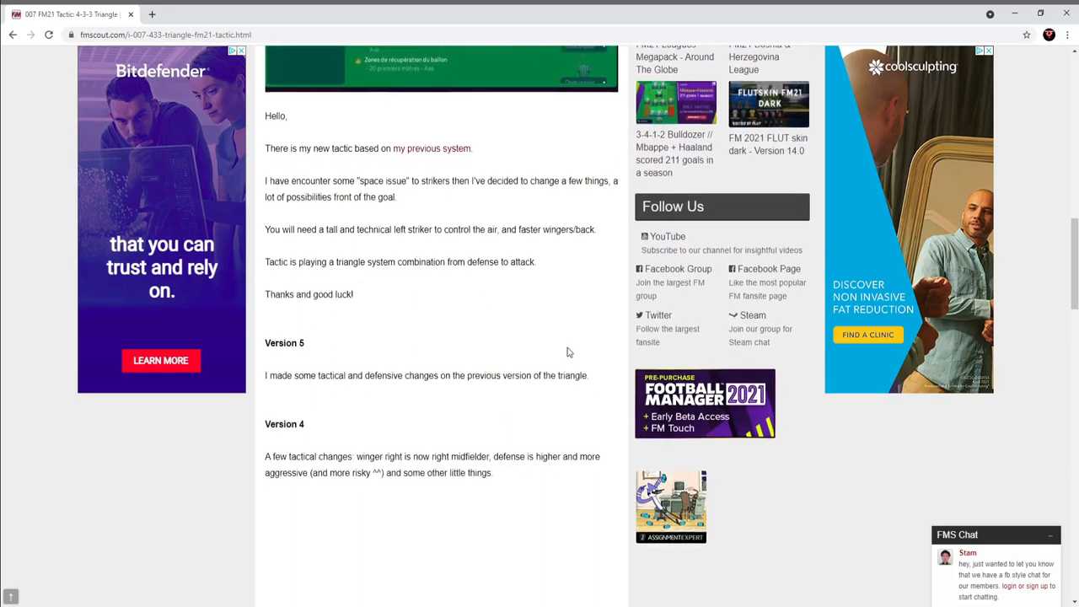
pyautogui.scroll(-3)
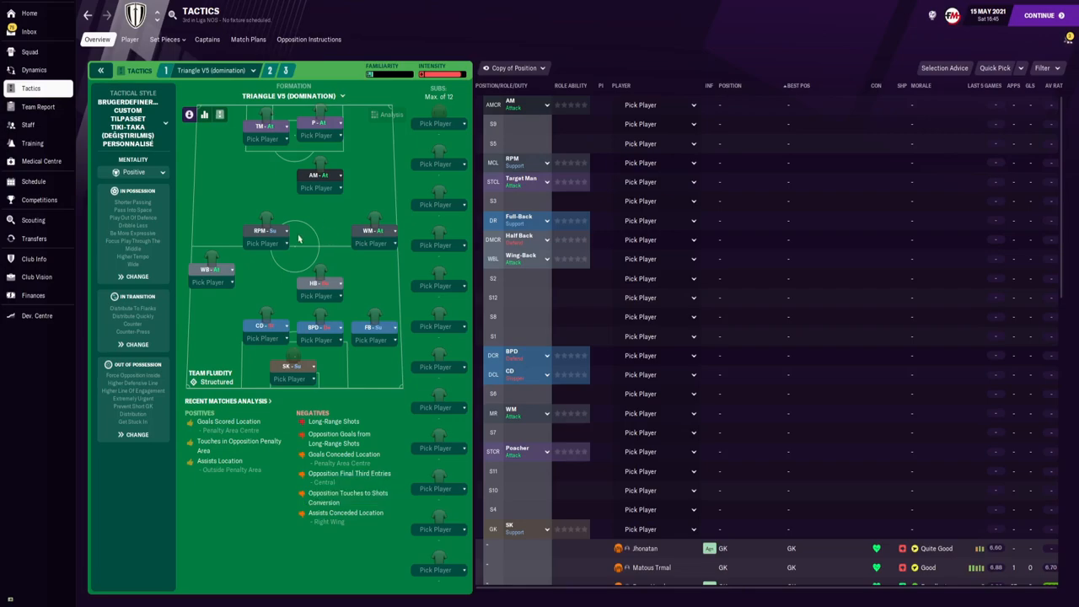
pyautogui.moveTo(135, 276)
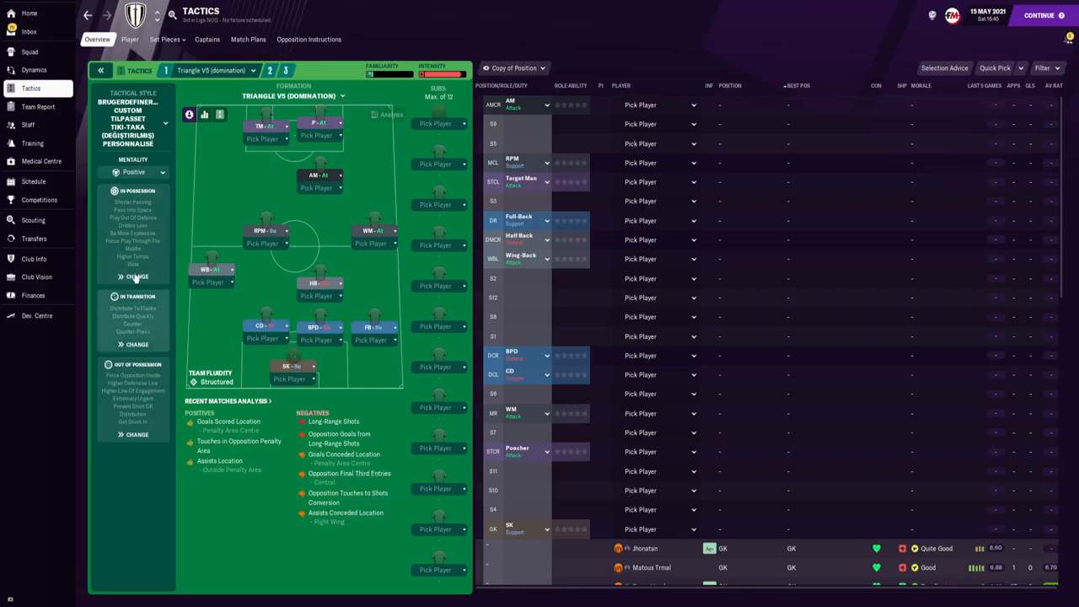
pyautogui.moveTo(462, 268)
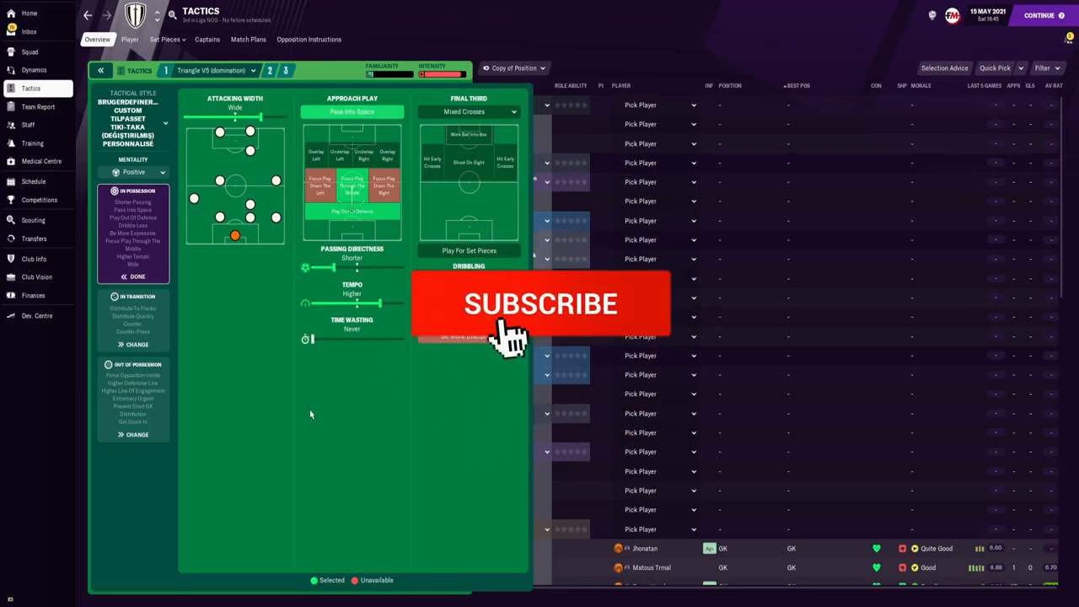
pyautogui.click(540, 303)
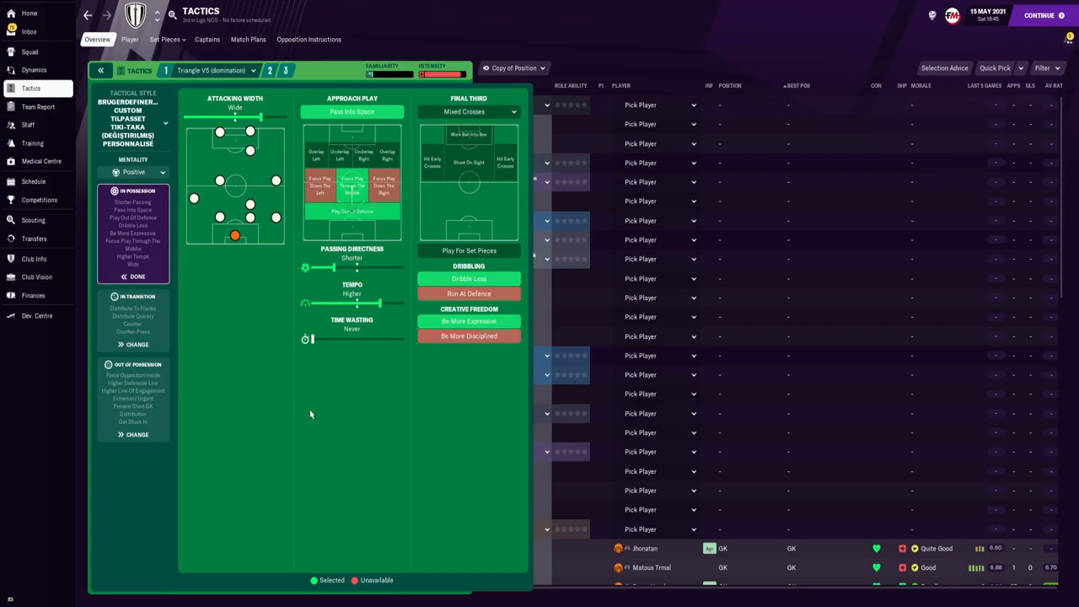
pyautogui.moveTo(155, 319)
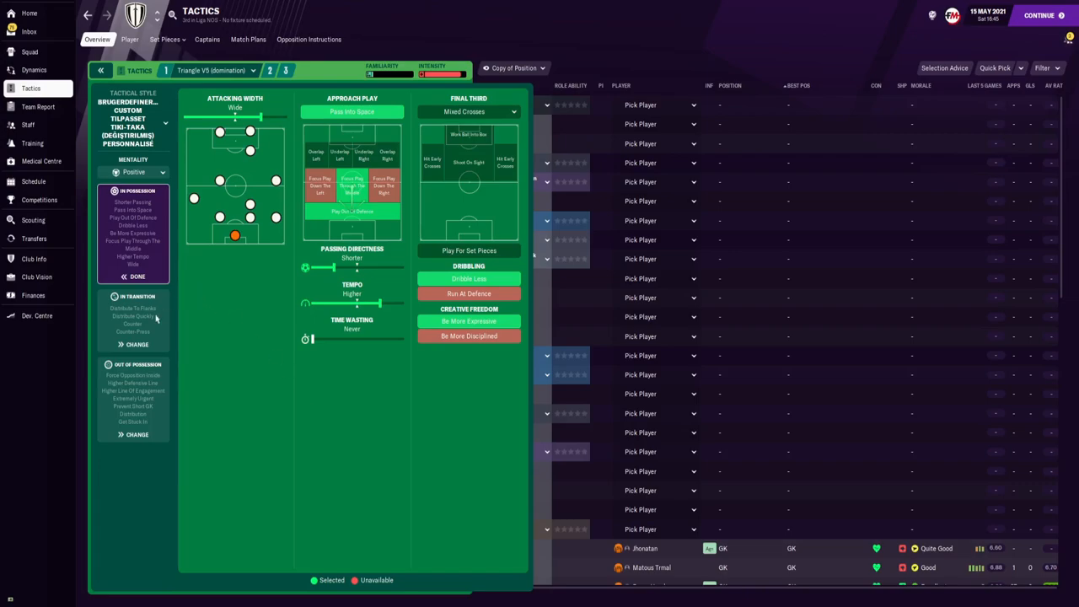
pyautogui.click(132, 297)
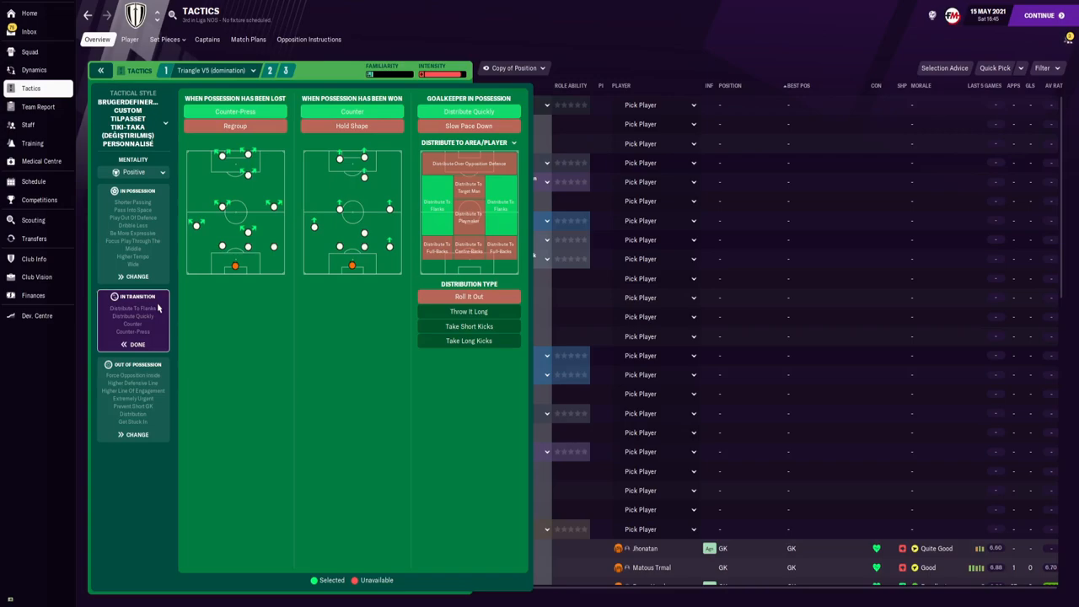
pyautogui.moveTo(396, 271)
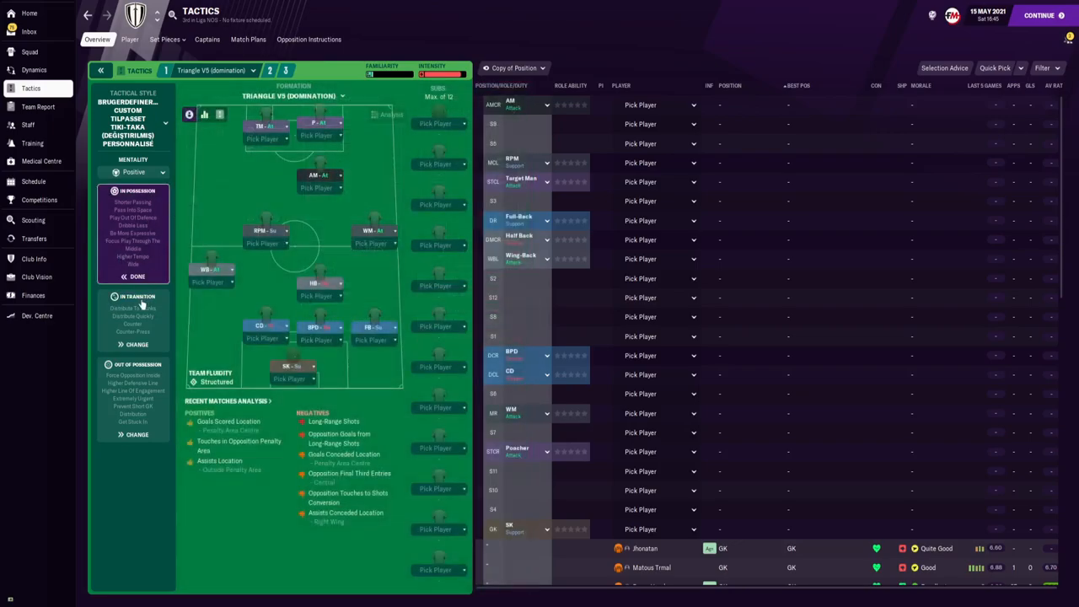
pyautogui.click(136, 296)
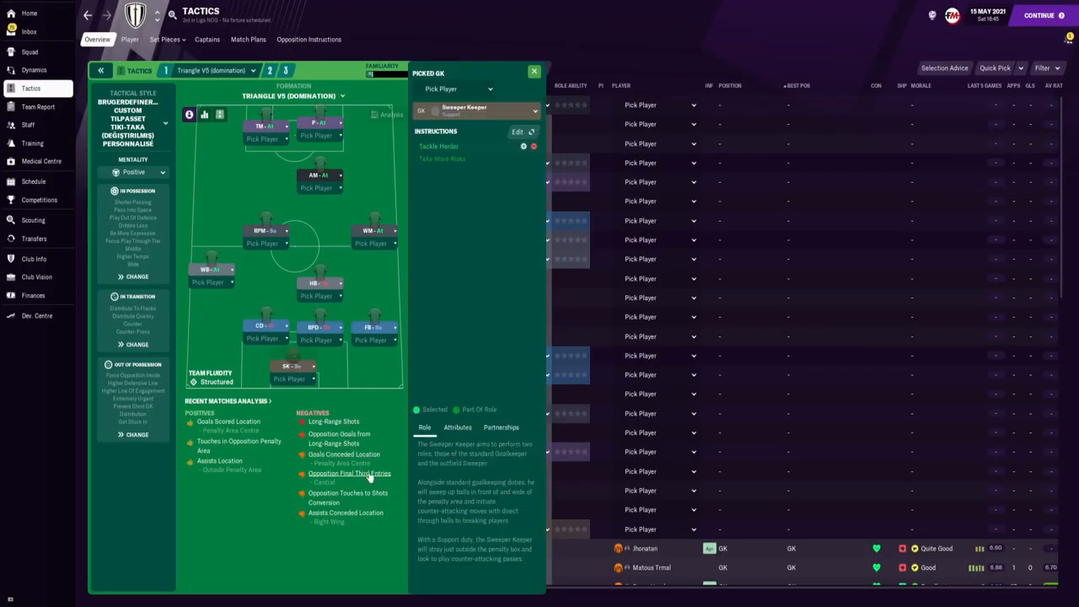
pyautogui.moveTo(346, 472)
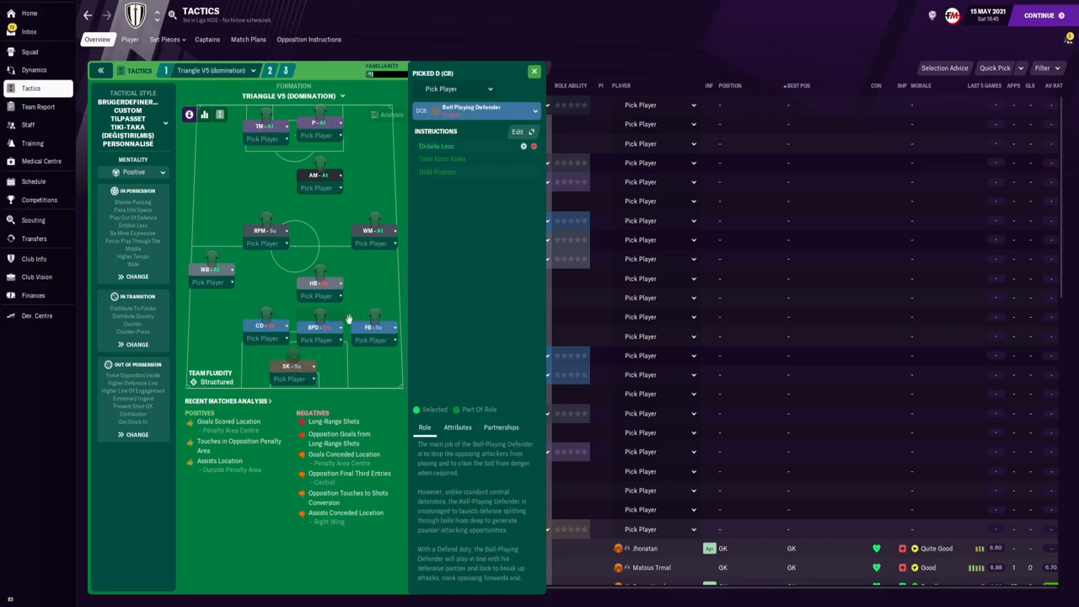
pyautogui.moveTo(457, 297)
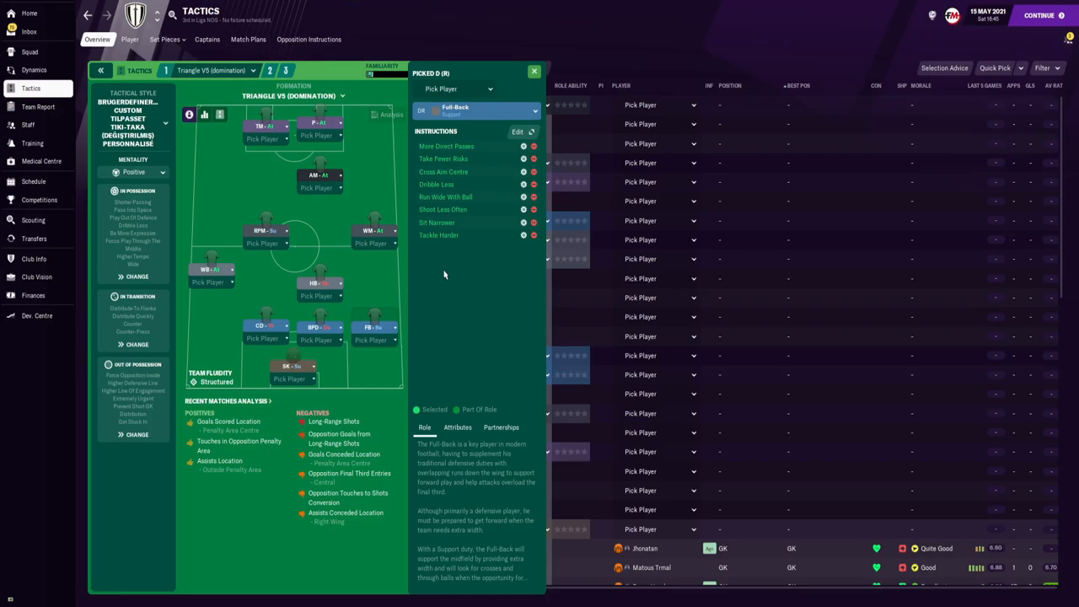
pyautogui.moveTo(324, 276)
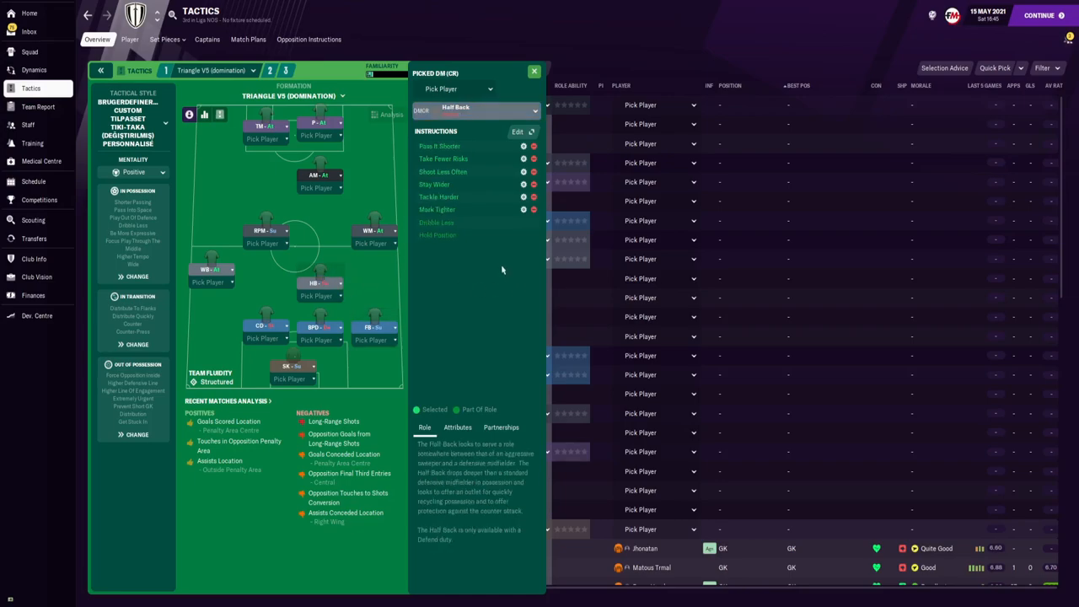
pyautogui.moveTo(475, 273)
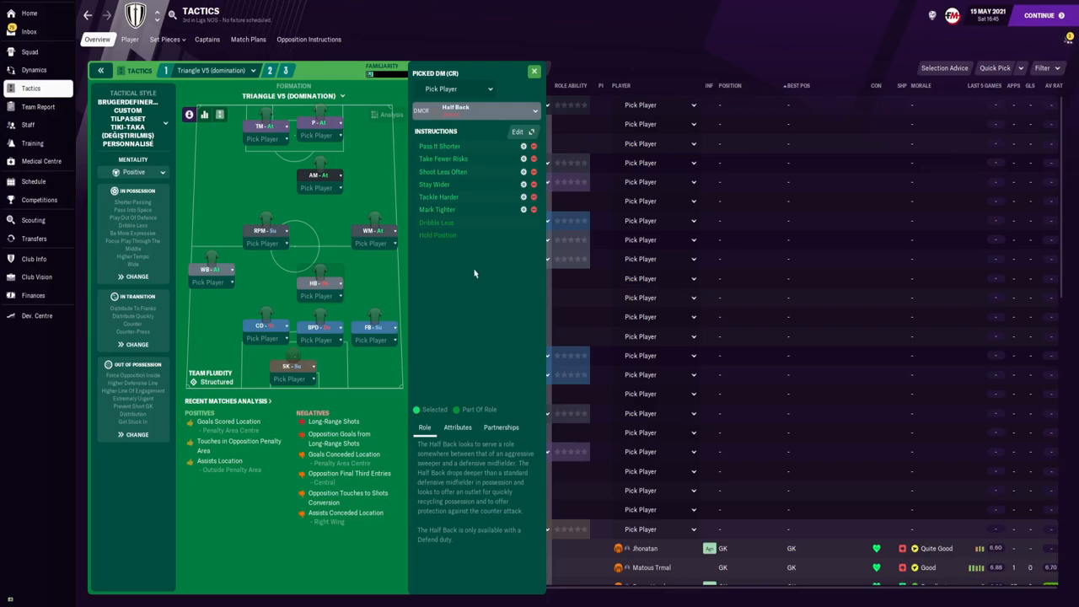
pyautogui.moveTo(248, 268)
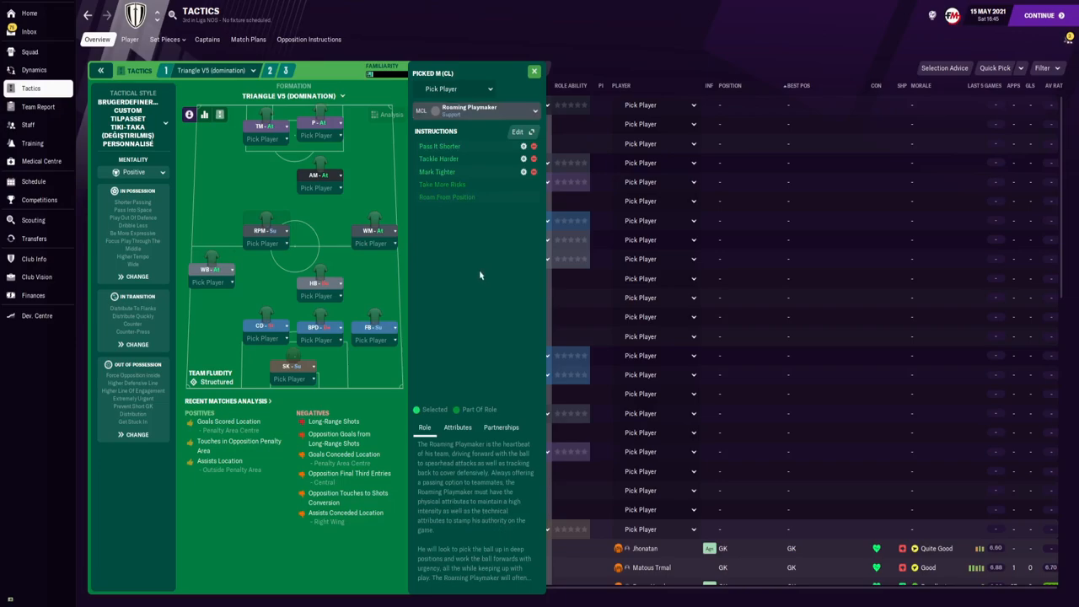
pyautogui.moveTo(479, 273)
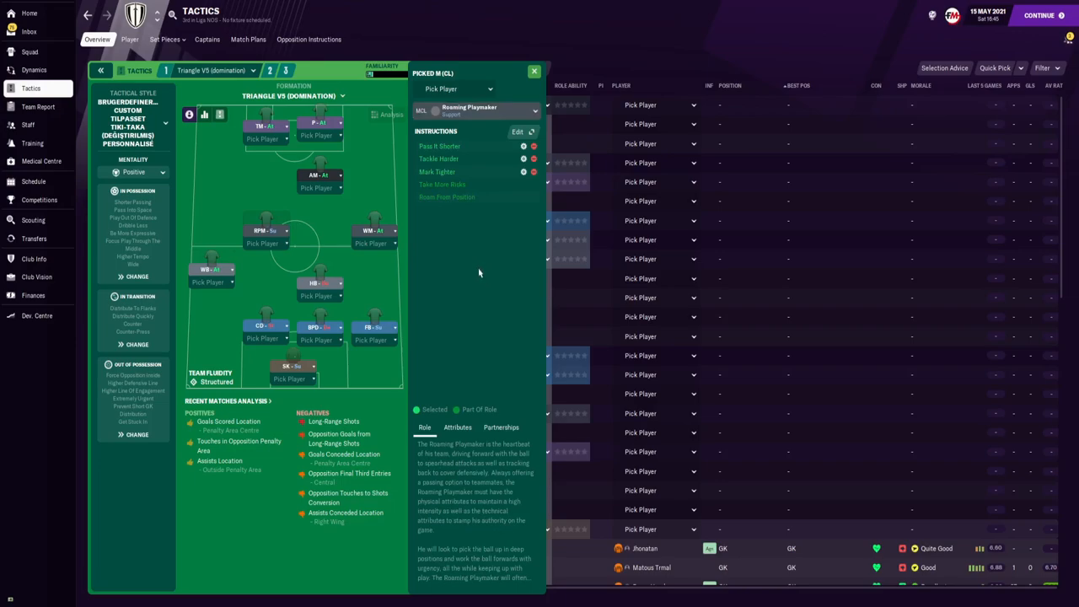
# - Show the Attacking Midfielder role instructions in the Triangle V5 tactic
pyautogui.click(371, 229)
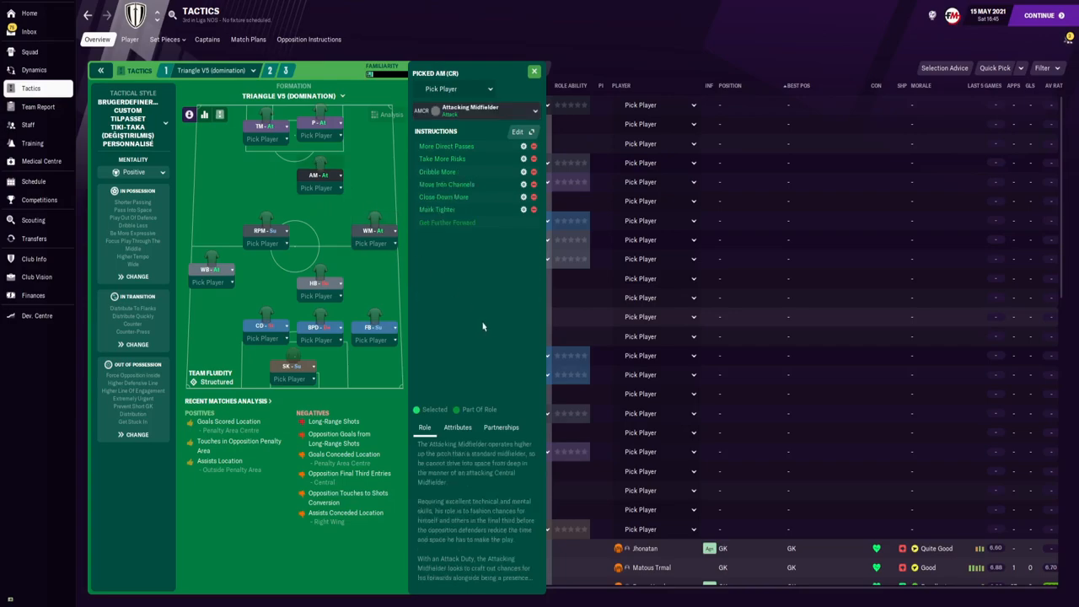
pyautogui.moveTo(477, 327)
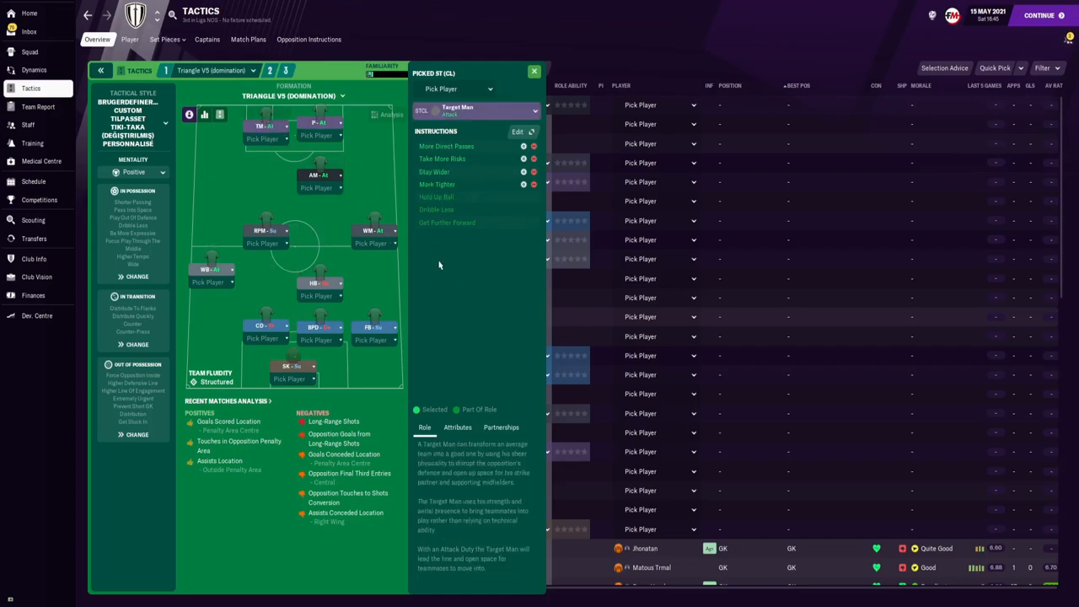
pyautogui.moveTo(418, 273)
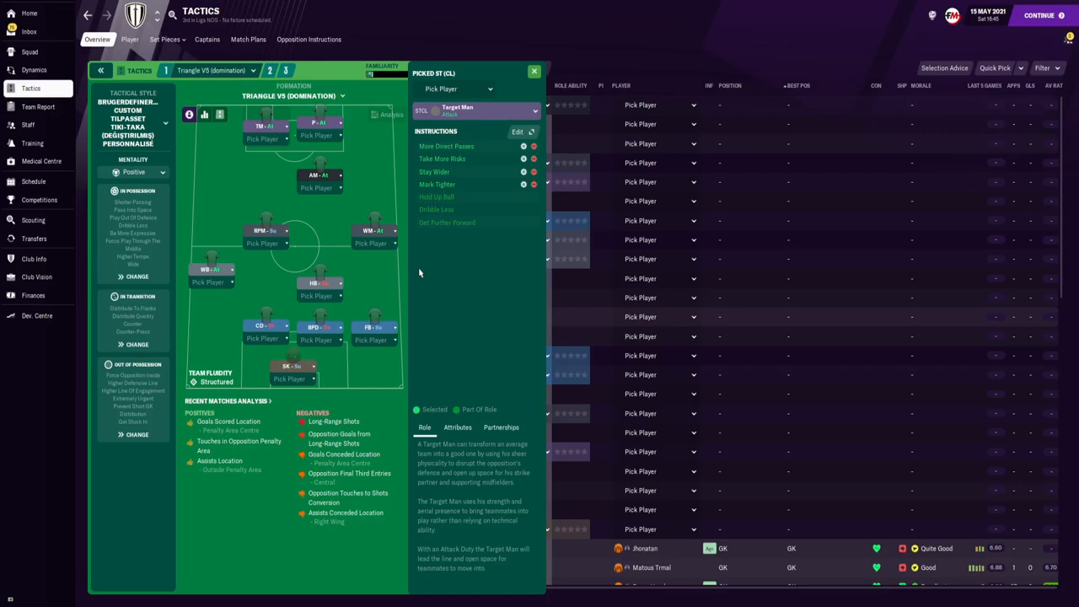
pyautogui.moveTo(425, 265)
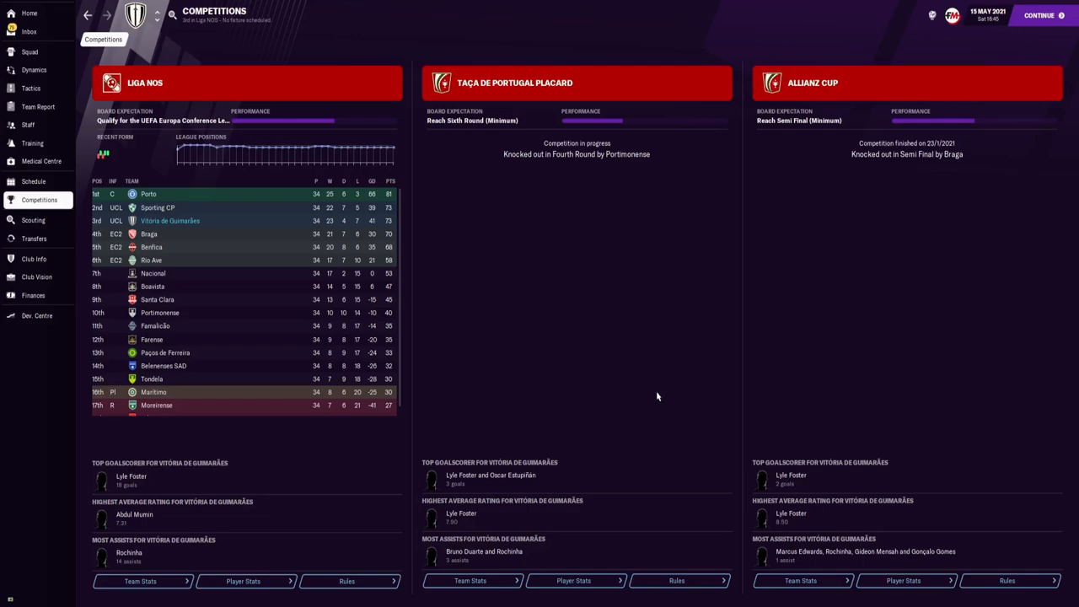
pyautogui.moveTo(169, 221)
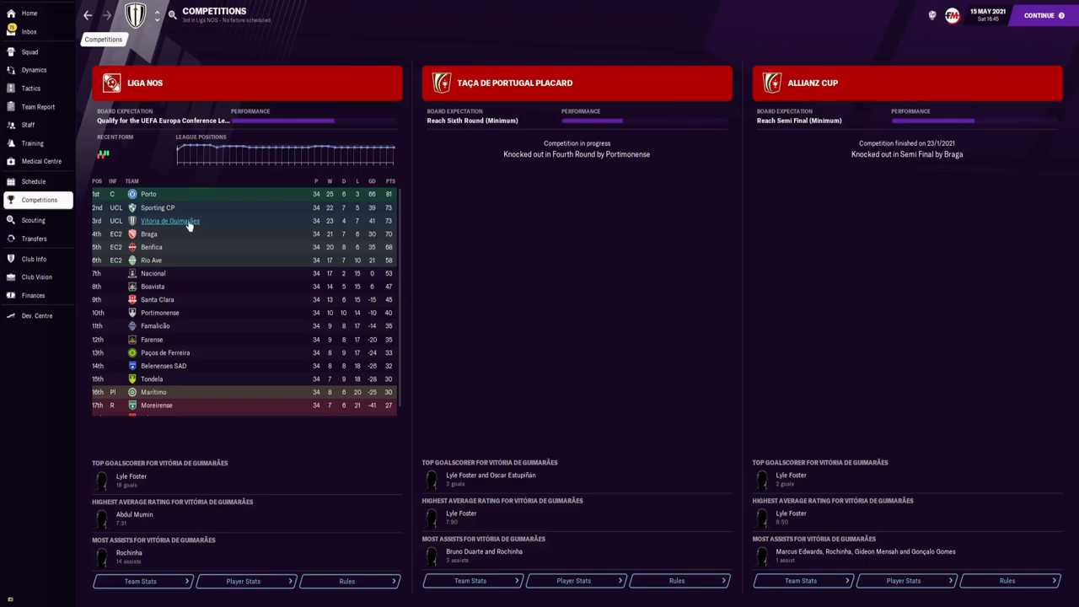
# - View Vitória de Guimarães' club profile overview, then the Liga NOS team stats
pyautogui.click(171, 220)
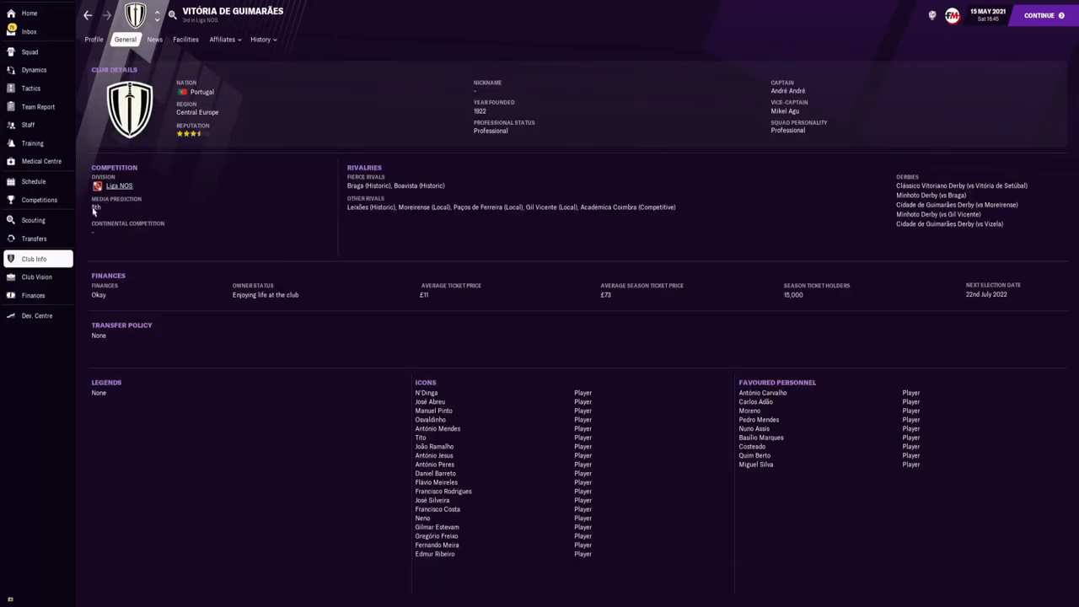
pyautogui.click(94, 39)
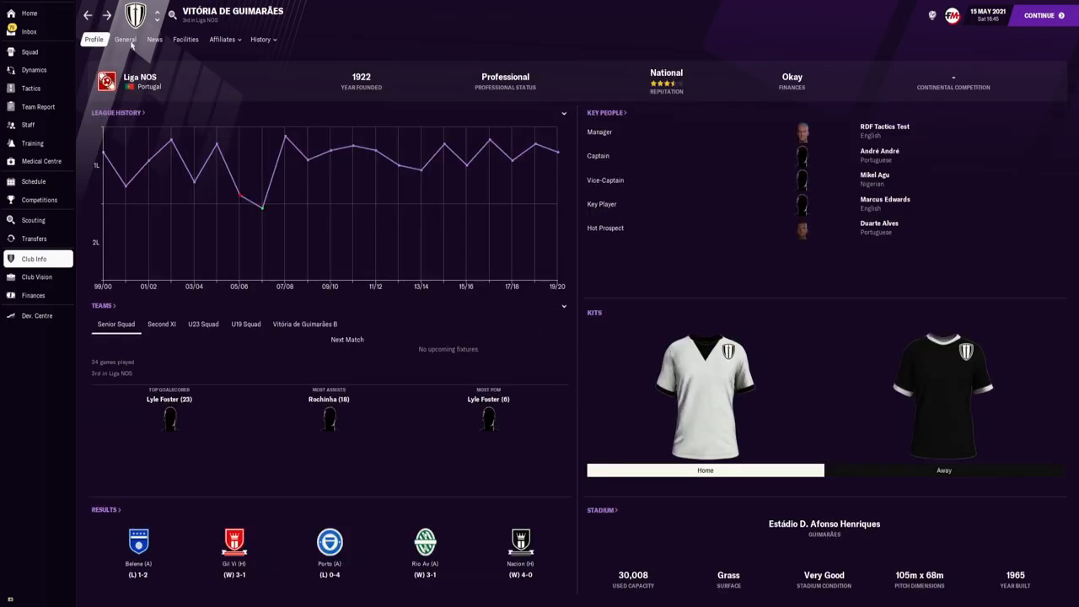
pyautogui.click(39, 199)
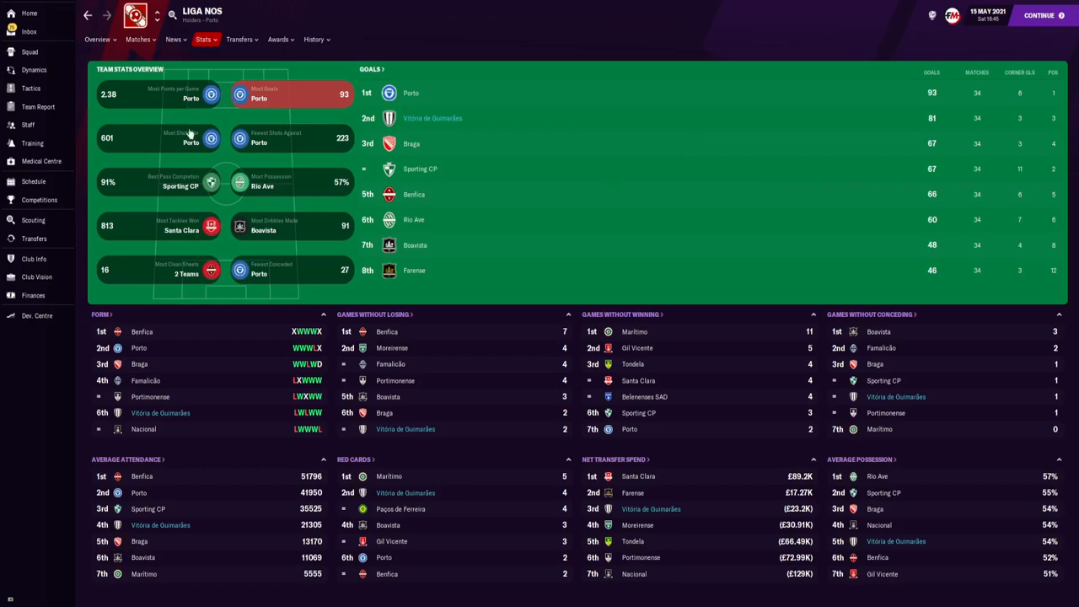
# - Compare Liga NOS team rankings for clean sheets, goals conceded and dribbles made
pyautogui.click(158, 138)
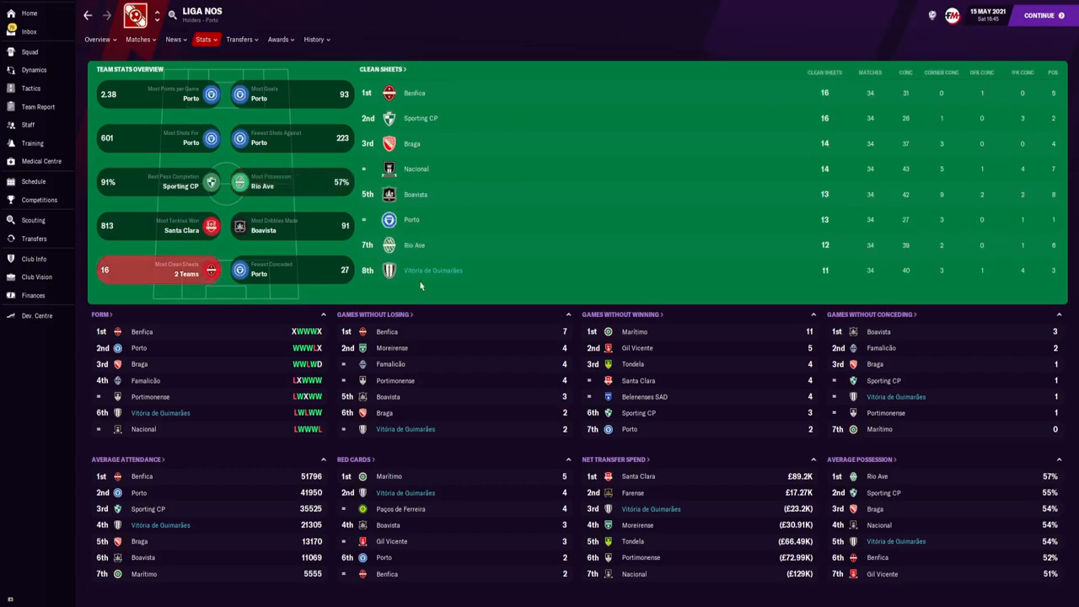
pyautogui.click(294, 269)
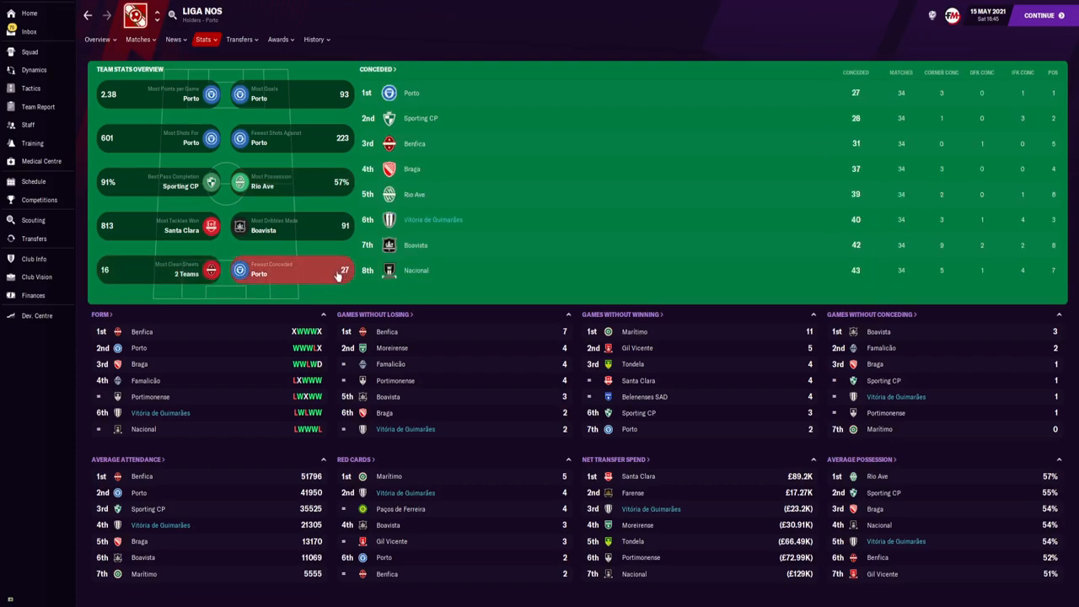
pyautogui.click(290, 226)
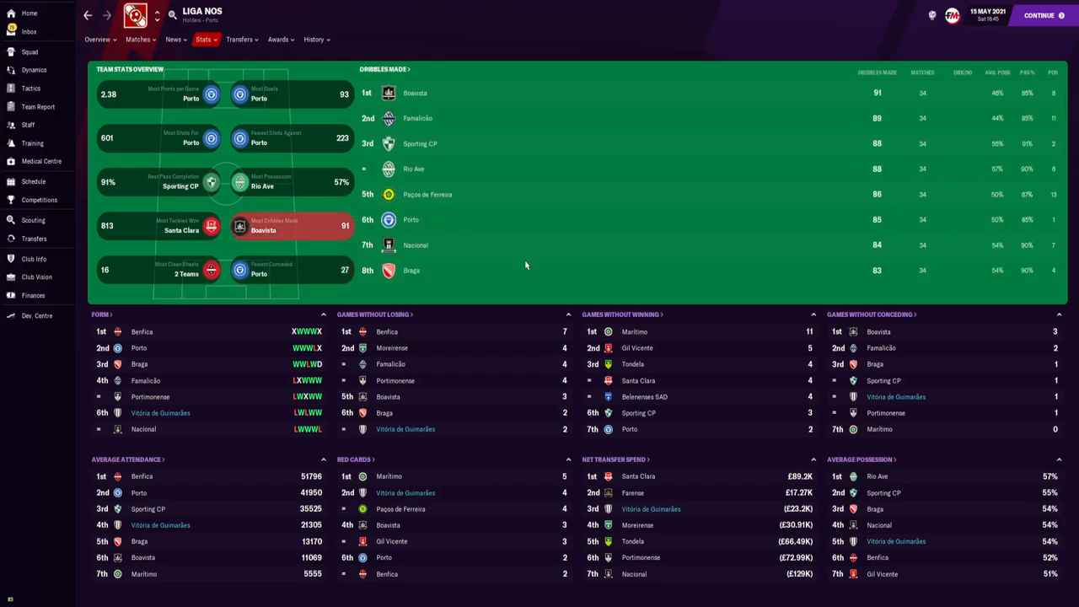
pyautogui.moveTo(504, 300)
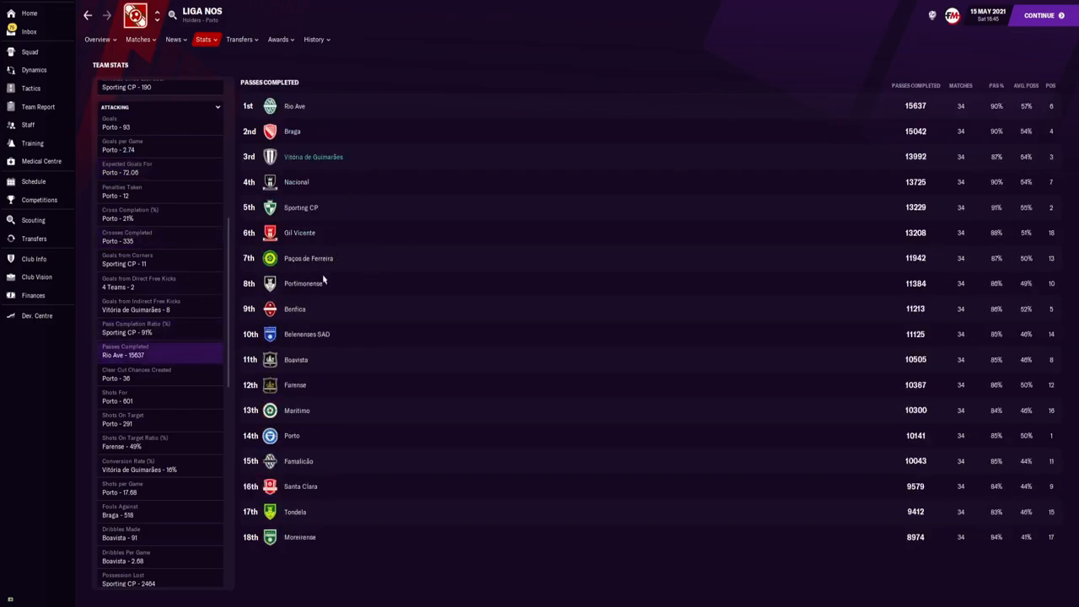
# - Check Liga NOS team rankings for conversion rate and fouls made
pyautogui.scroll(-3)
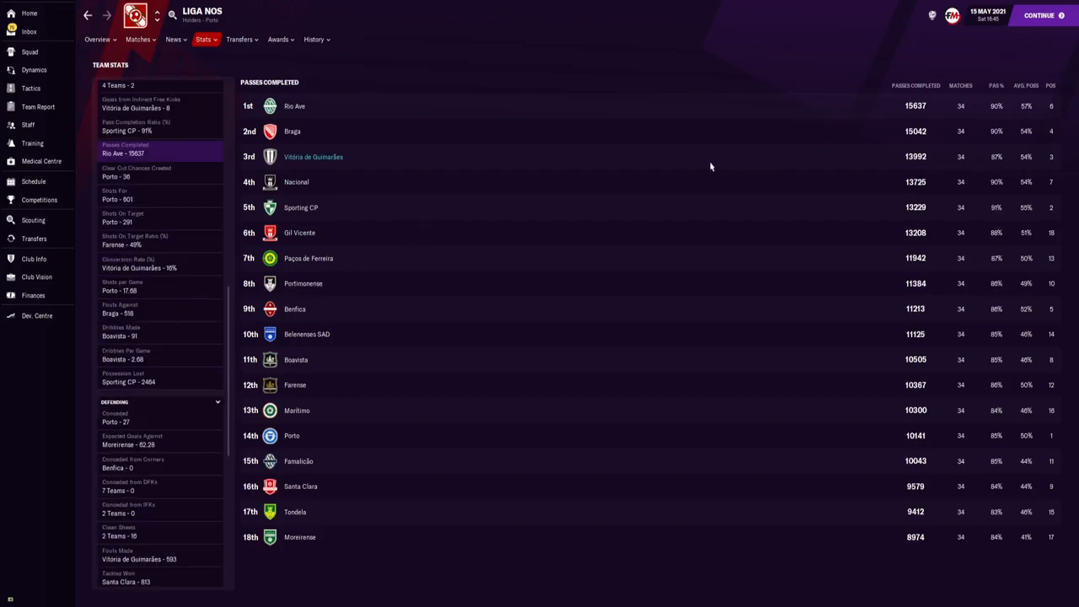
pyautogui.moveTo(192, 250)
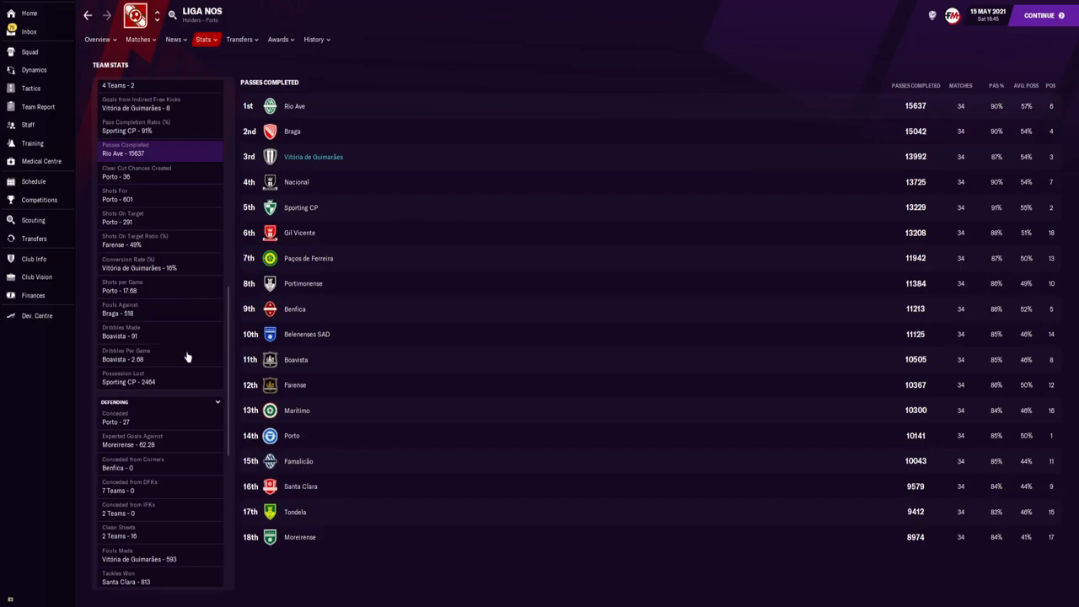
pyautogui.click(138, 263)
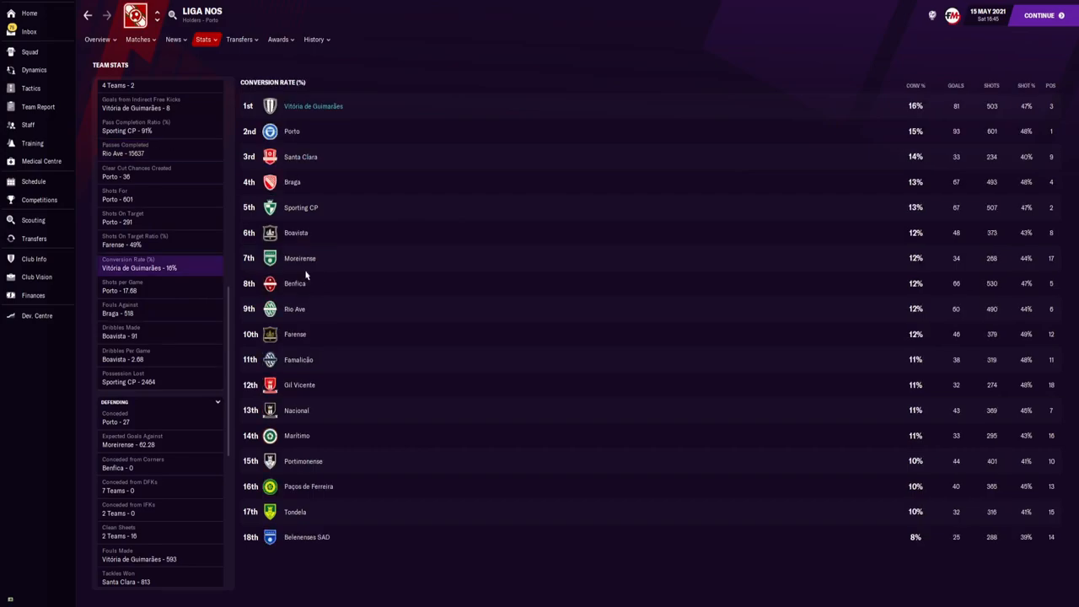
pyautogui.scroll(-3)
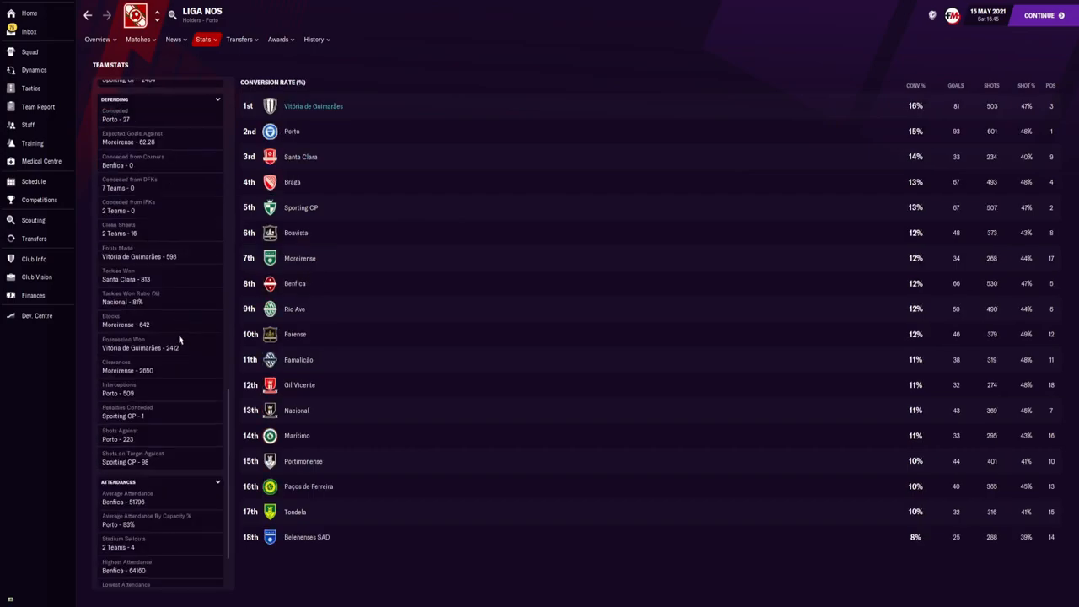
pyautogui.click(138, 253)
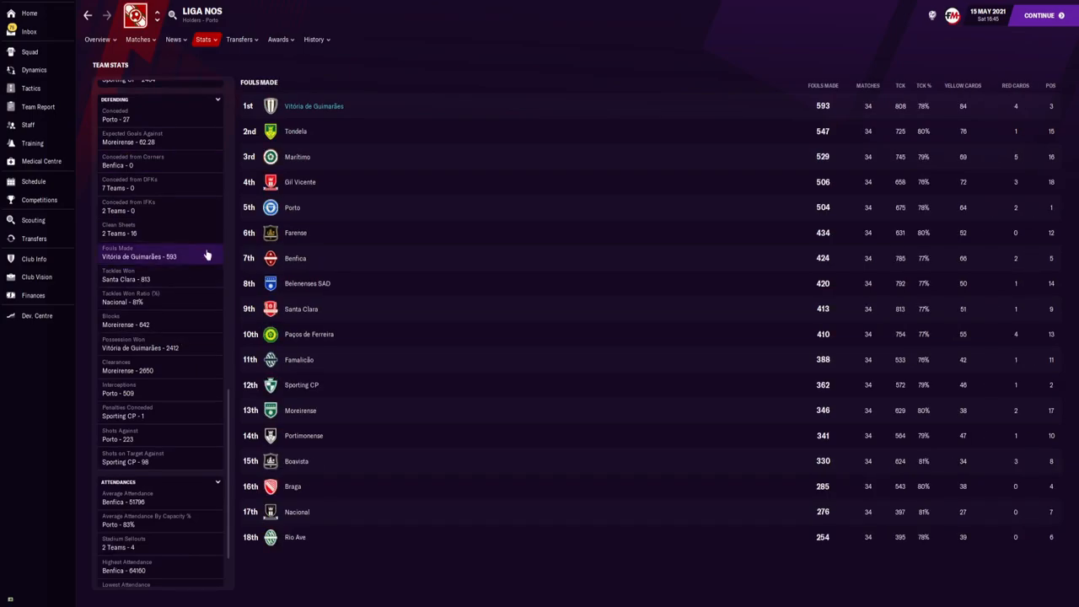
pyautogui.moveTo(202, 280)
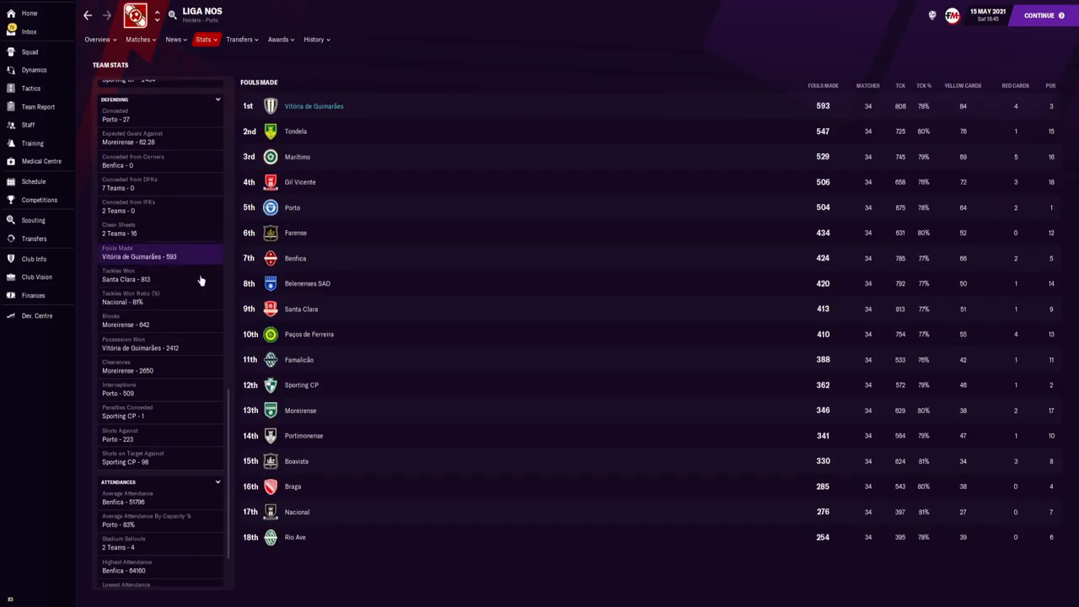
# - Check the tackles won and possession won rankings, then list the league stats views
pyautogui.click(125, 275)
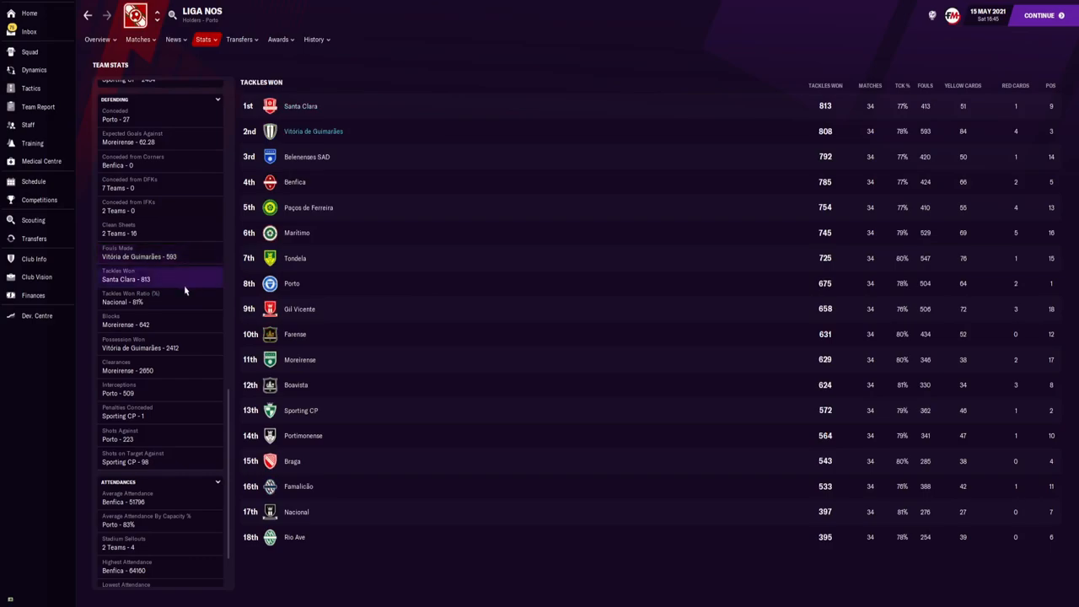
pyautogui.click(140, 344)
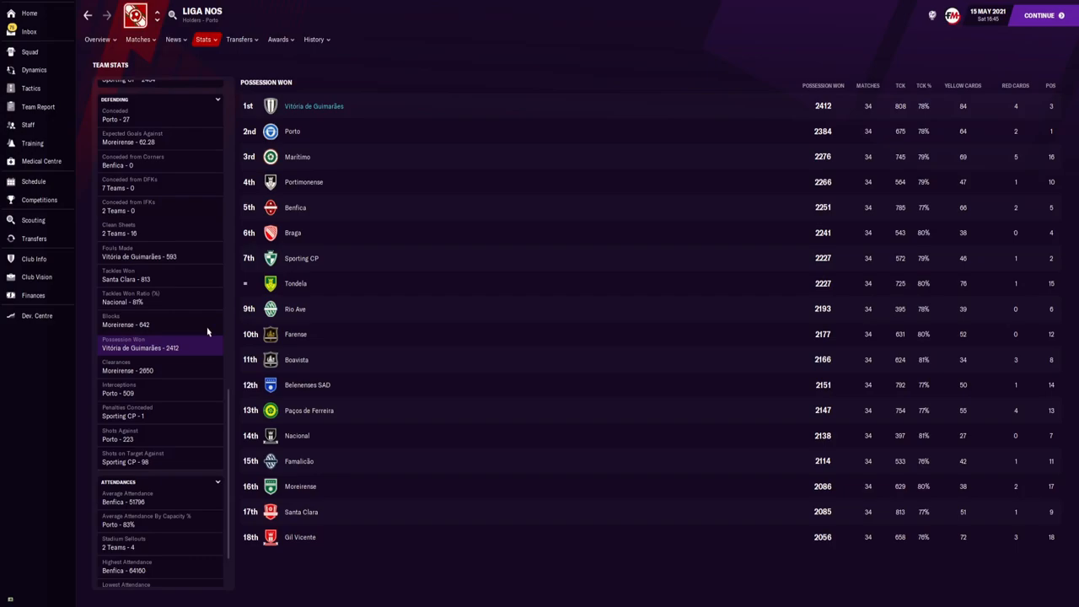
pyautogui.click(202, 38)
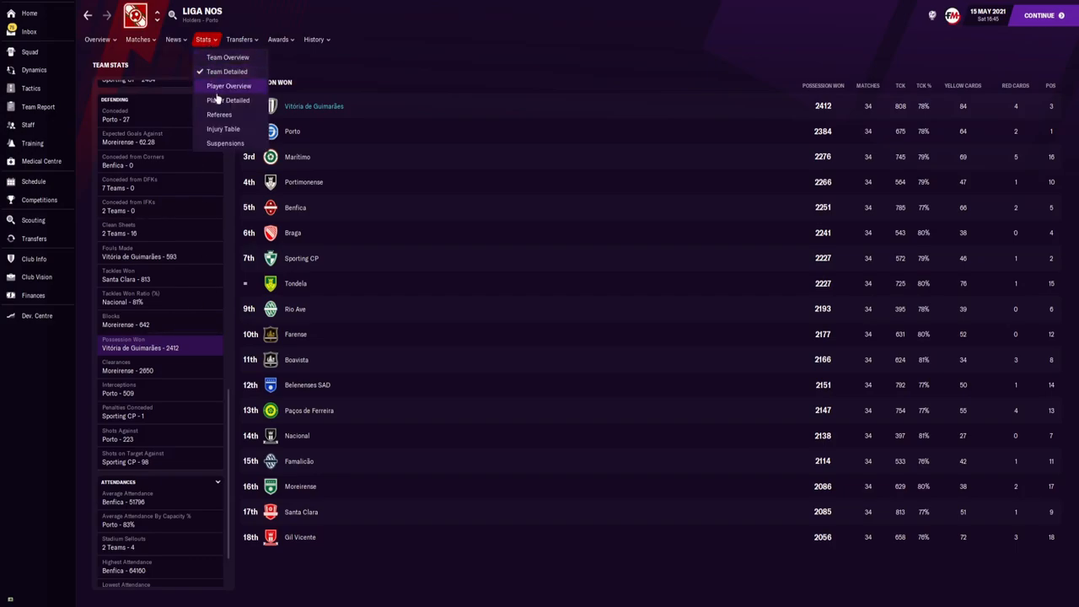
# - Switch to Liga NOS player stats and view player of the match and tackles won leaders
pyautogui.click(229, 84)
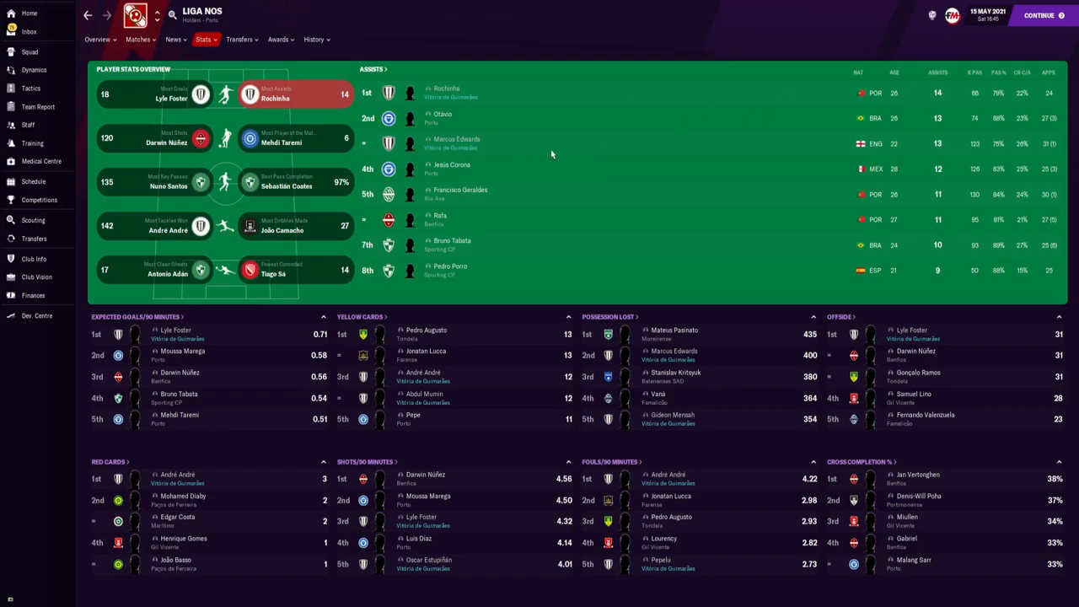
pyautogui.click(155, 139)
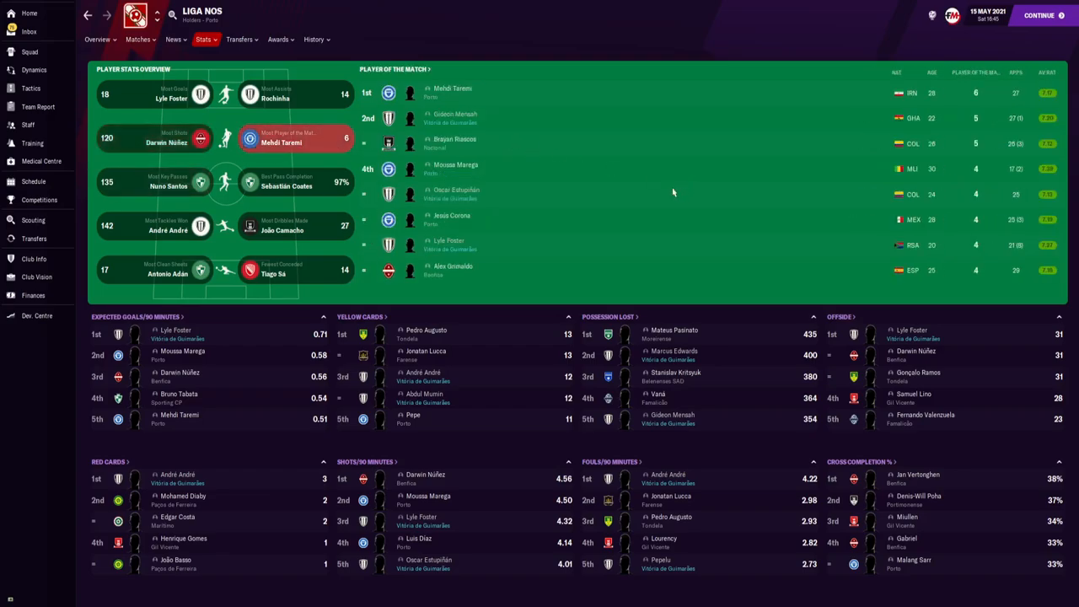
pyautogui.moveTo(477, 206)
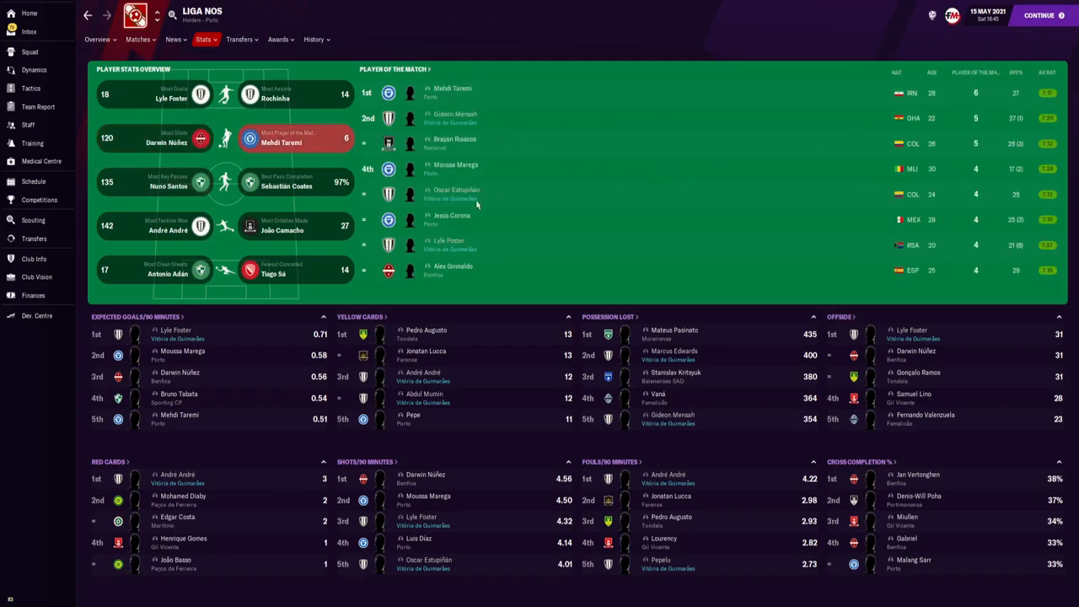
pyautogui.moveTo(586, 277)
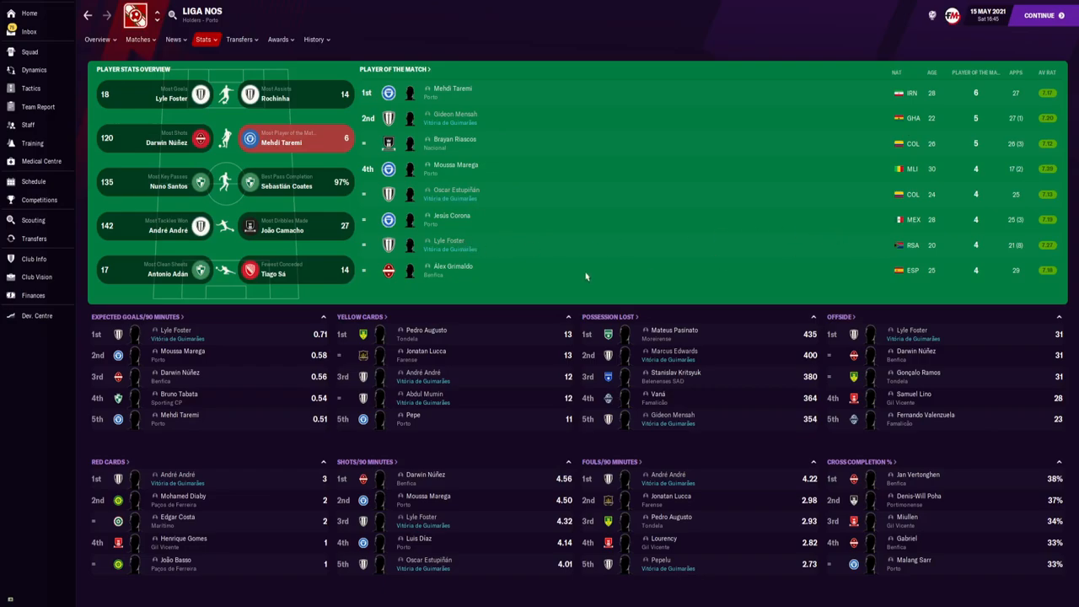
pyautogui.click(155, 183)
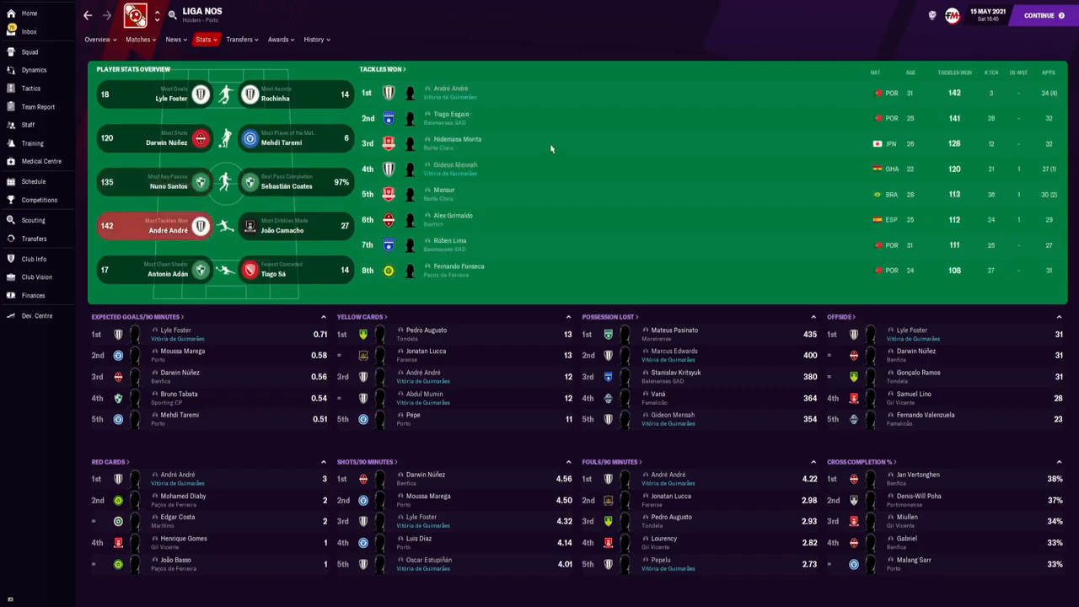
pyautogui.moveTo(558, 111)
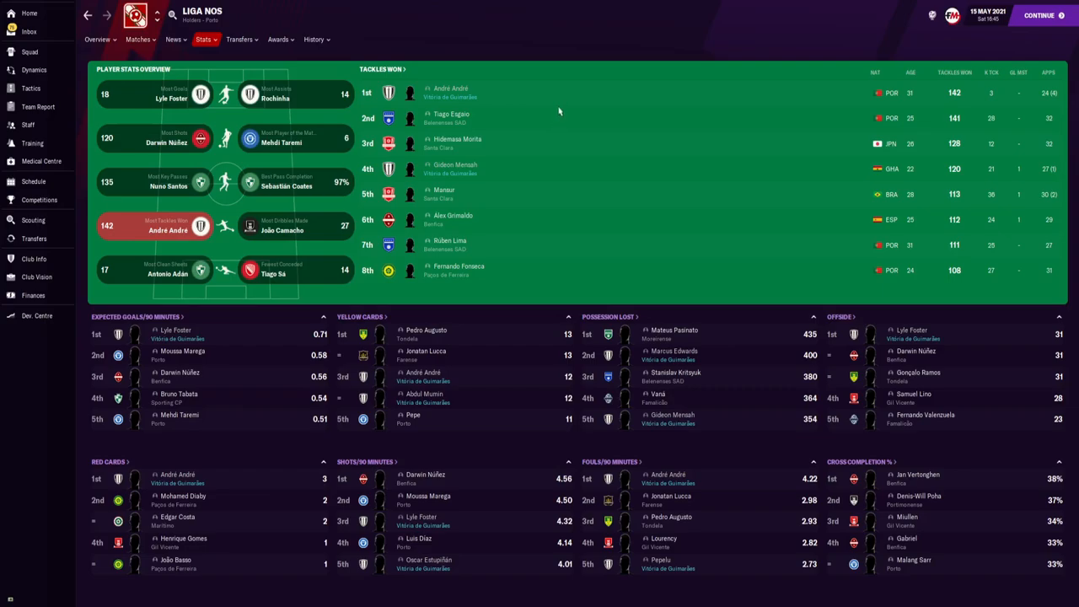
pyautogui.moveTo(887, 102)
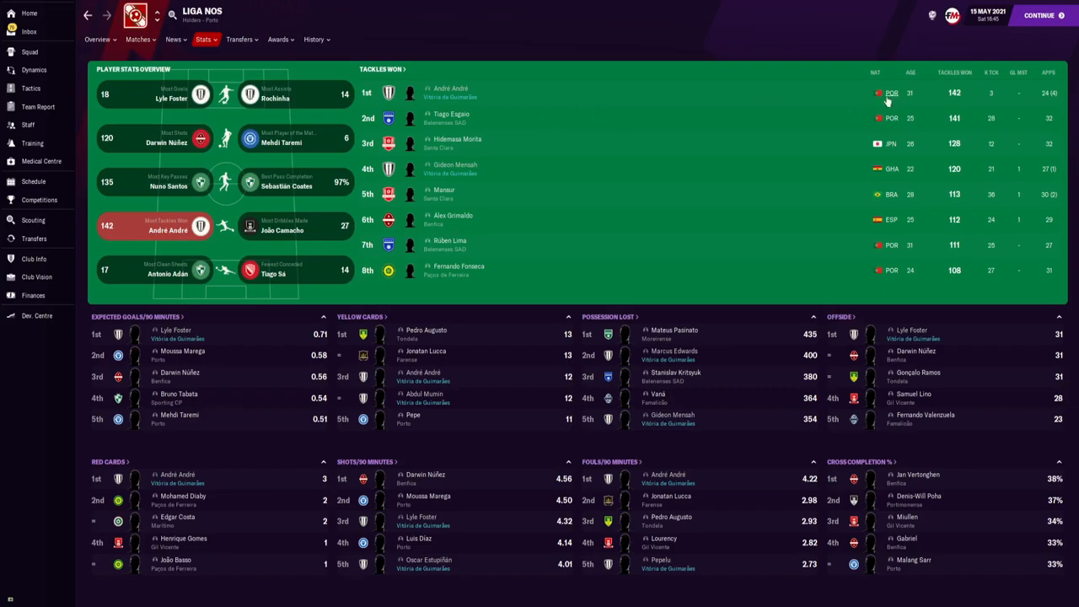
pyautogui.moveTo(644, 229)
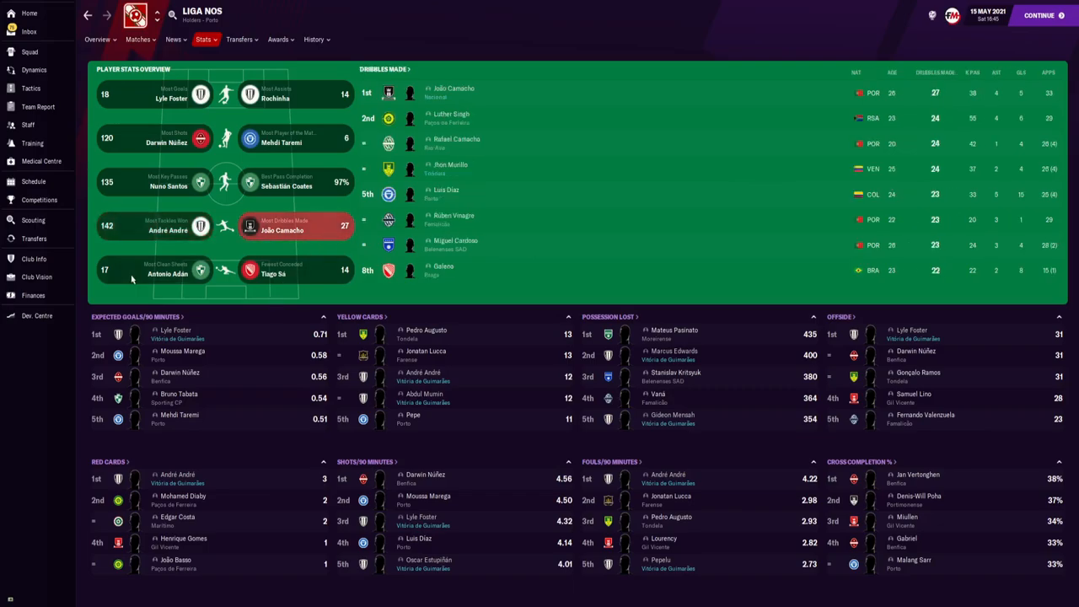
# - Show goalkeepers ranked by clean sheets, then by goals conceded
pyautogui.click(155, 270)
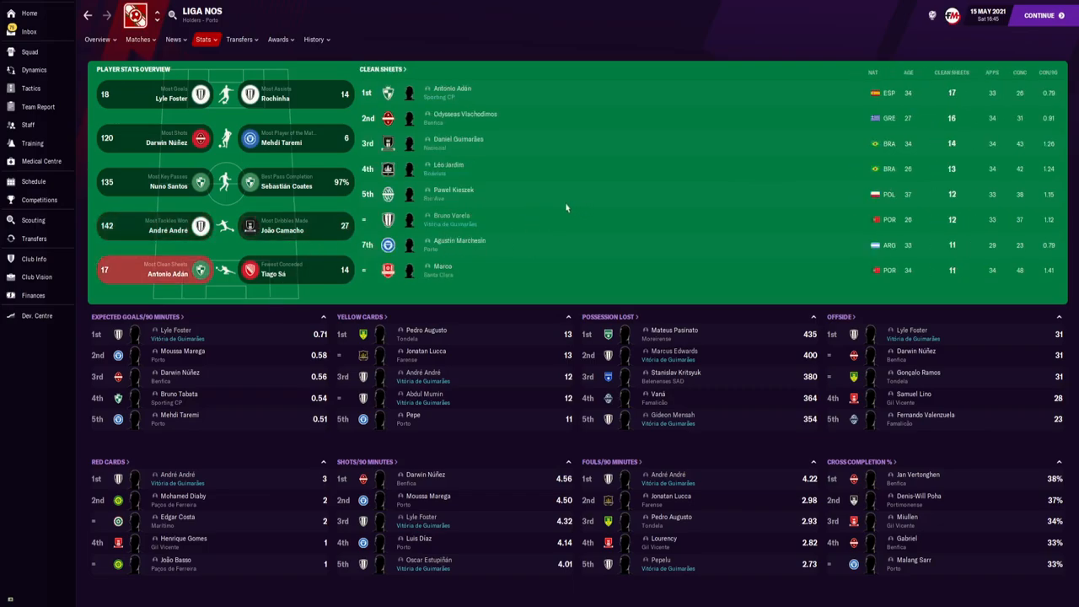
pyautogui.click(381, 68)
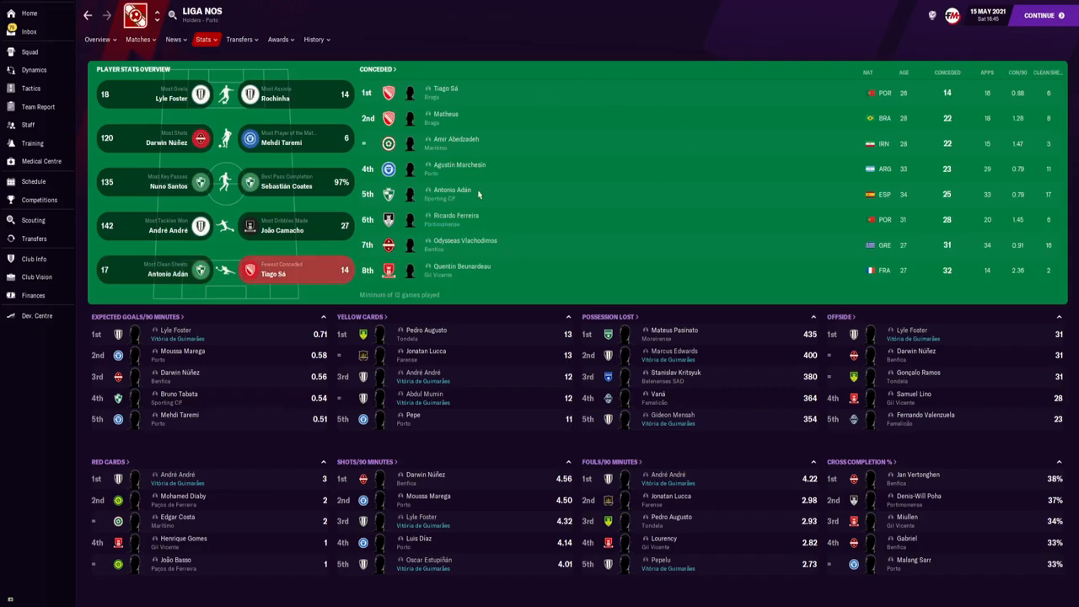
pyautogui.moveTo(488, 199)
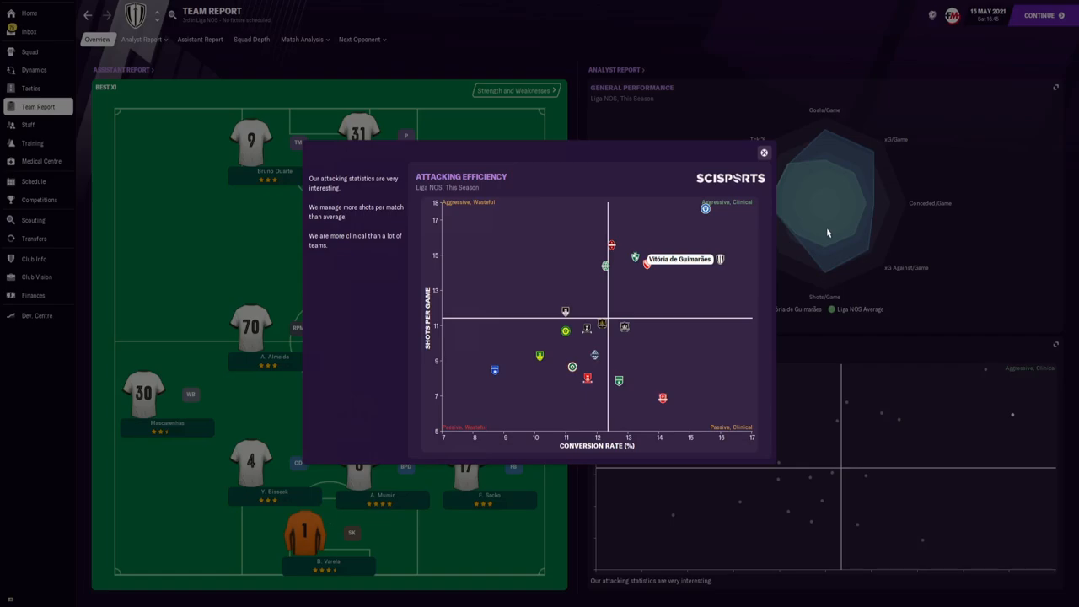
pyautogui.moveTo(828, 232)
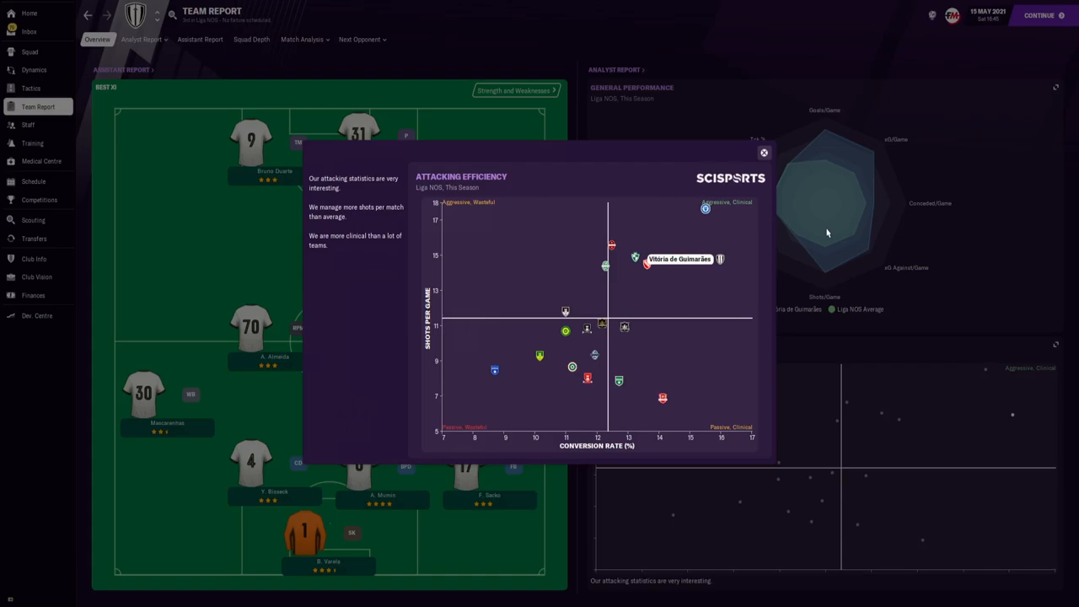
pyautogui.moveTo(769, 159)
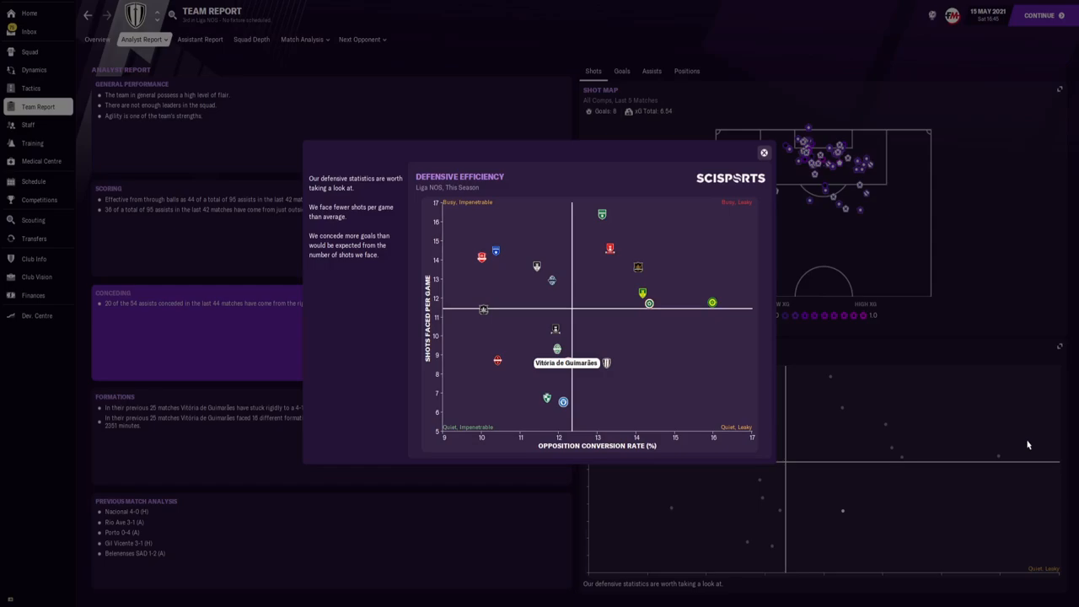
pyautogui.moveTo(778, 169)
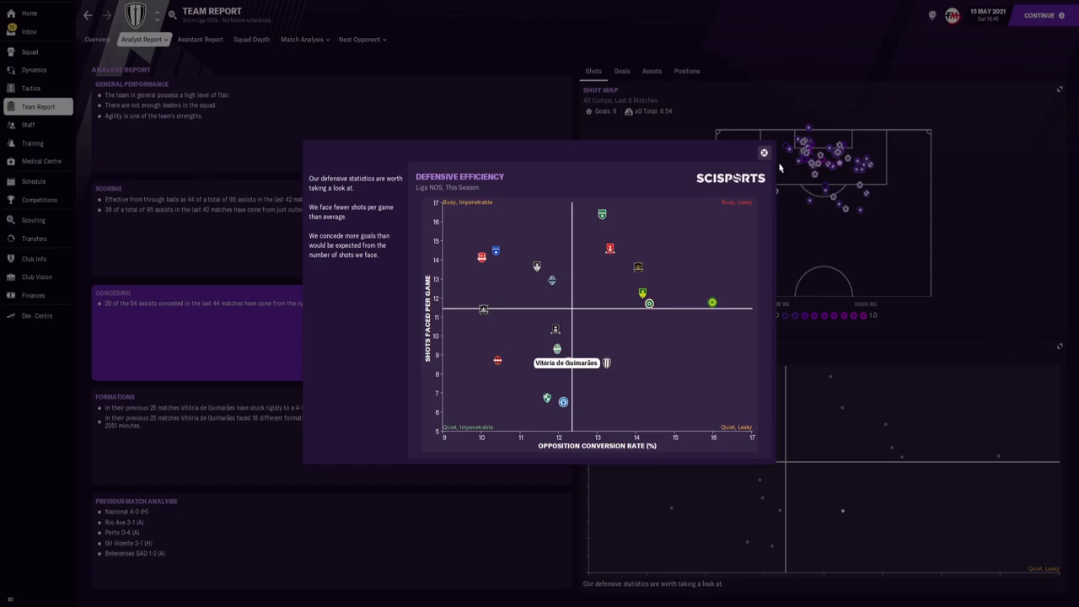
# - Close the Defensive Efficiency chart and show the assist types breakdown in the analyst report
pyautogui.click(764, 152)
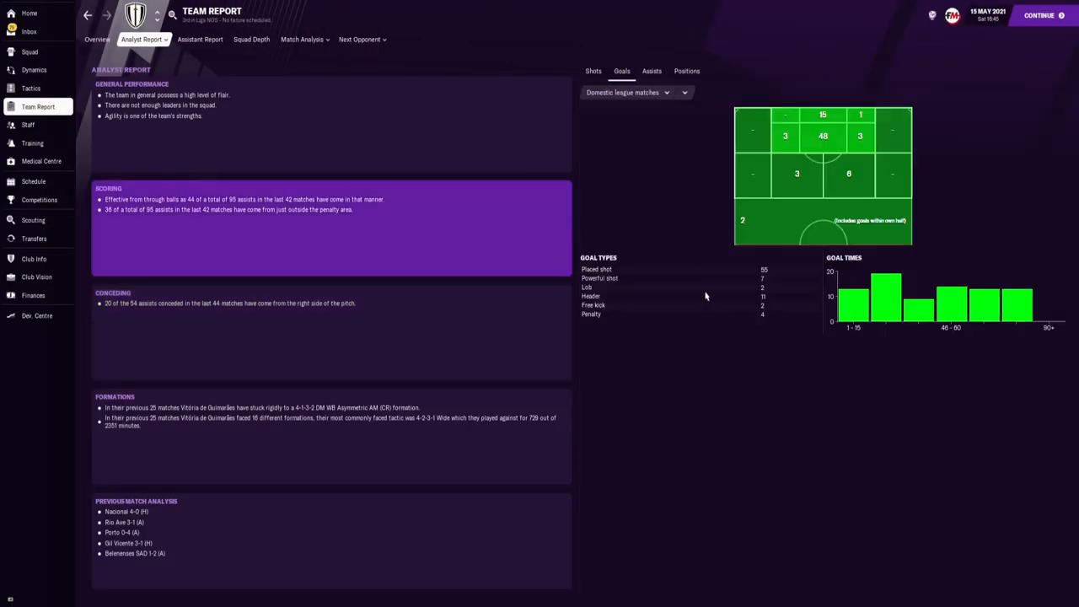
pyautogui.moveTo(700, 172)
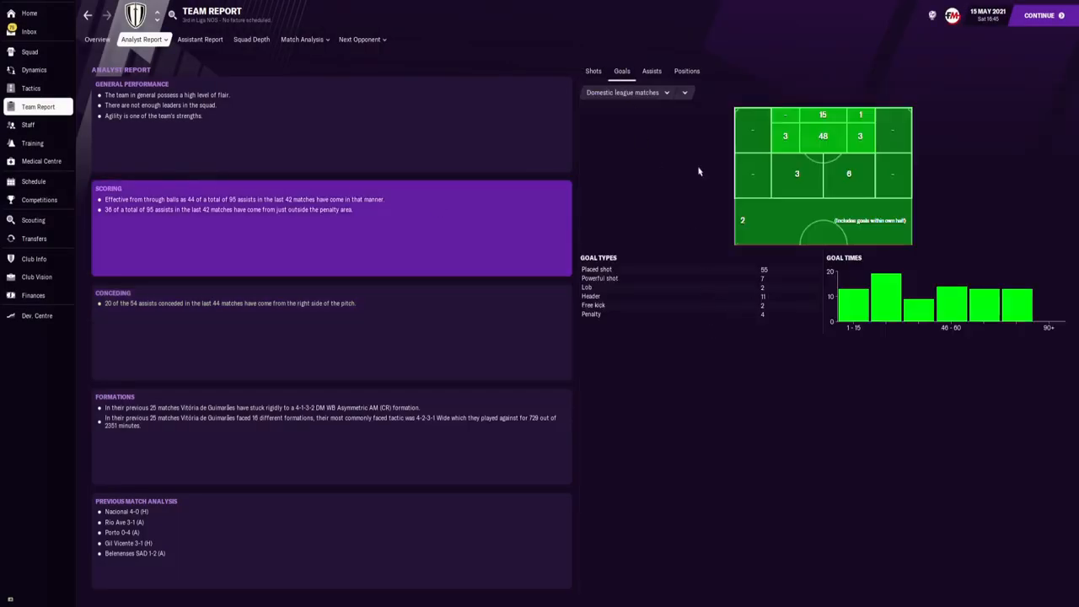
pyautogui.click(651, 71)
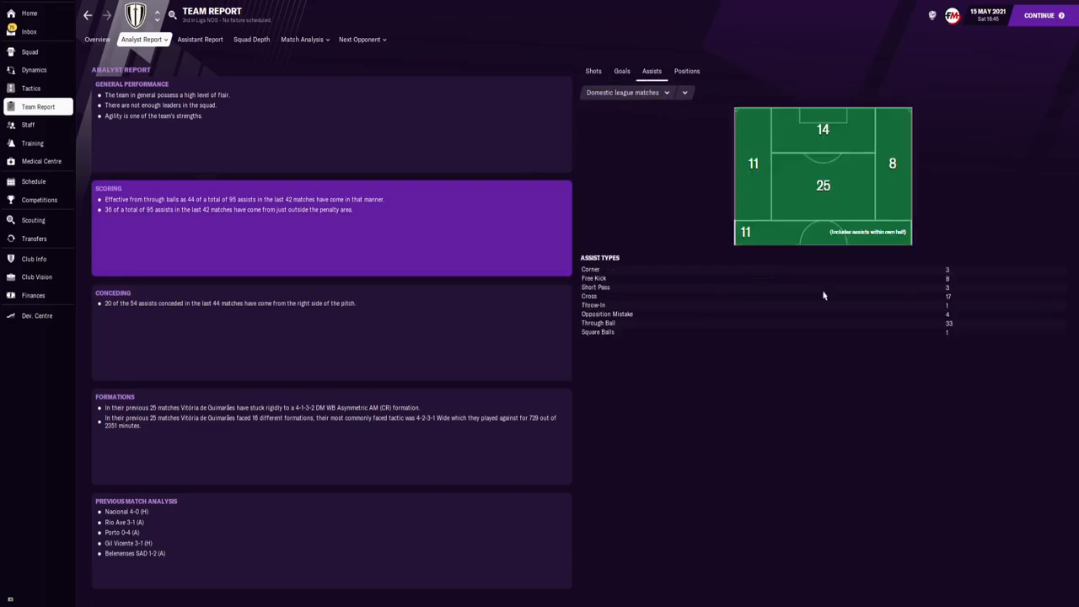
pyautogui.moveTo(951, 337)
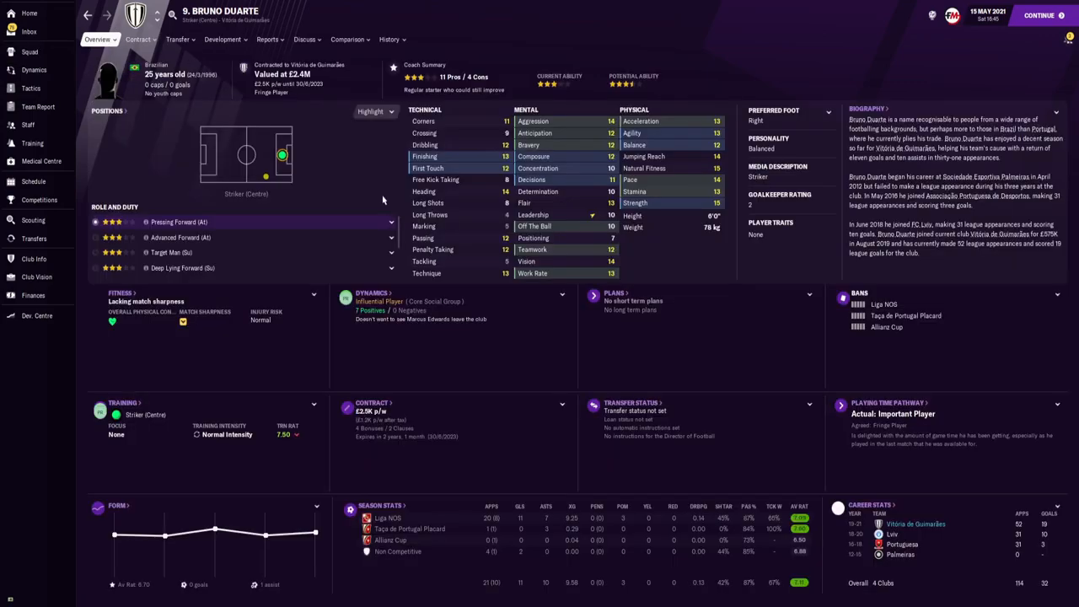
pyautogui.moveTo(698, 300)
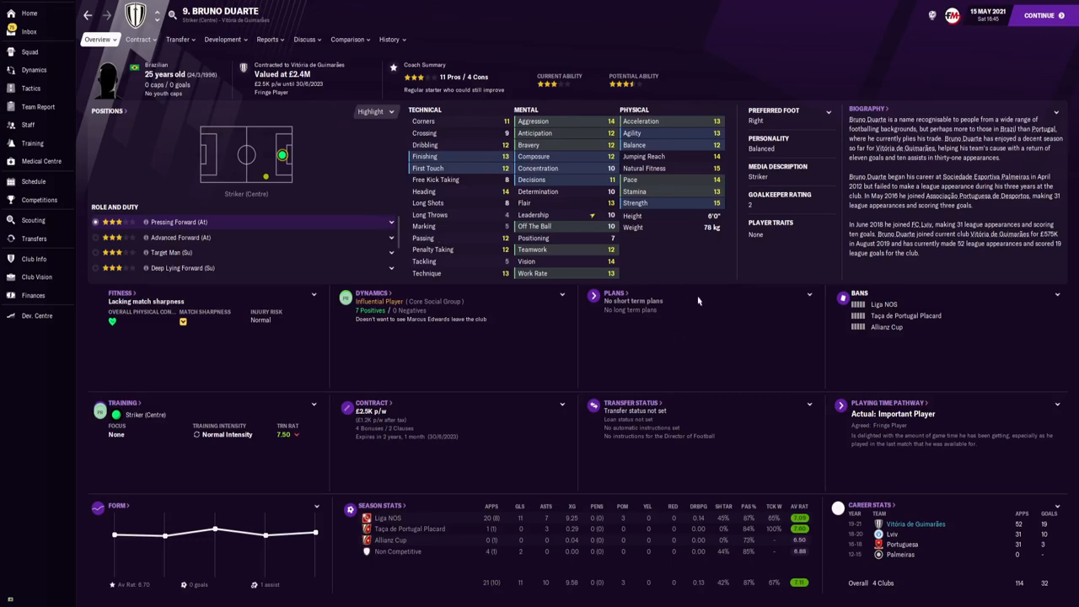
# - Leave Bruno Duarte's striker profile for the Dortmund manager home page
pyautogui.click(30, 51)
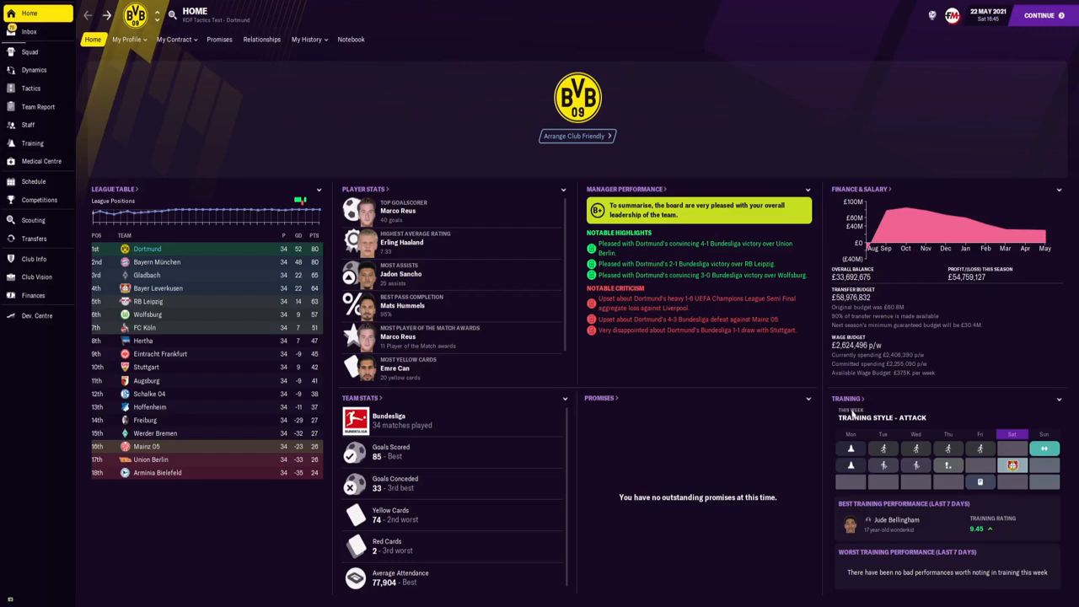
pyautogui.moveTo(425, 253)
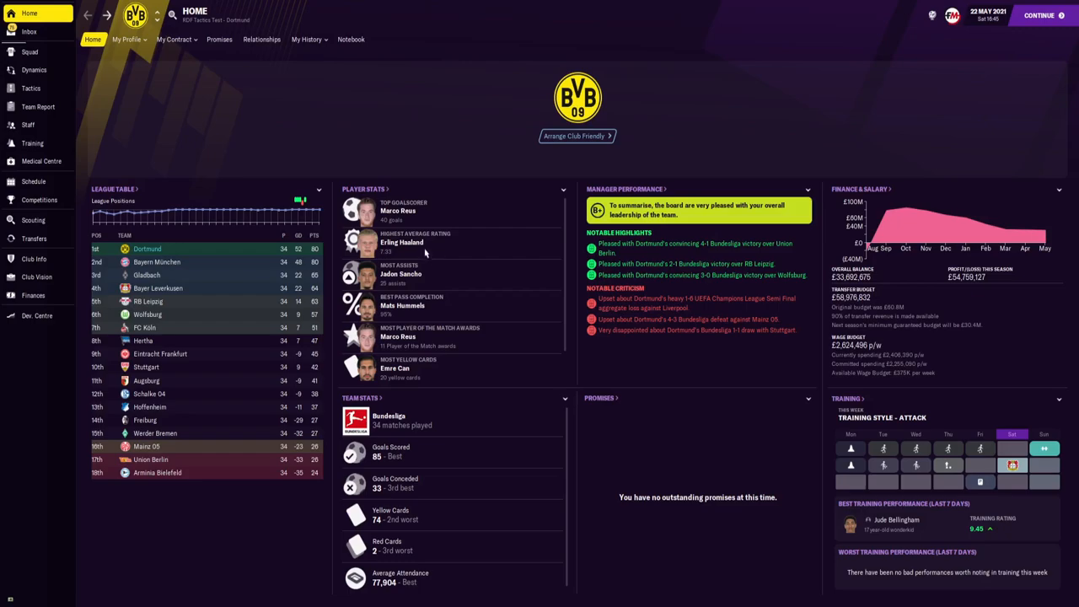
pyautogui.moveTo(401, 256)
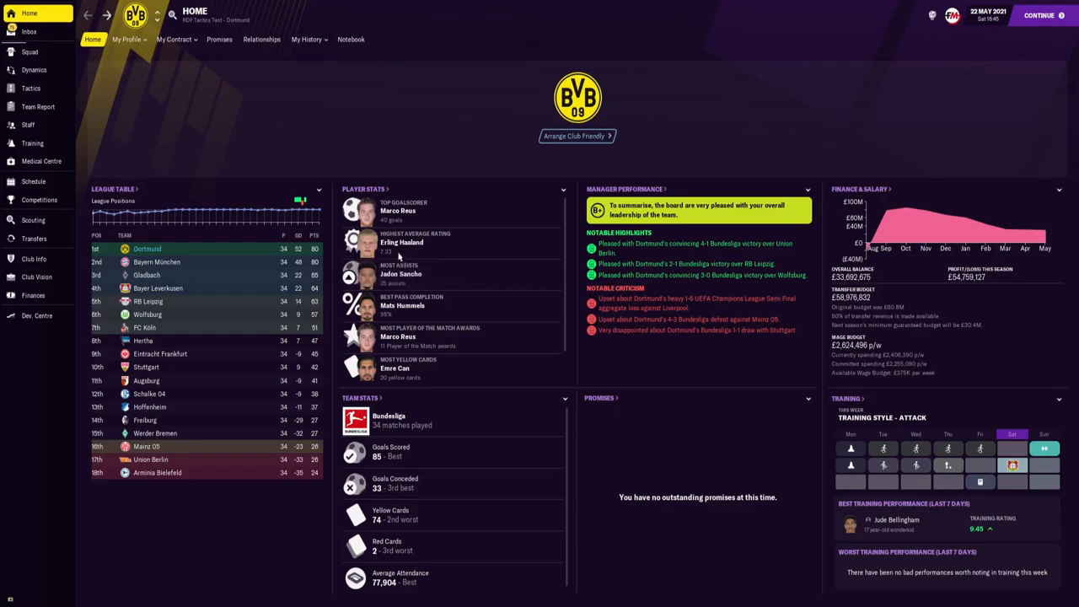
# - Review Erling Haaland's player profile and return to the Dortmund overview
pyautogui.click(401, 243)
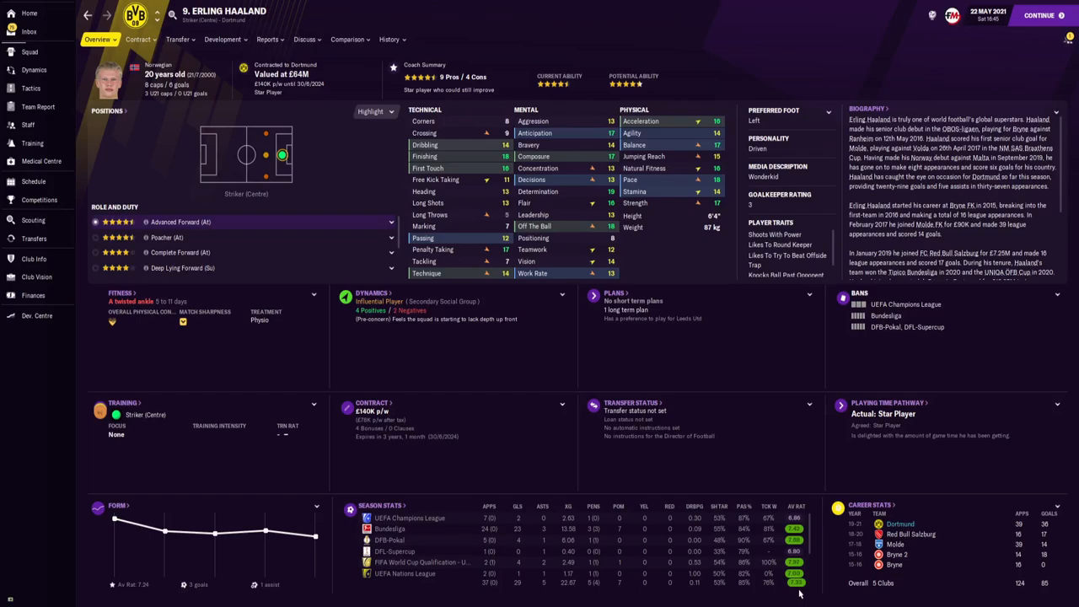
pyautogui.click(31, 14)
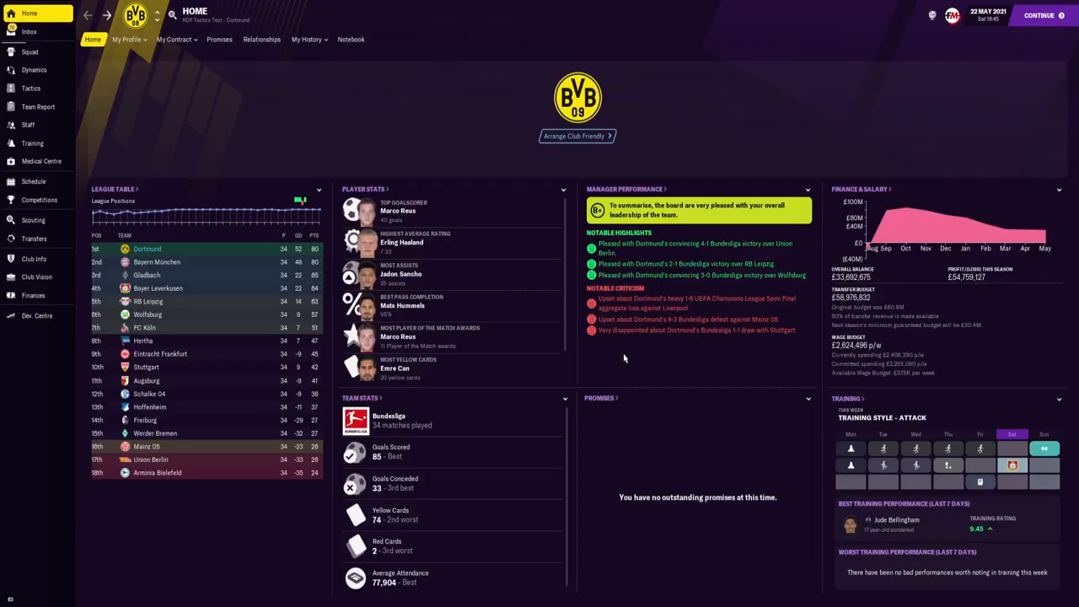
pyautogui.scroll(-3)
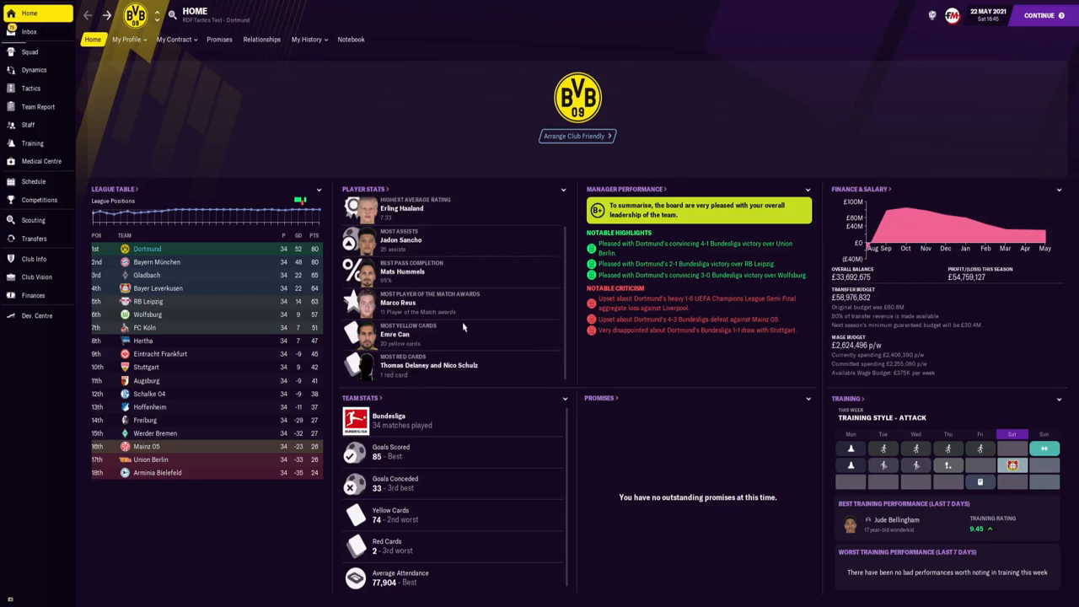
pyautogui.moveTo(422, 330)
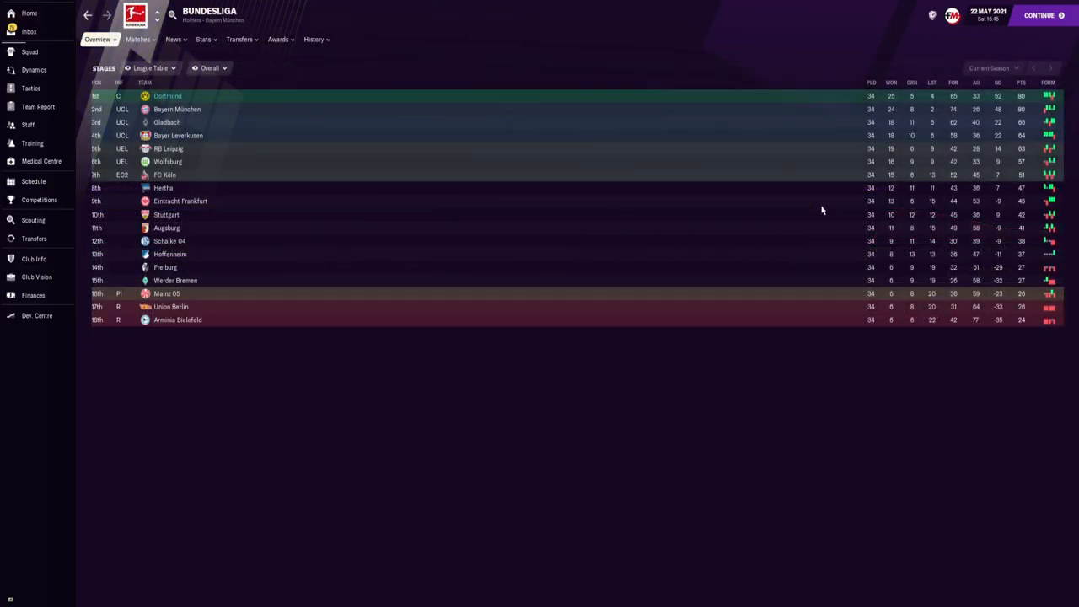
pyautogui.moveTo(917, 138)
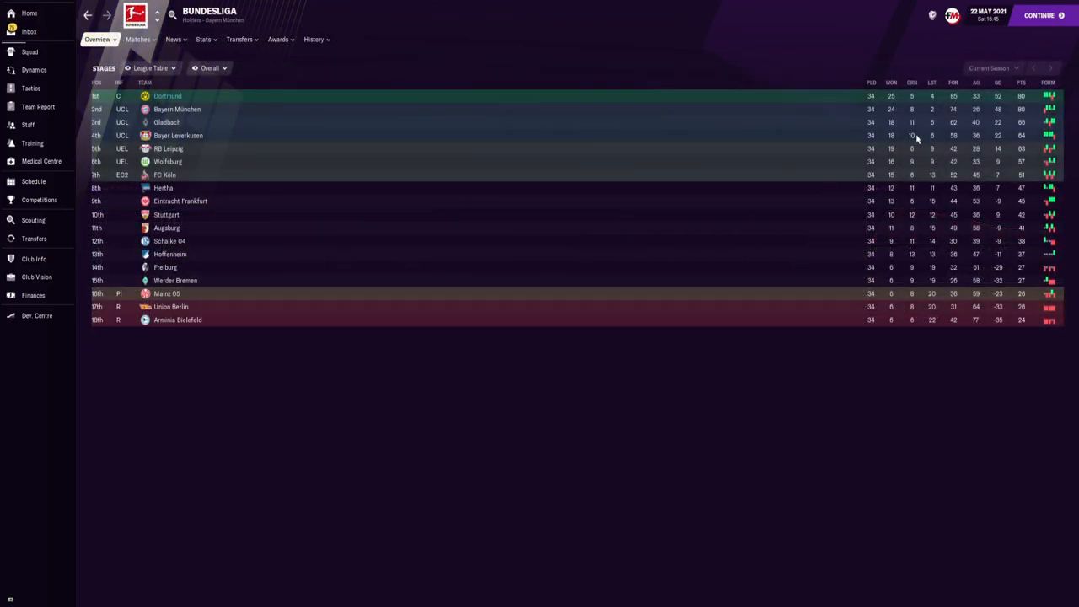
pyautogui.moveTo(912, 135)
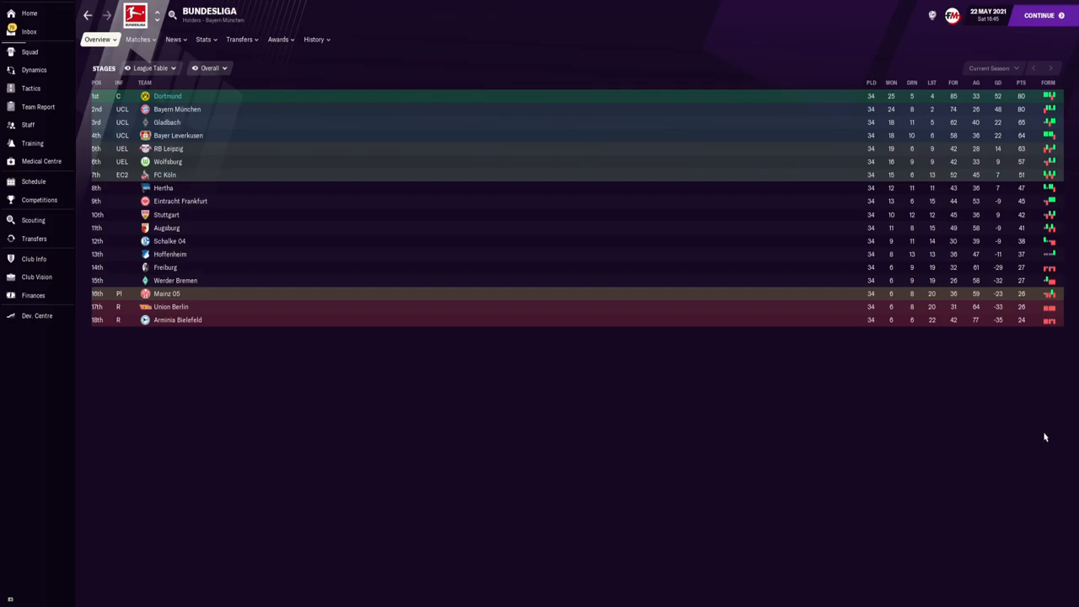
# - Show the Bundesliga team statistics ranking average possession
pyautogui.click(202, 38)
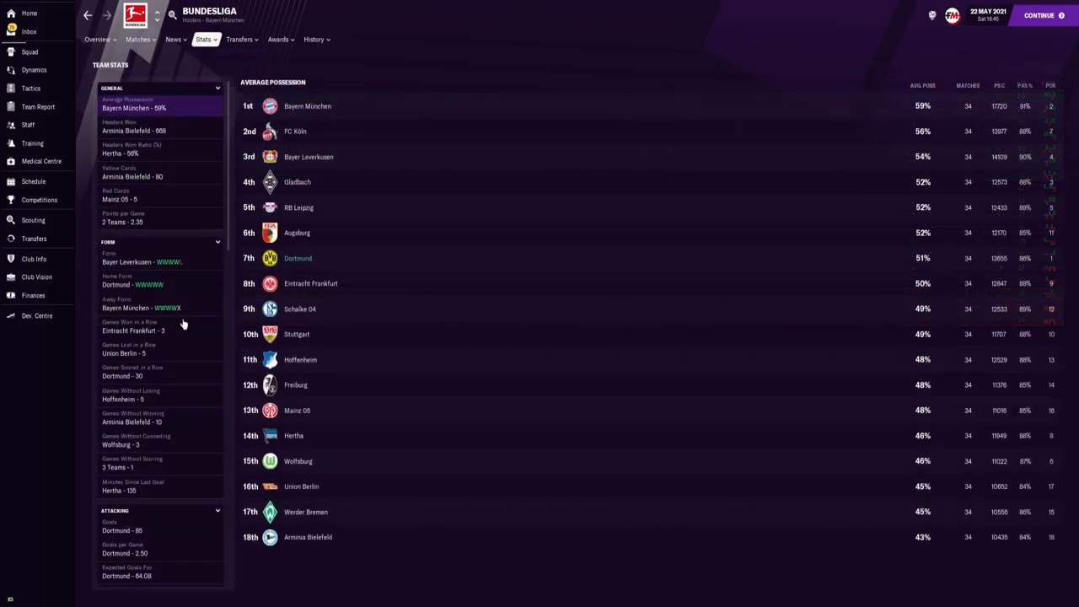
pyautogui.moveTo(415, 323)
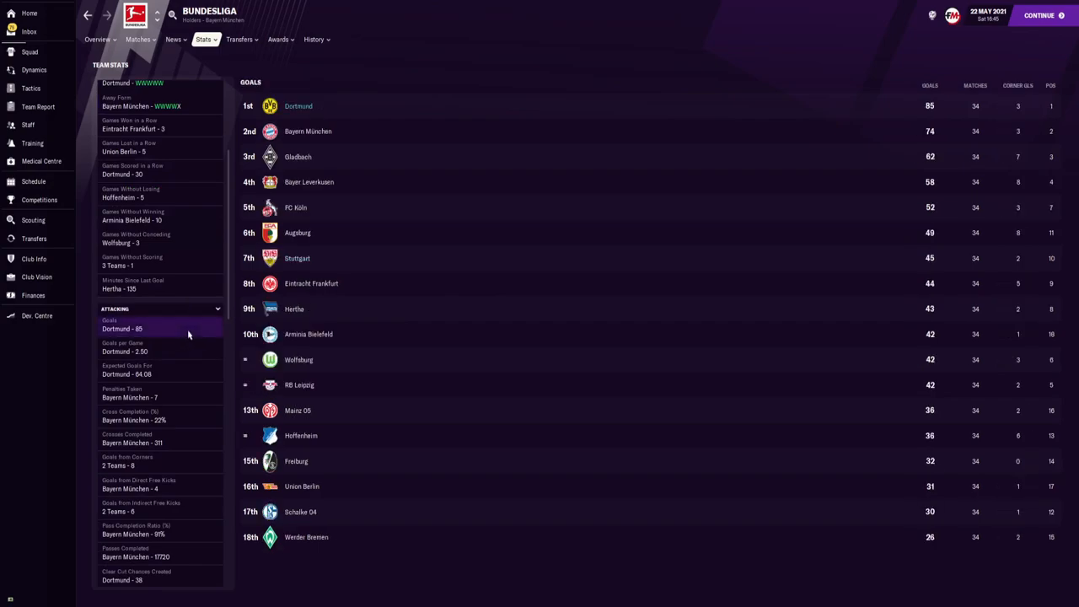
# - Rank Bundesliga teams by expected goals for, passes completed and clear cut chances
pyautogui.click(127, 369)
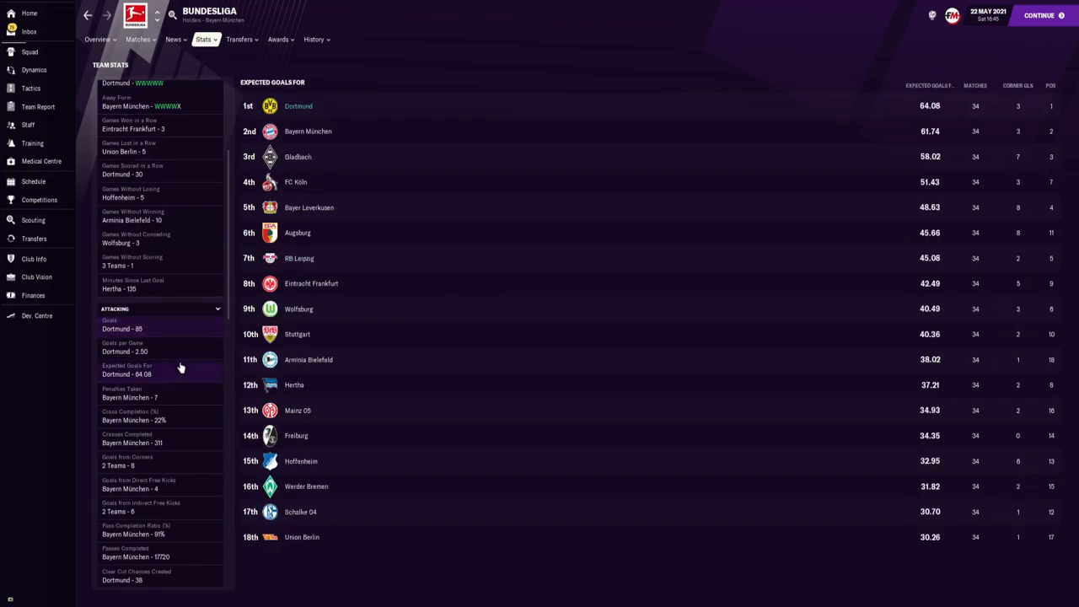
pyautogui.moveTo(183, 346)
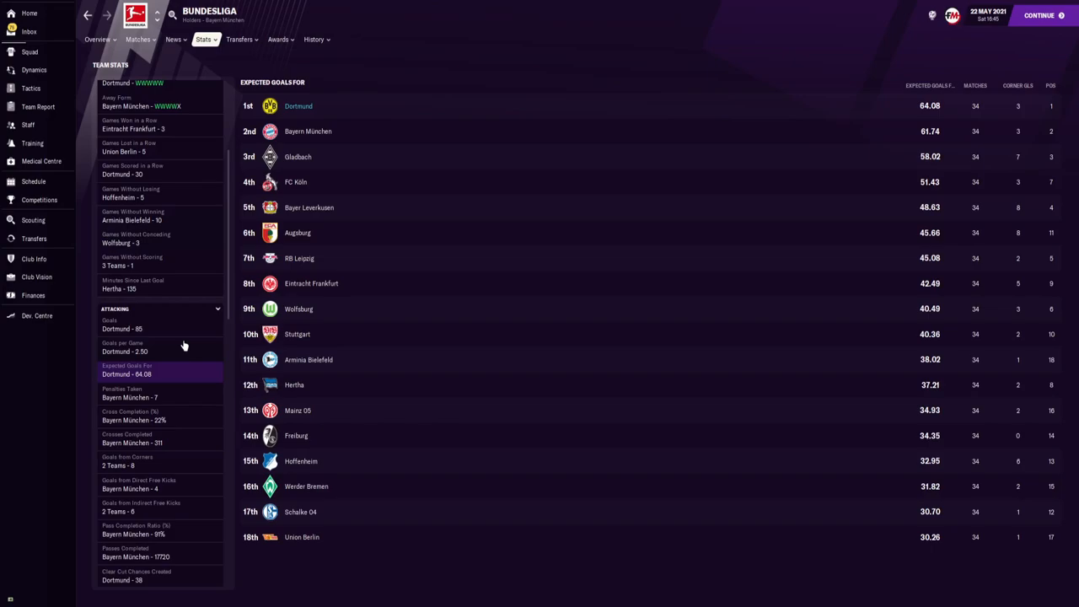
pyautogui.scroll(-3)
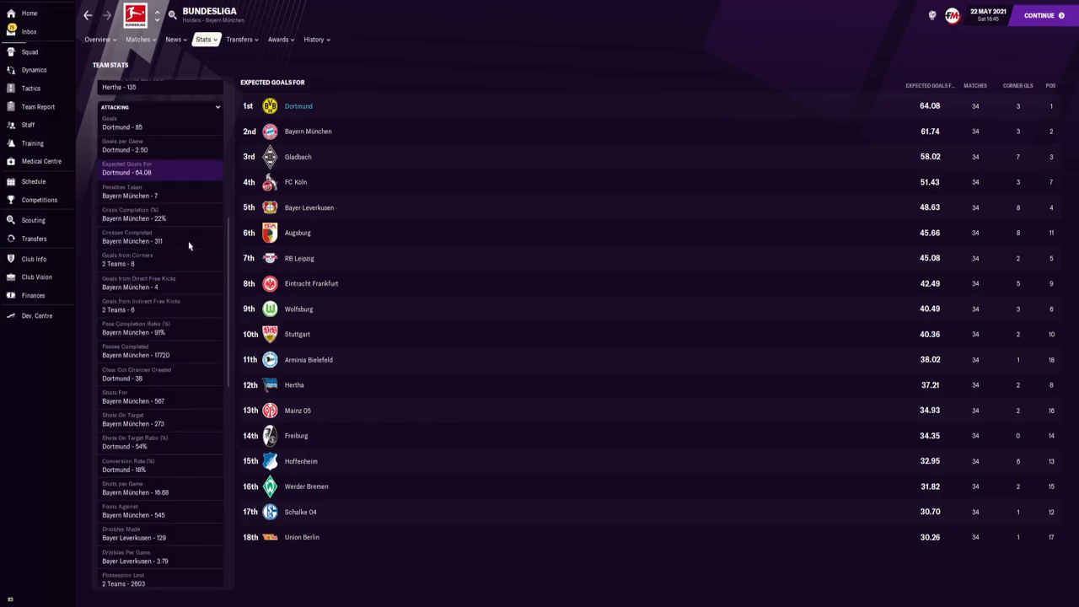
pyautogui.click(134, 349)
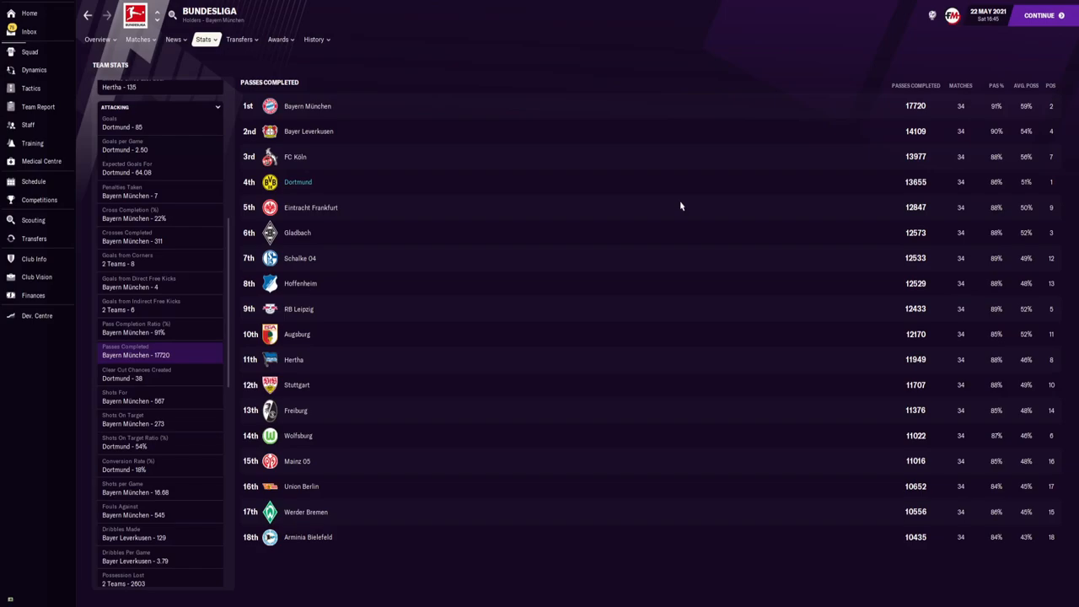
pyautogui.click(136, 374)
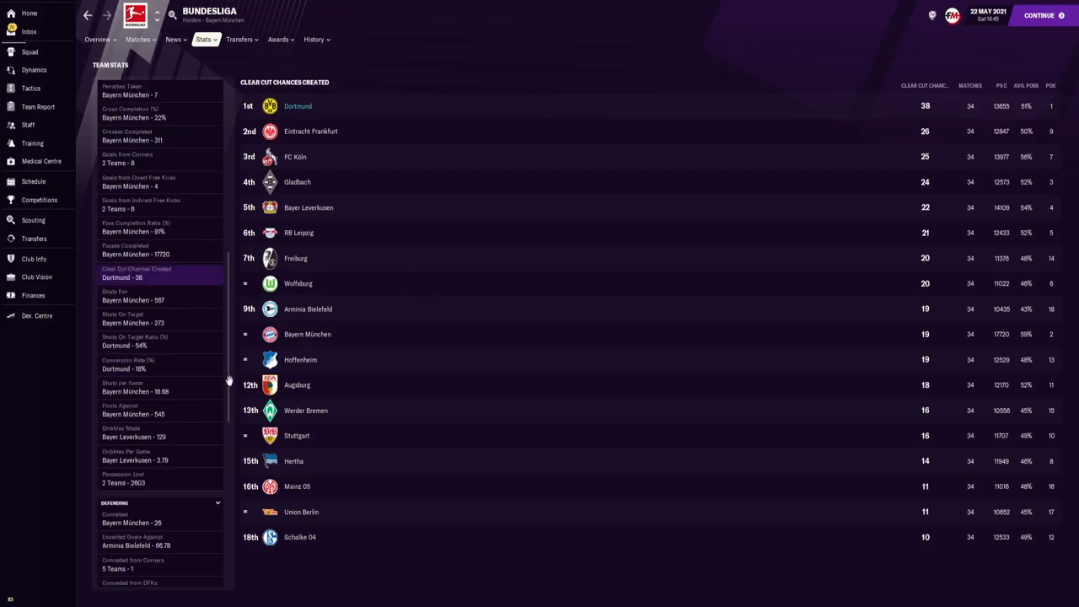
# - Rank Bundesliga teams by conversion rate and shots per game
pyautogui.scroll(-3)
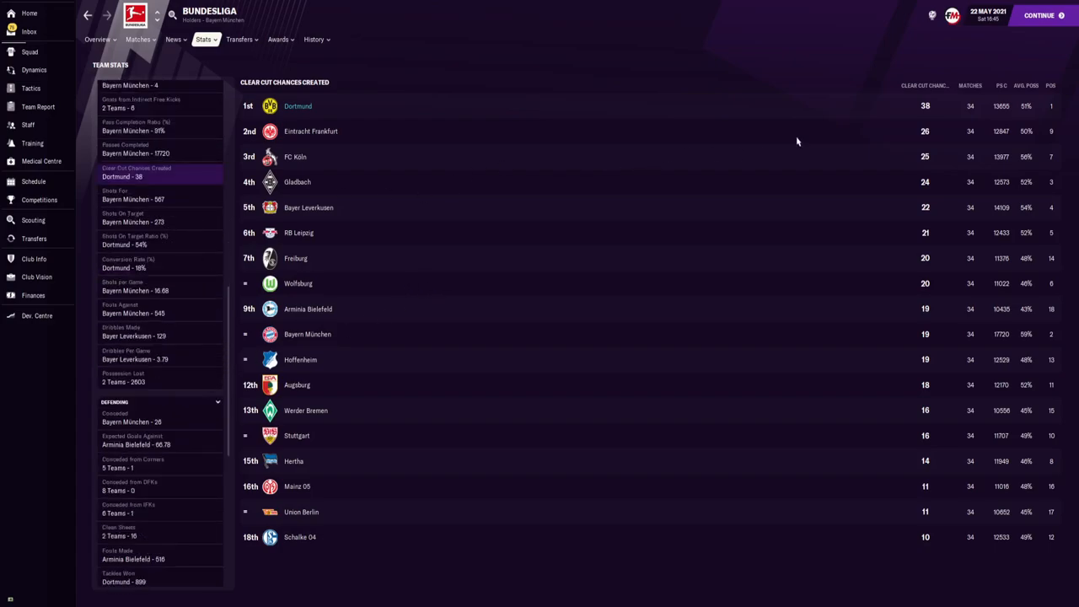
pyautogui.click(135, 263)
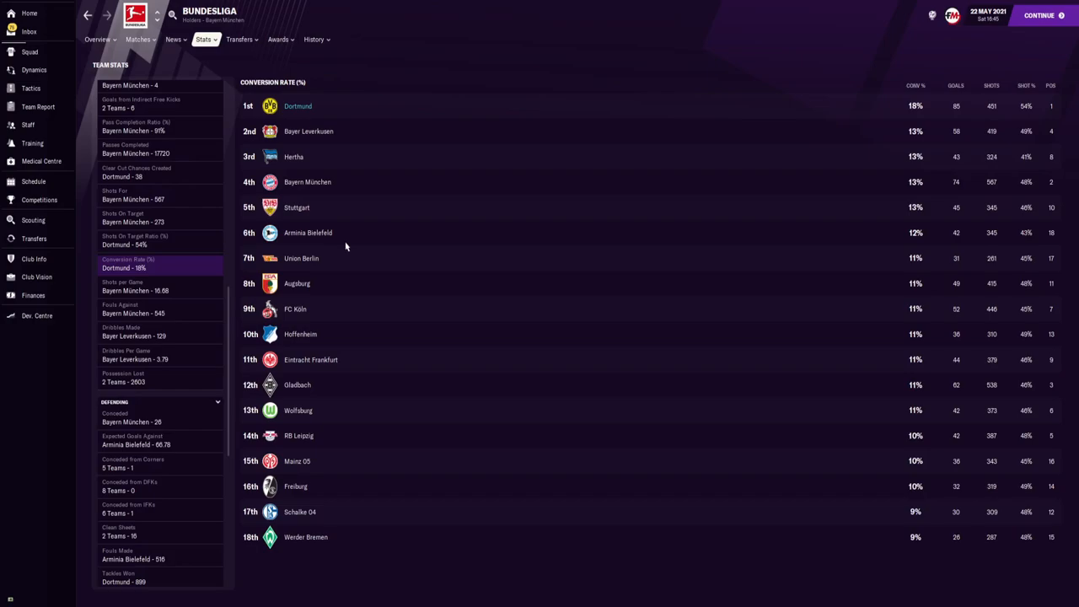
pyautogui.click(135, 286)
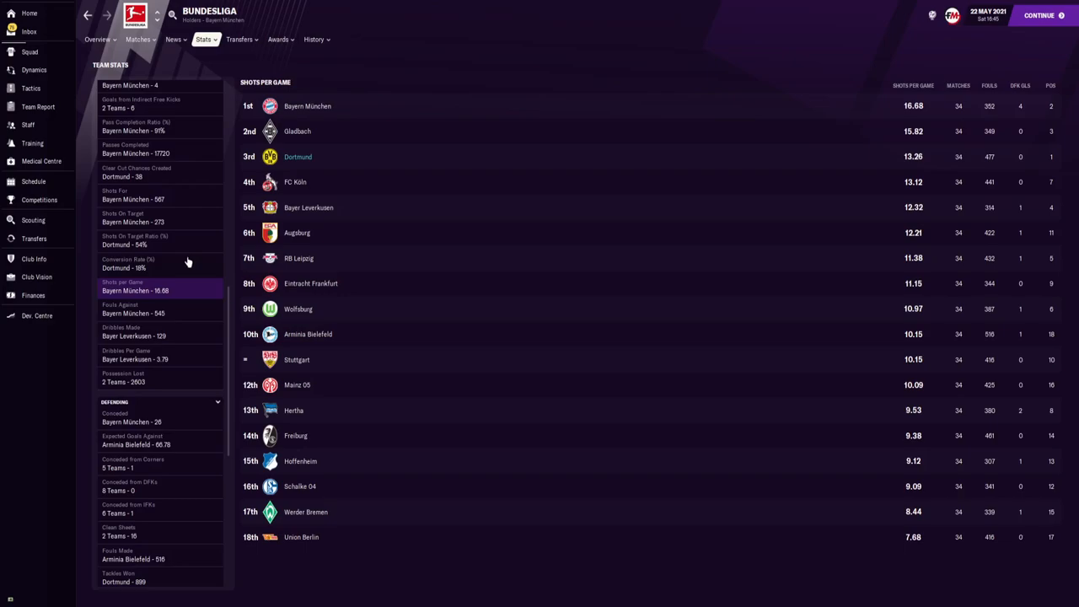
pyautogui.scroll(-3)
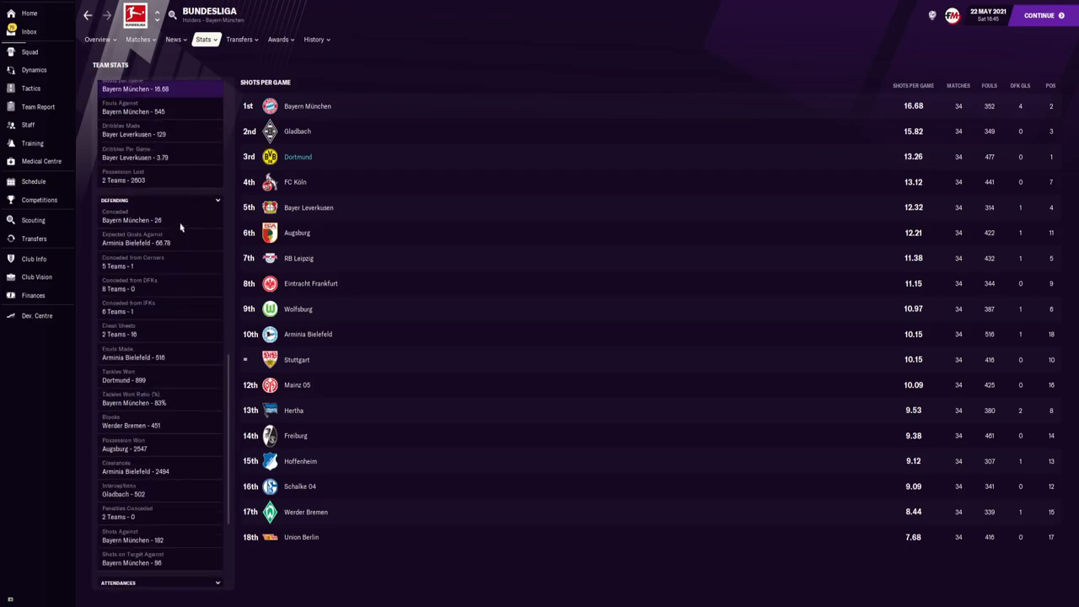
# - Rank Bundesliga teams by goals conceded, fouls made, tackles won and possession won in turn
pyautogui.click(132, 114)
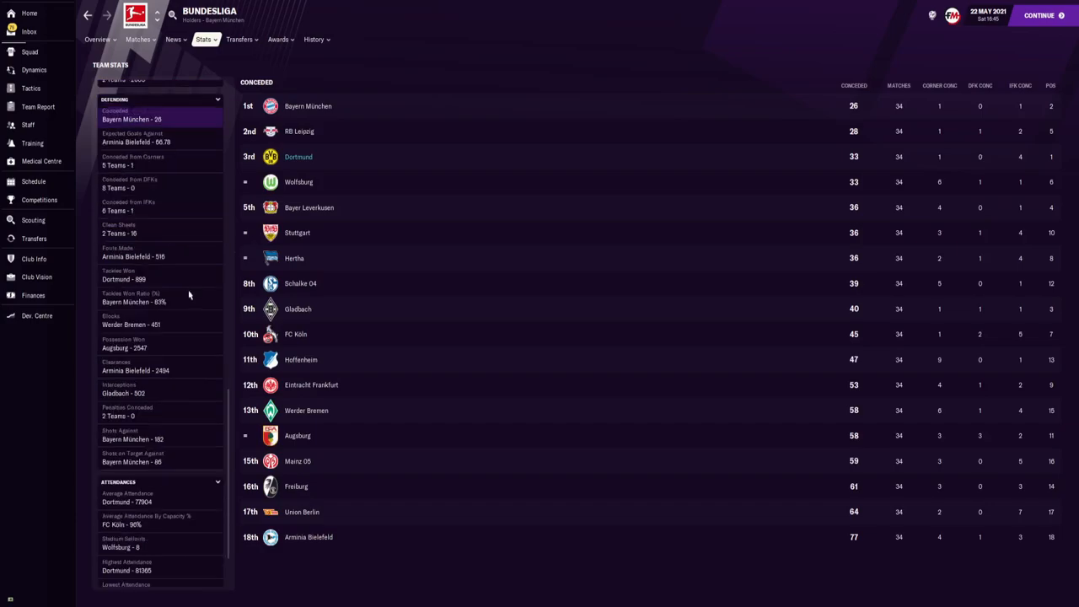
pyautogui.click(132, 249)
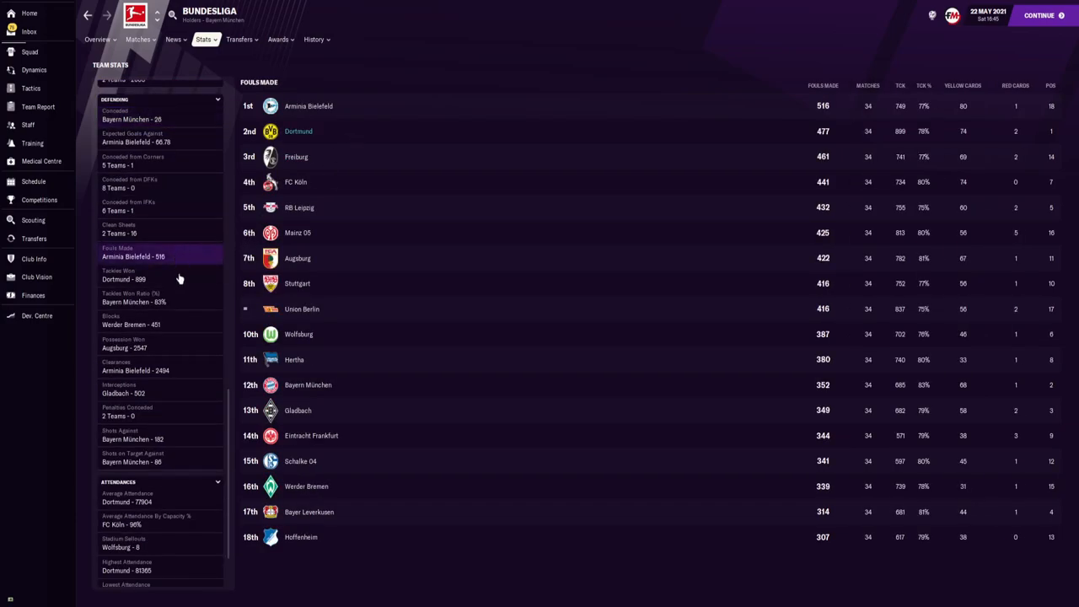
pyautogui.click(125, 275)
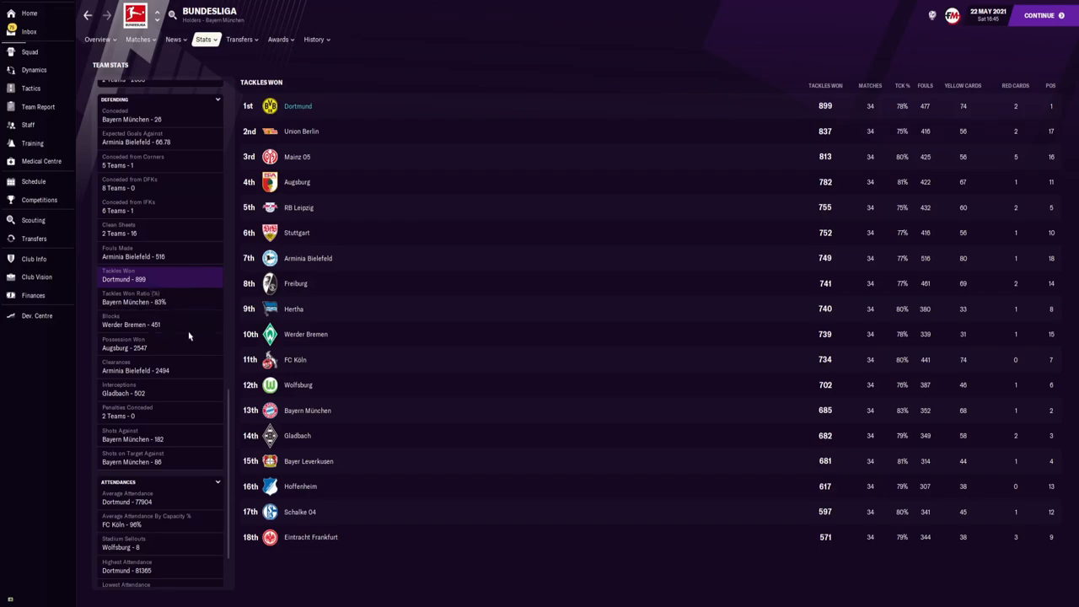
pyautogui.click(125, 343)
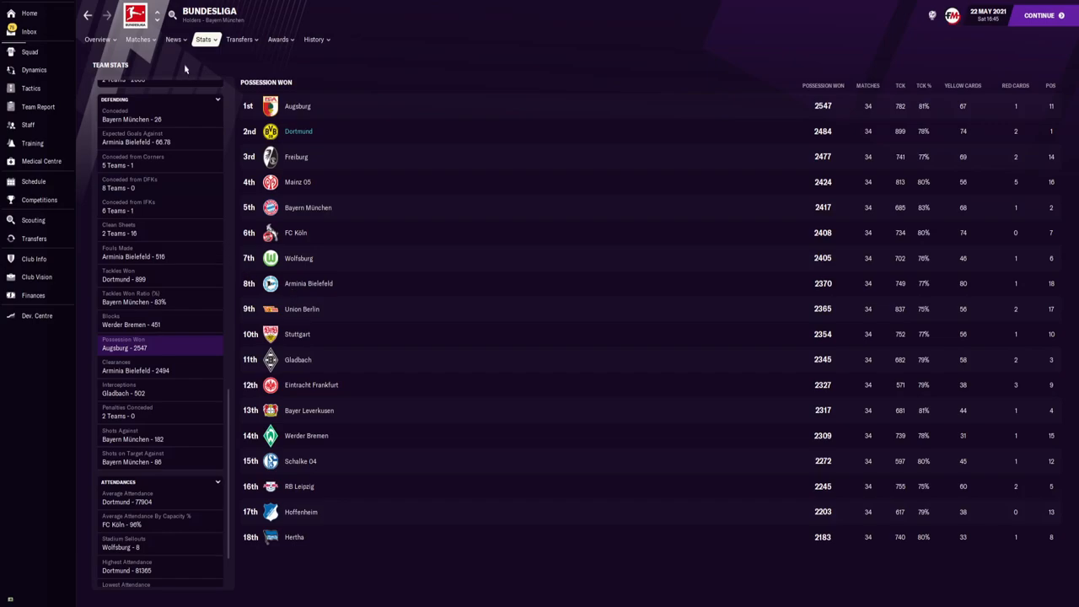
pyautogui.click(202, 38)
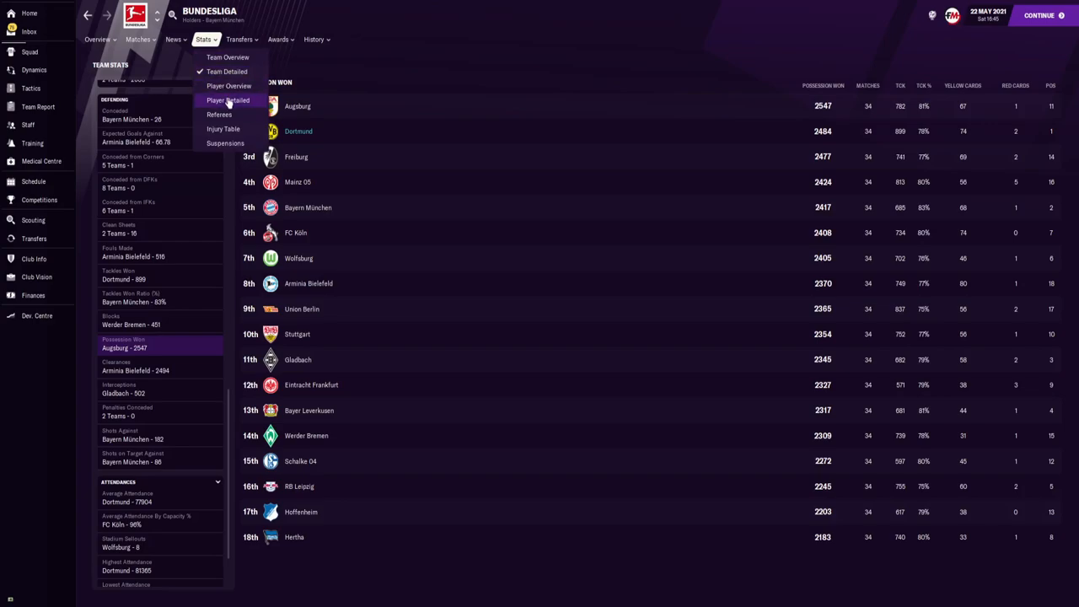
# - Switch to Player Detailed stats and view assist and player of the match leaders
pyautogui.click(227, 101)
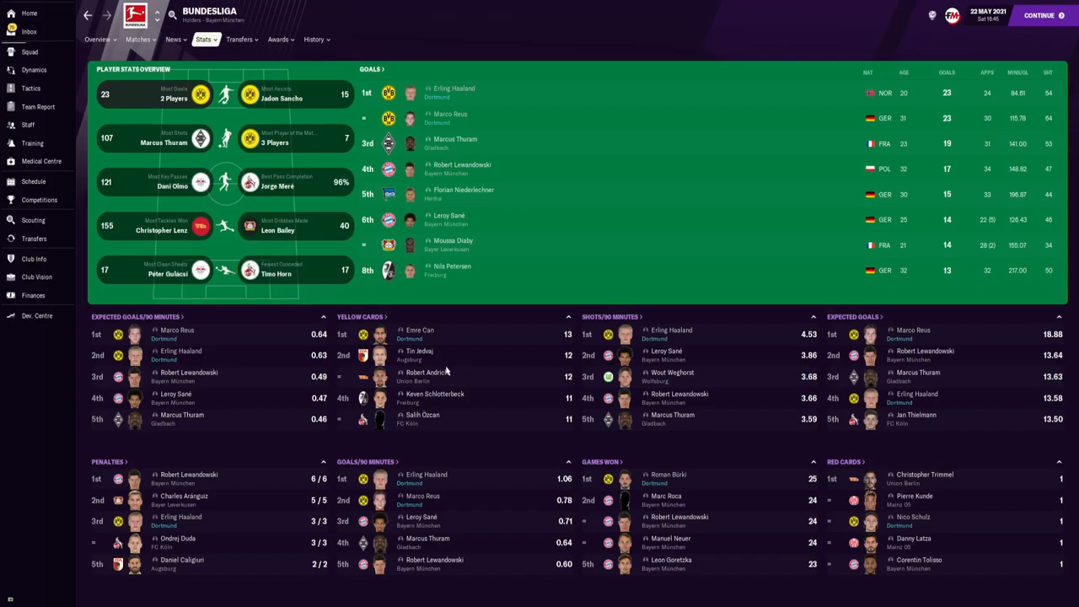
pyautogui.moveTo(319, 103)
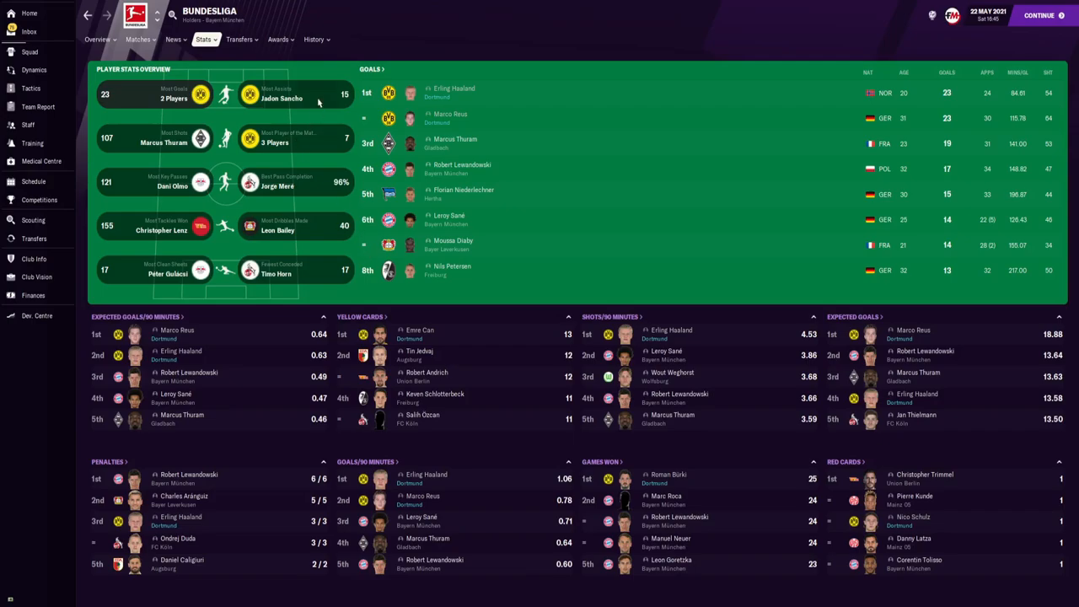
pyautogui.click(280, 93)
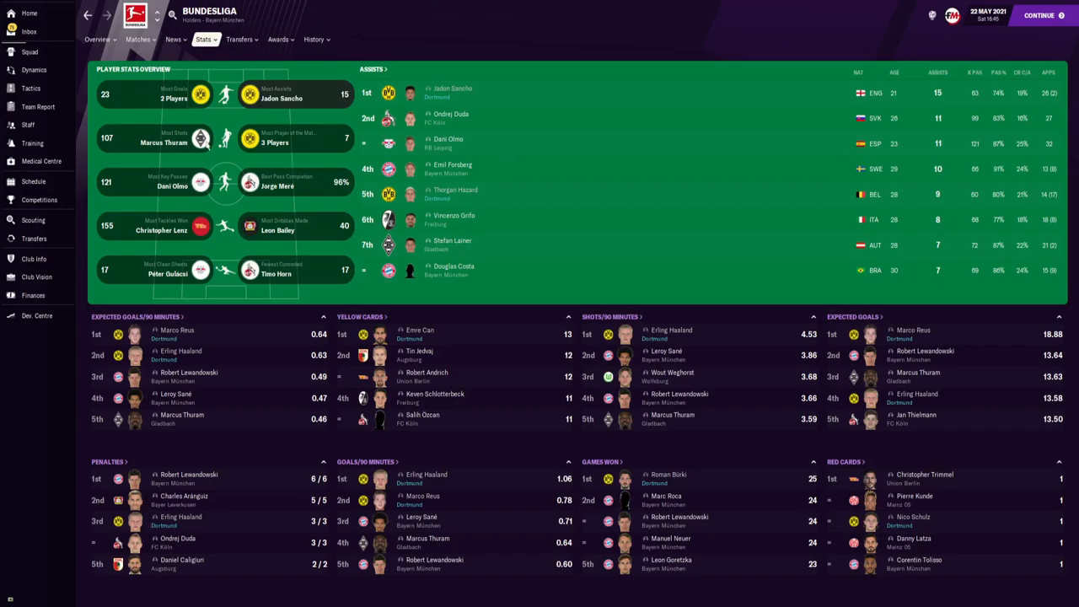
pyautogui.click(144, 138)
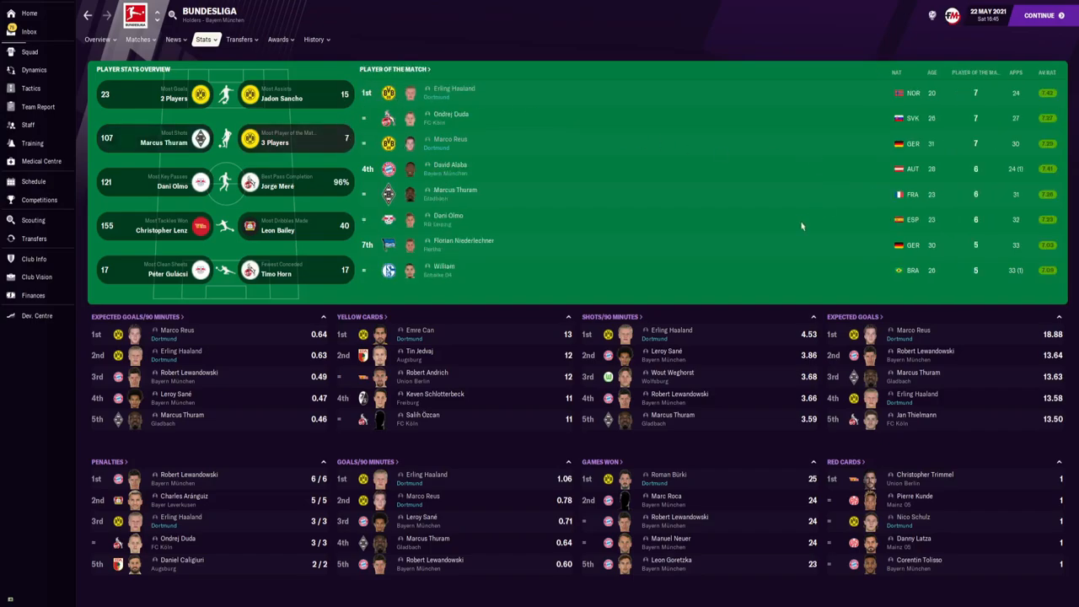
pyautogui.moveTo(684, 140)
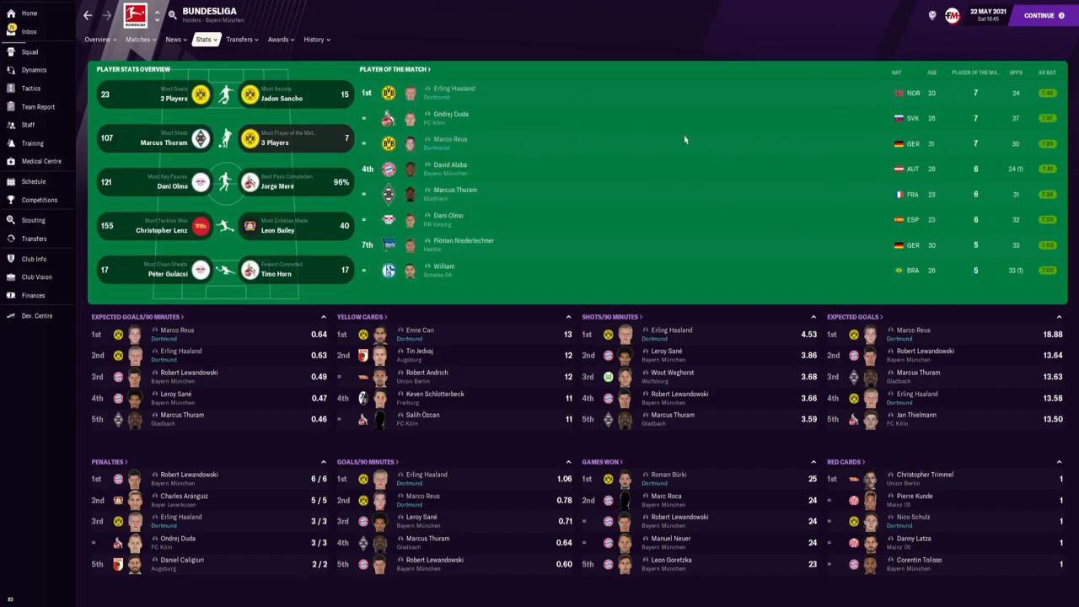
pyautogui.moveTo(108, 185)
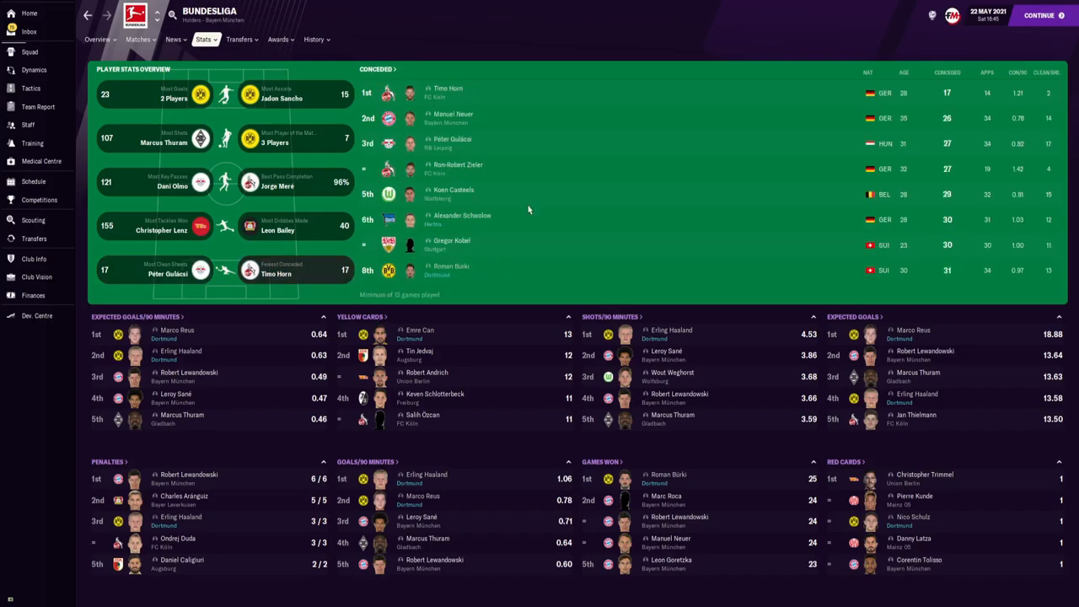
pyautogui.moveTo(424, 217)
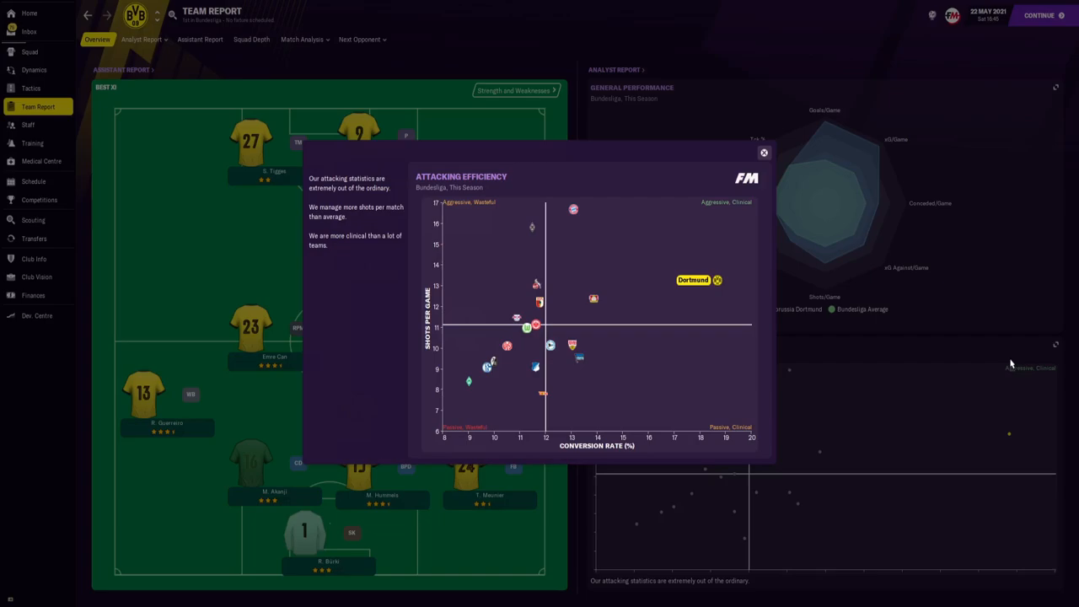
# - View Dortmund's defensive efficiency chart from the Analyst Report
pyautogui.click(141, 39)
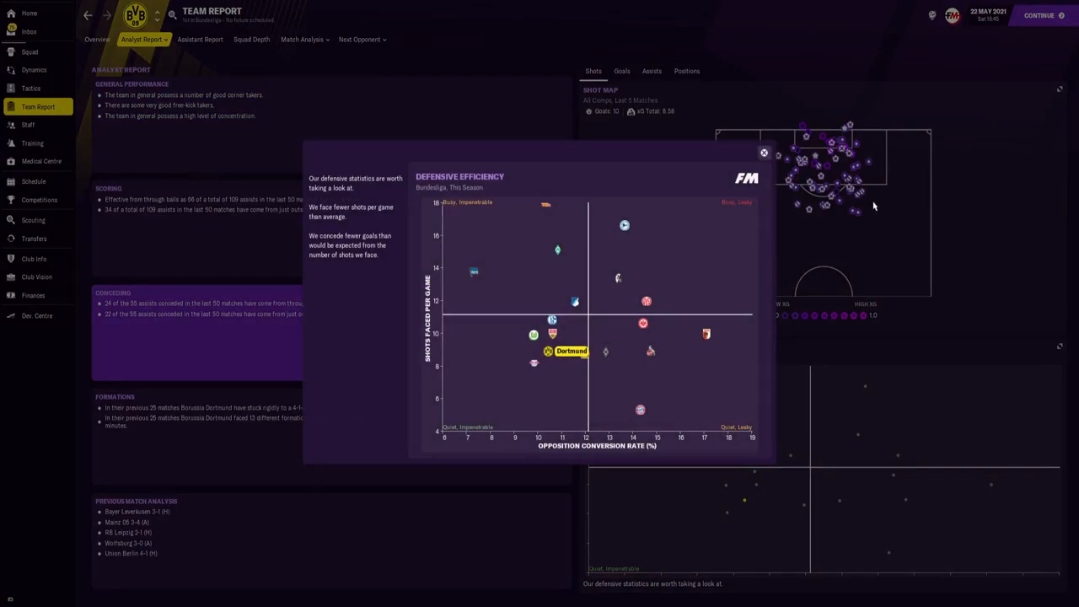
pyautogui.moveTo(870, 209)
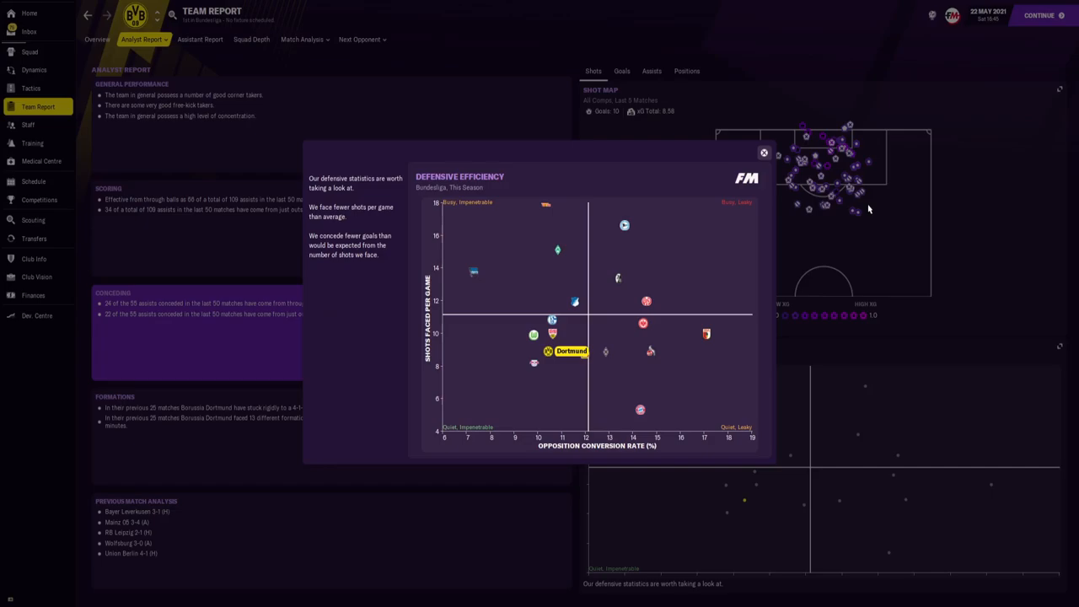
pyautogui.moveTo(790, 182)
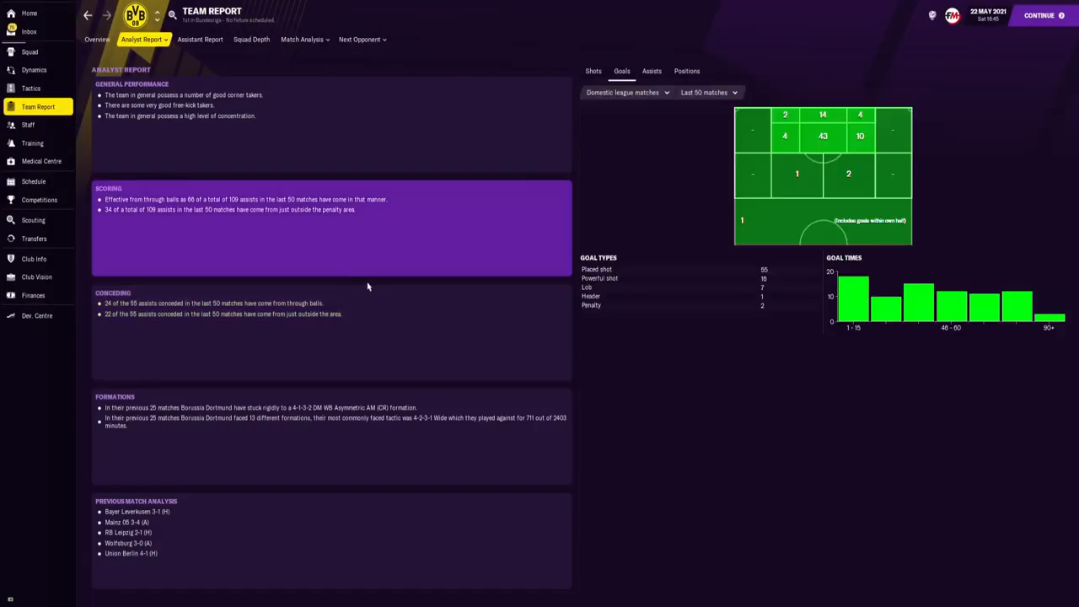
pyautogui.moveTo(769, 360)
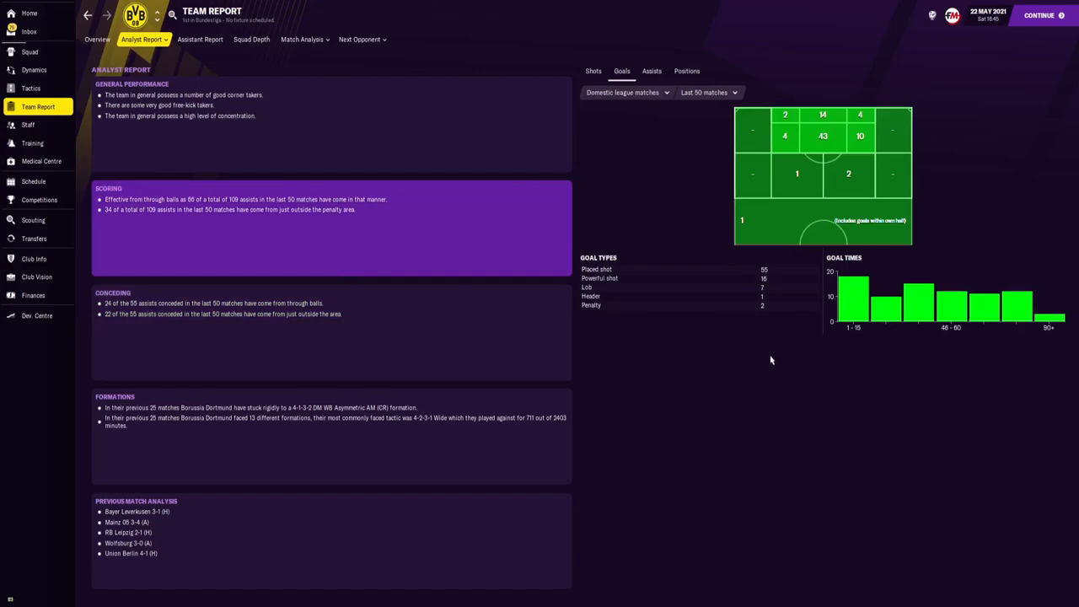
pyautogui.moveTo(755, 329)
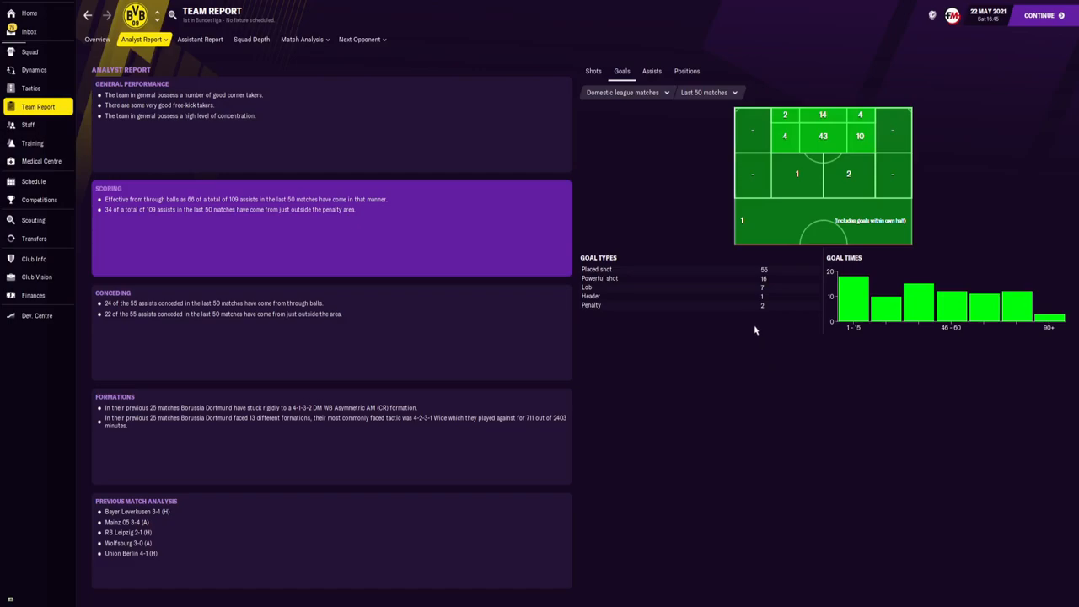
pyautogui.moveTo(650, 71)
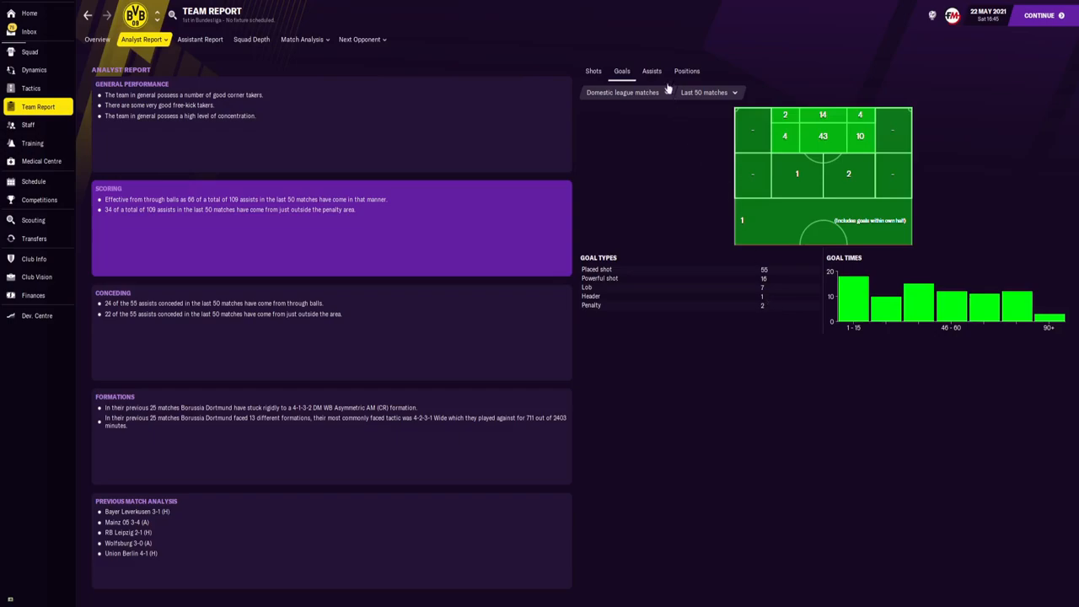
# - View where Dortmund's assists came from, then bring up the squad list
pyautogui.click(651, 71)
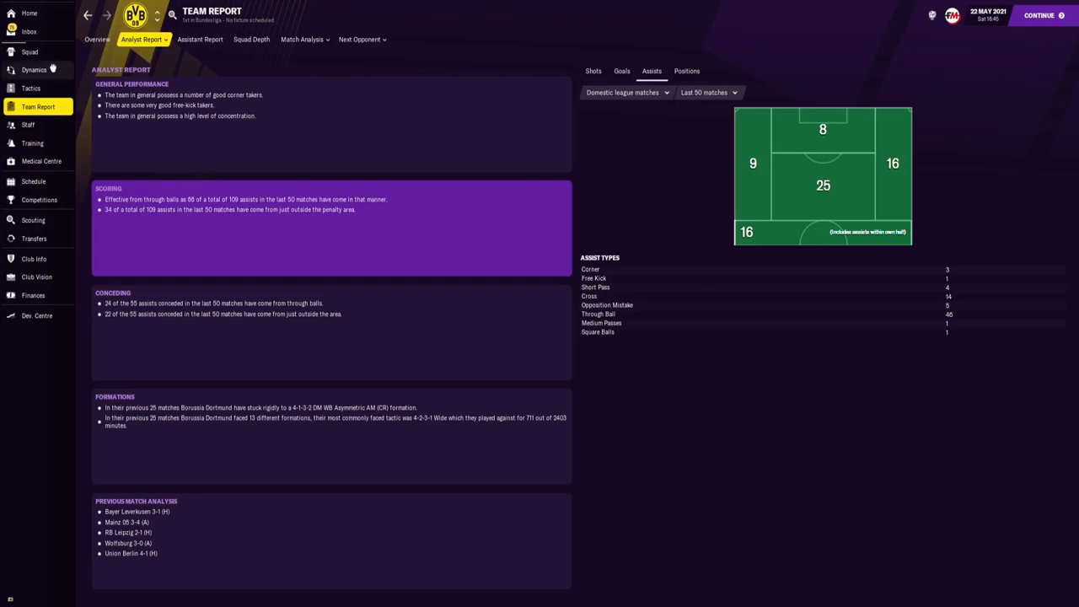
pyautogui.click(30, 51)
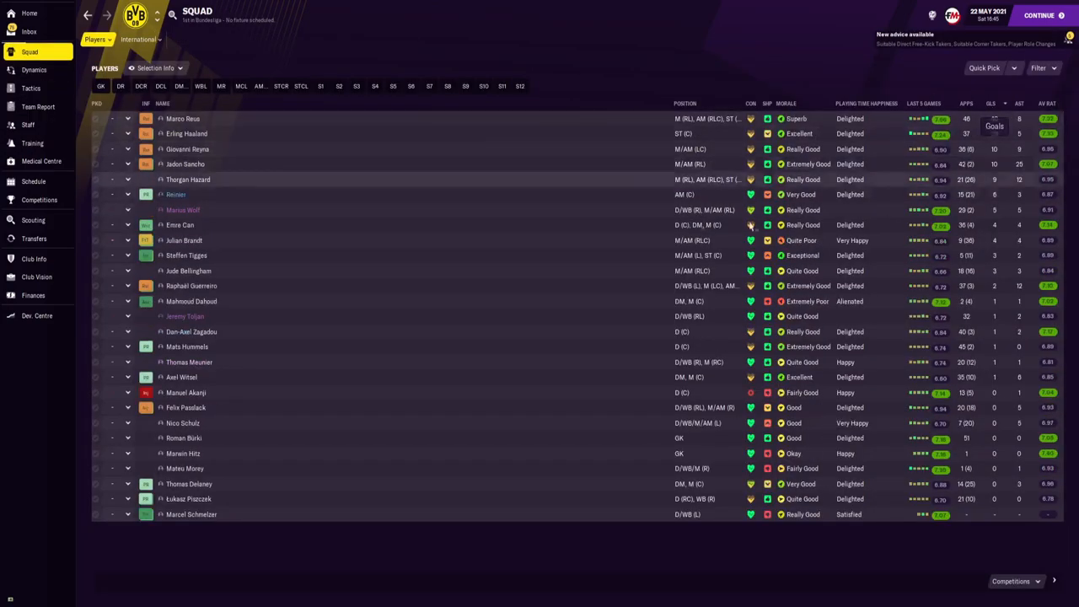